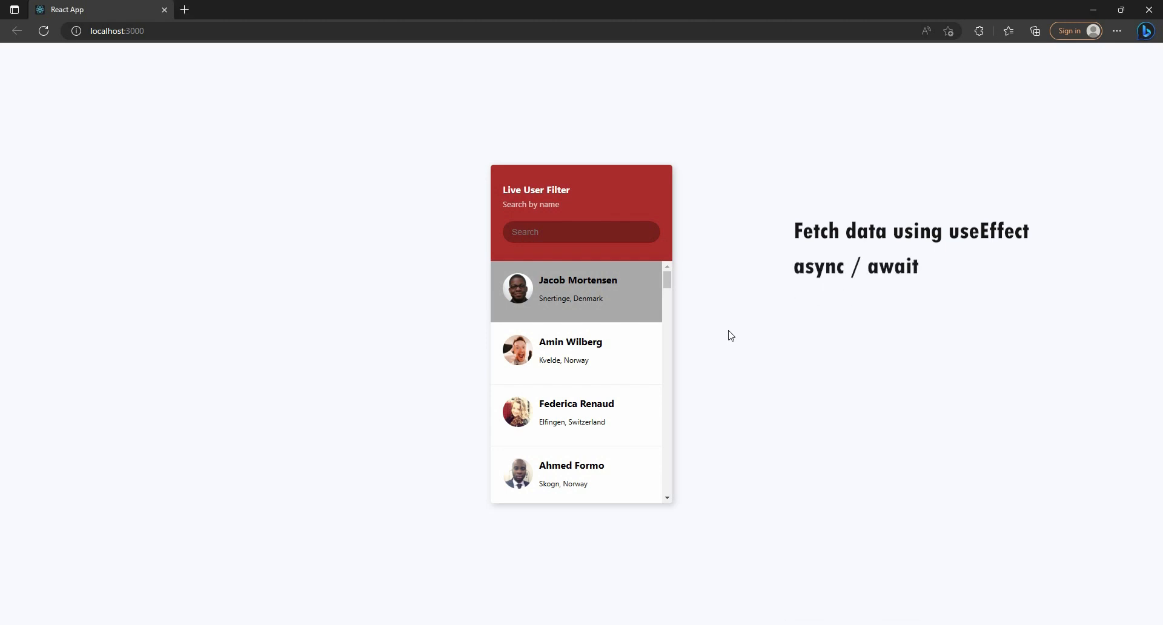
scroll("down", 3)
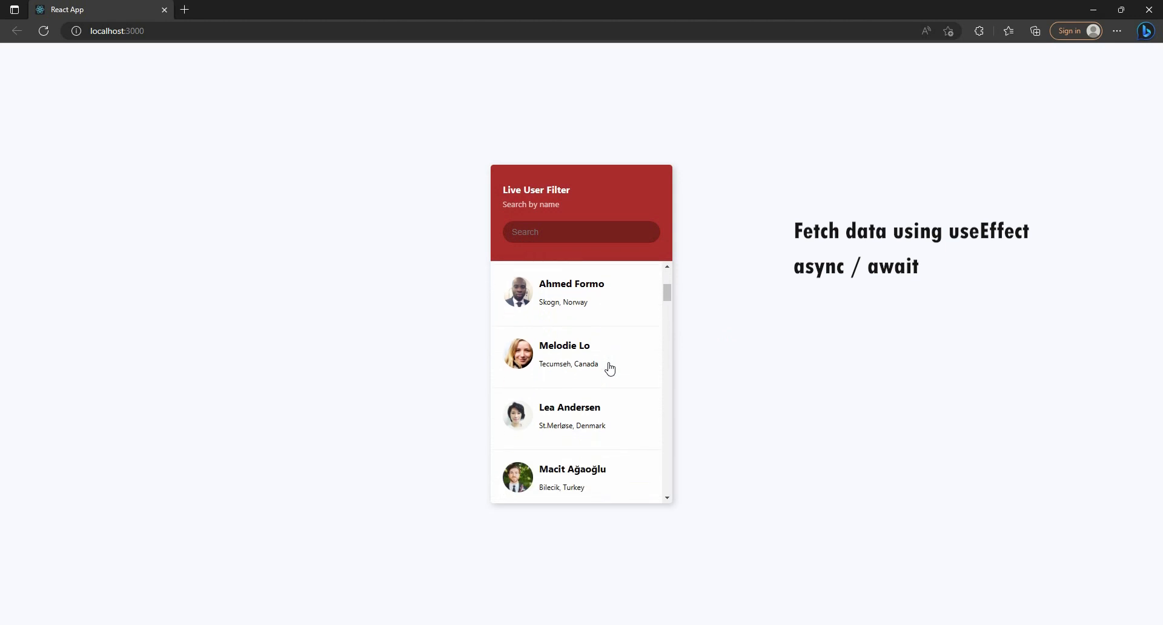
scroll("down", 3)
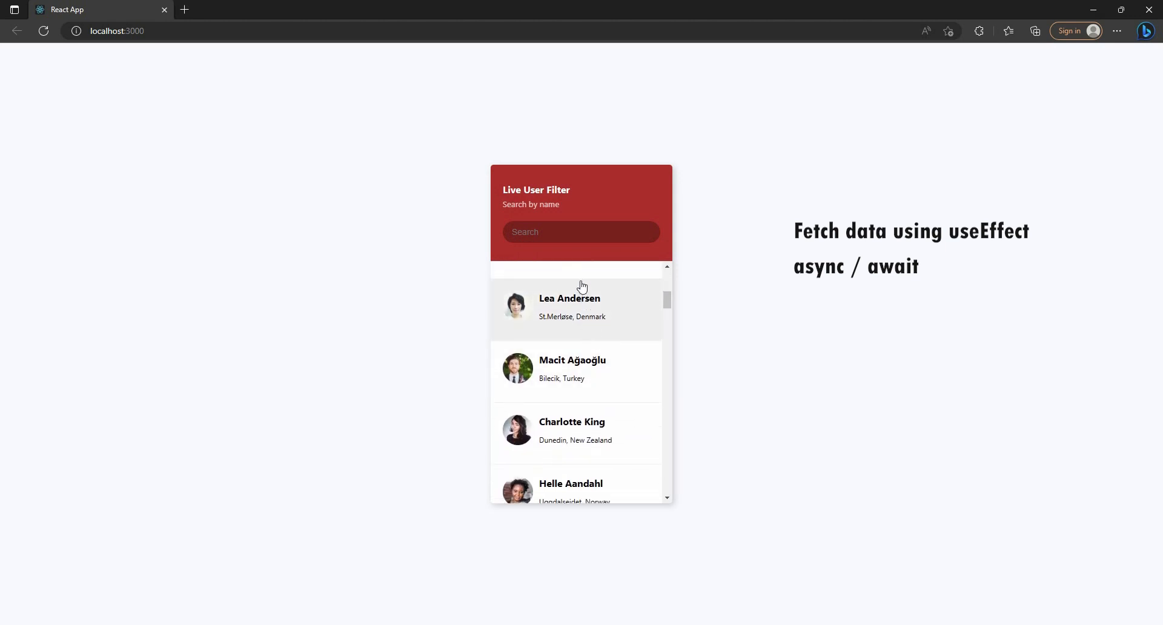
scroll("down", 3)
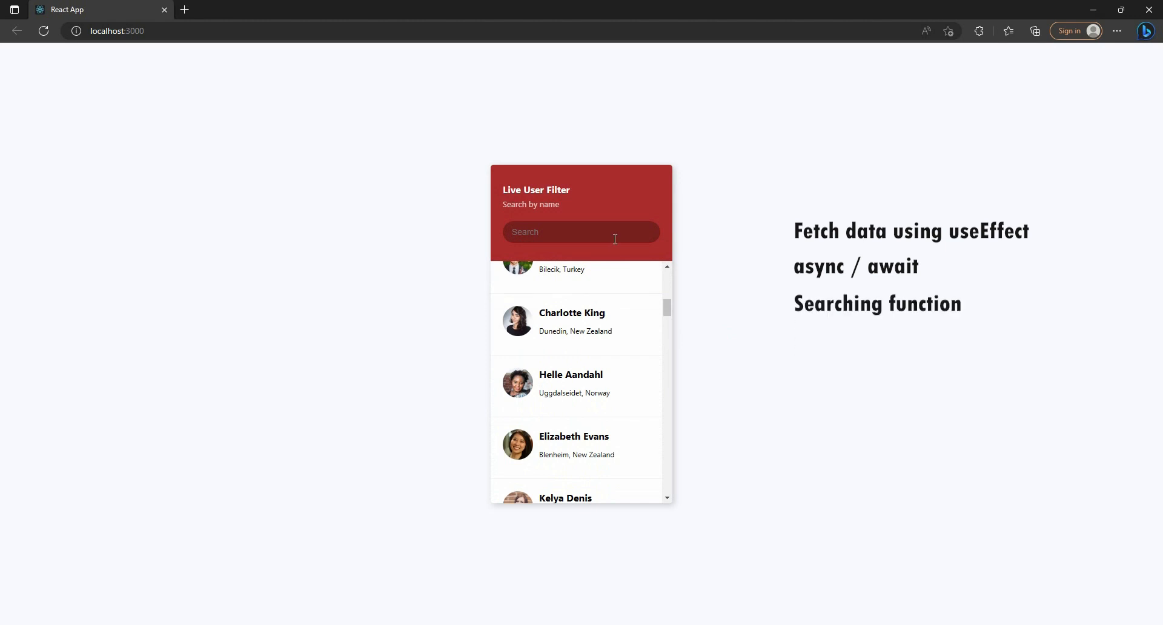
type("Elizabeth Evan")
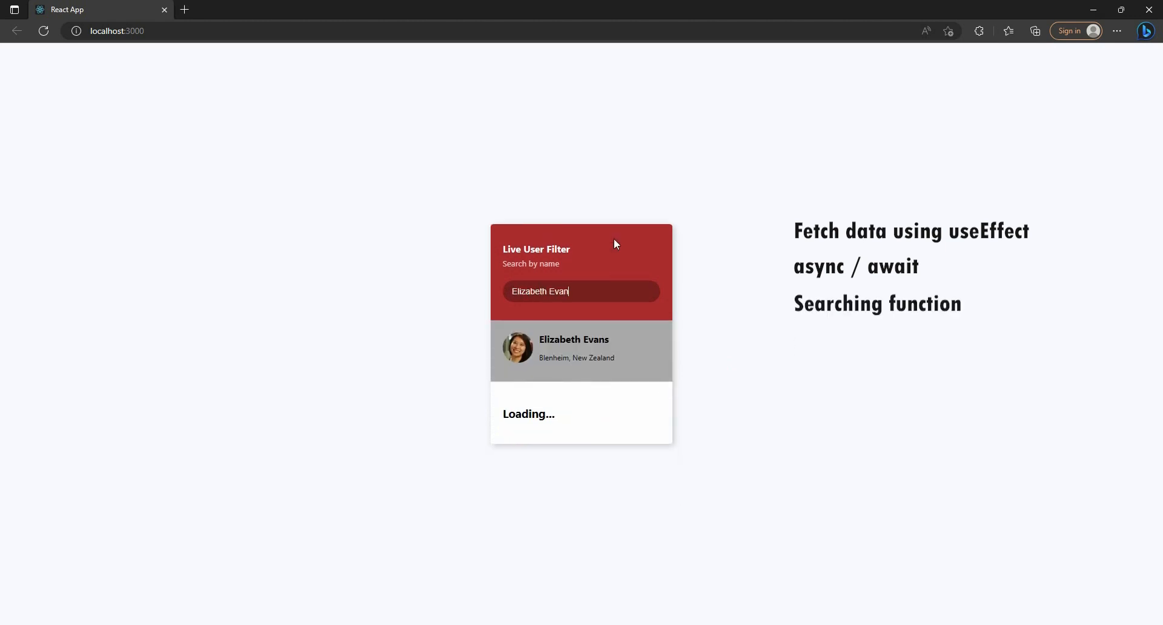
type("s")
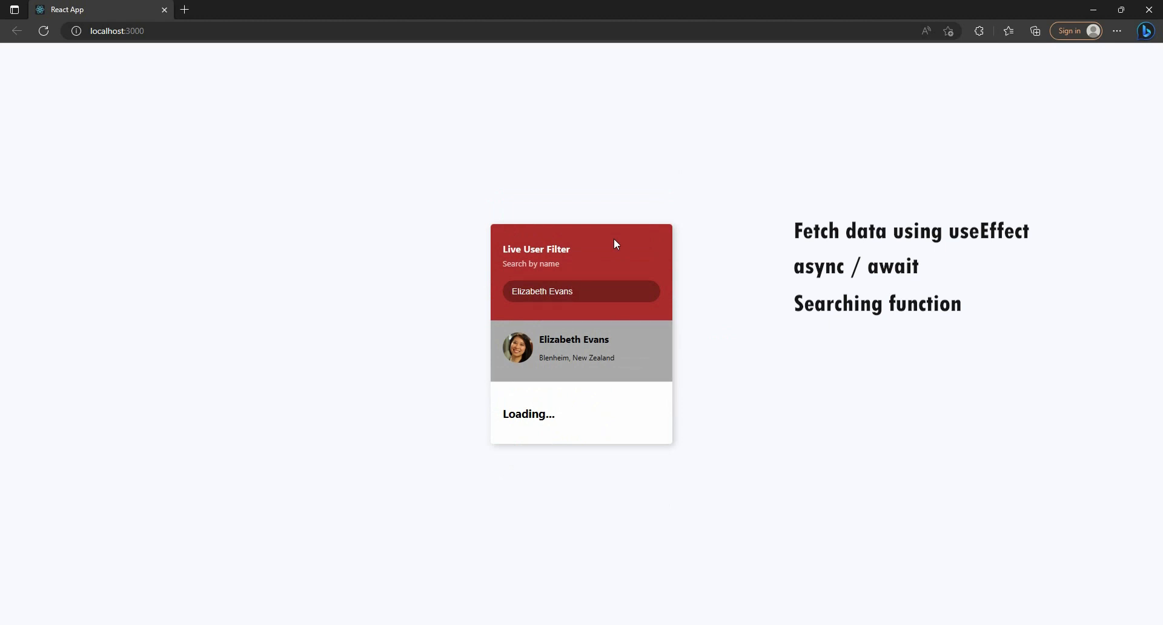
- Change the search to 'El' and browse the names containing El
type("El")
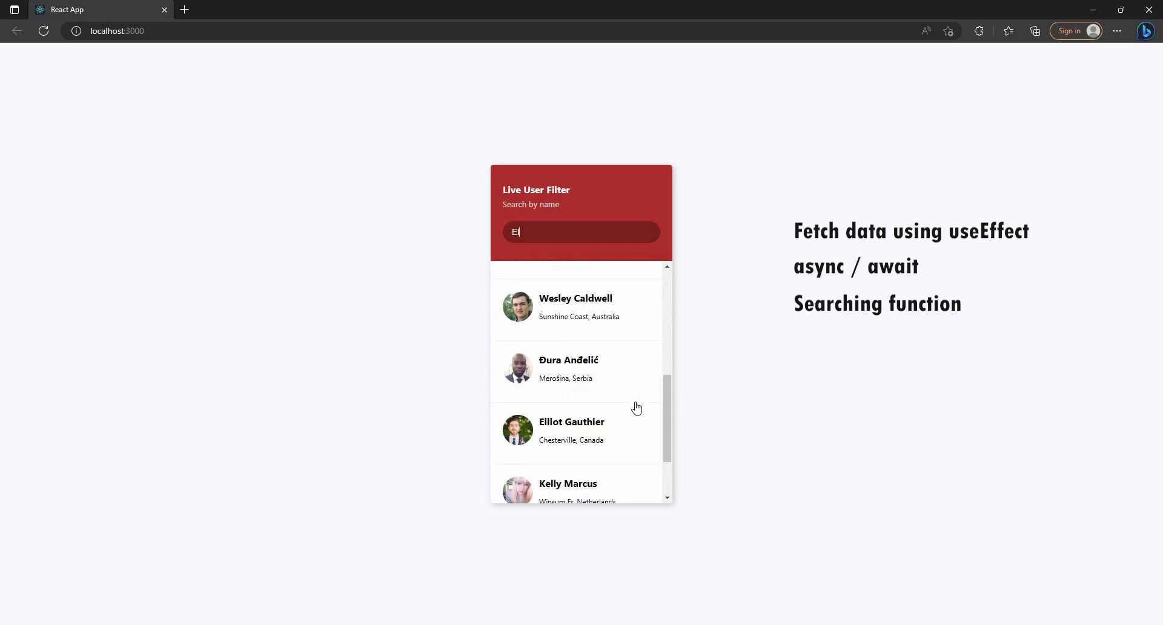
scroll("down", 3)
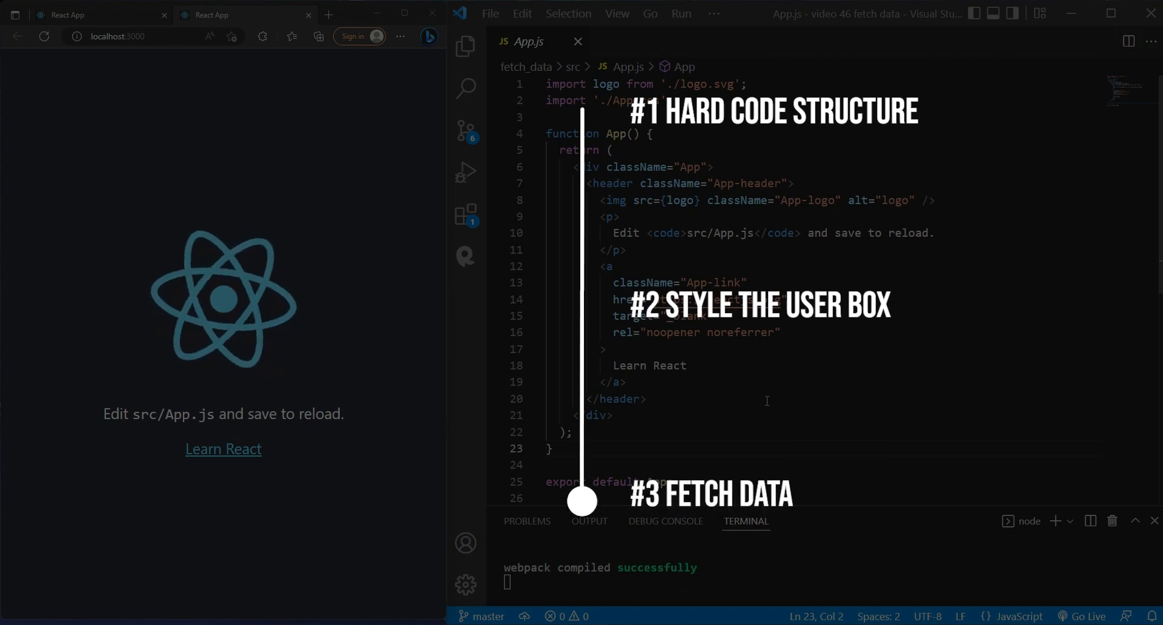
- Replace the starter header with a 'Live User Filter' h4 title, 'Search by name' subtitle and a Search input
left_click(666, 399)
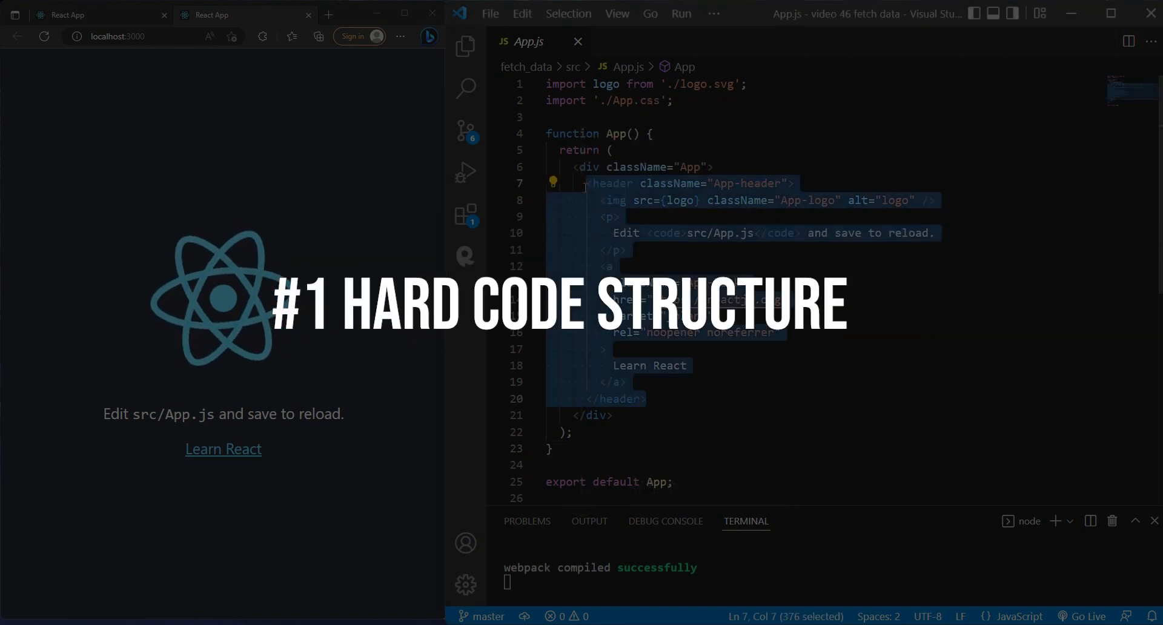
key("Delete")
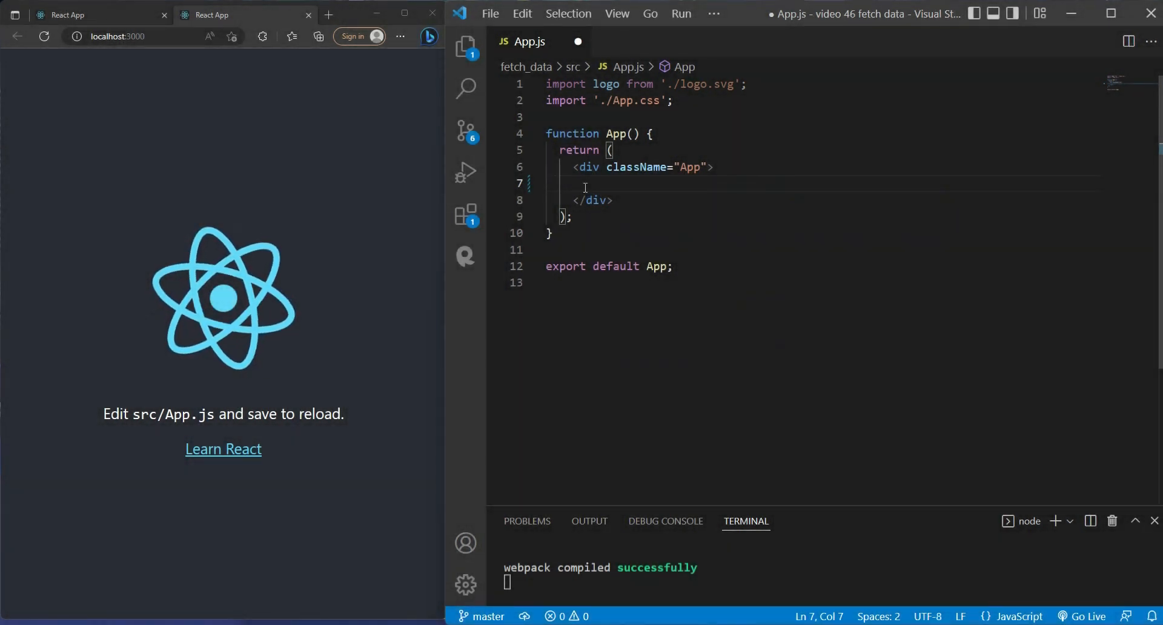
type("<h4 className=\"title\">Live User Filter</h4>")
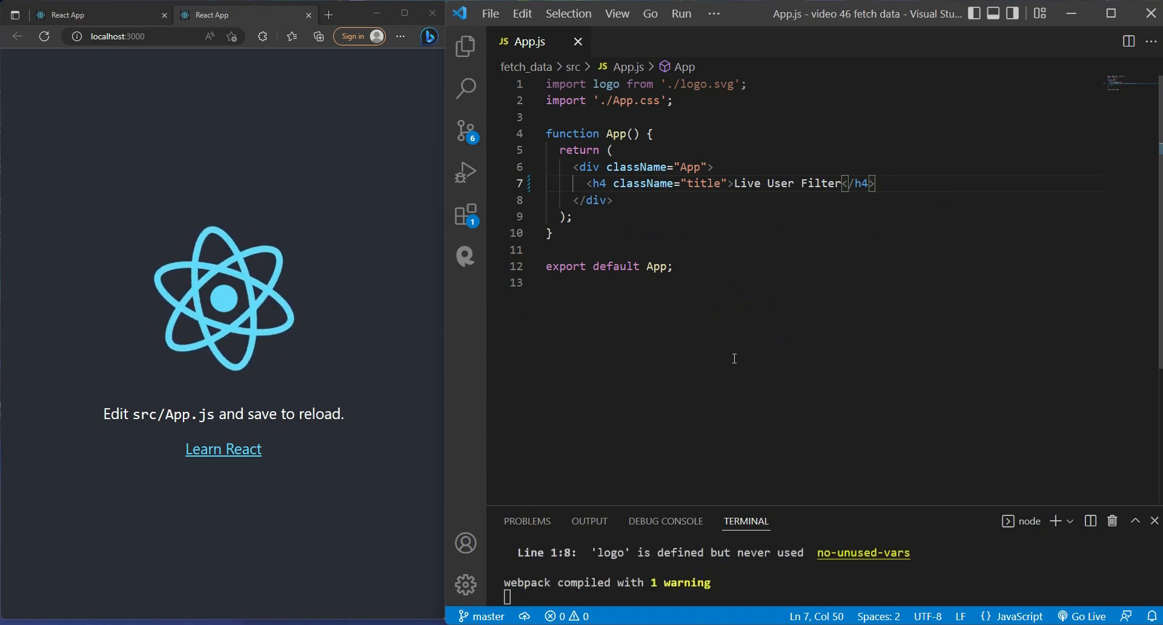
type("<small className=\"subtitle\">Search by name</small>")
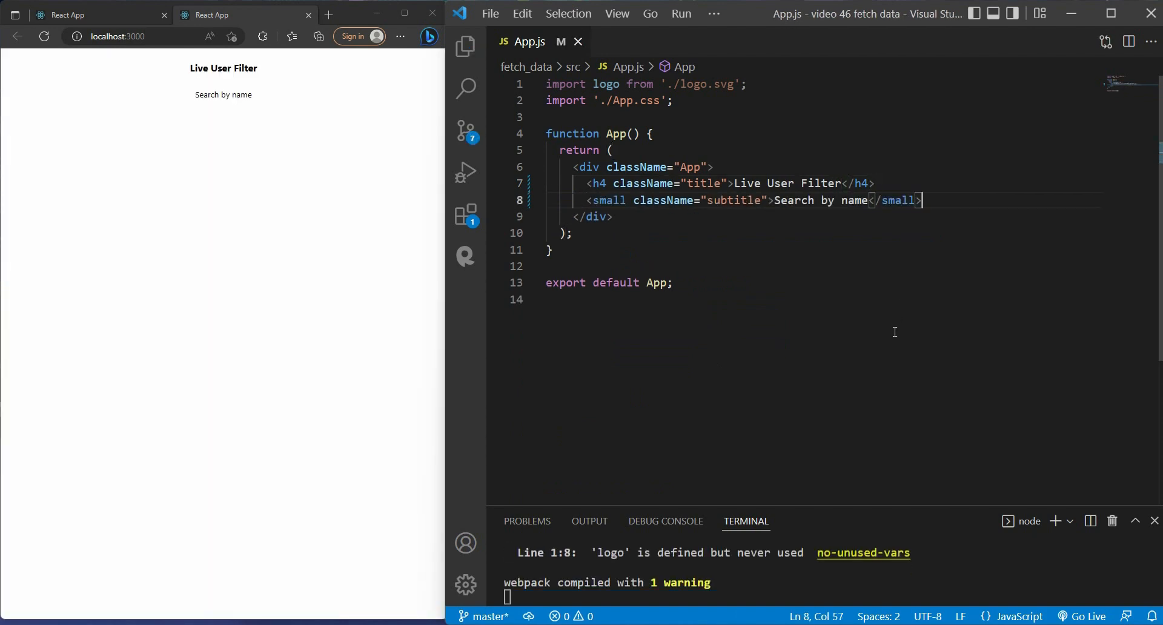
type("<input type=\"text\" id=\"filter\" placeholder=\"Search\"/>")
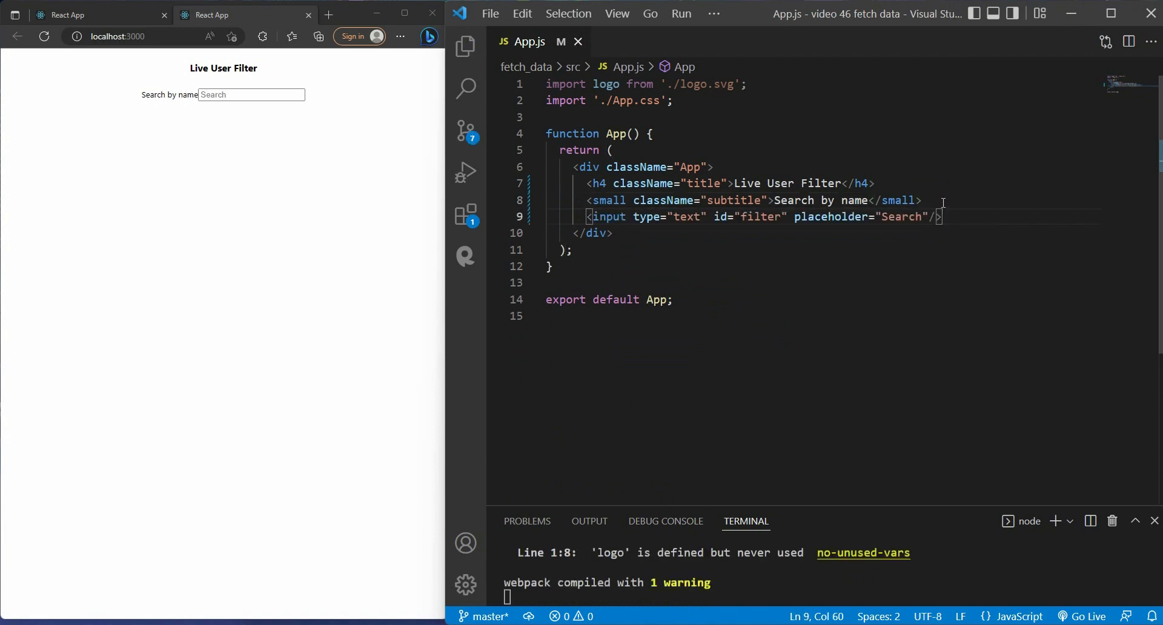
- Wrap the title, subtitle and input in a div with className header
type("<div className=\"header\"></div>")
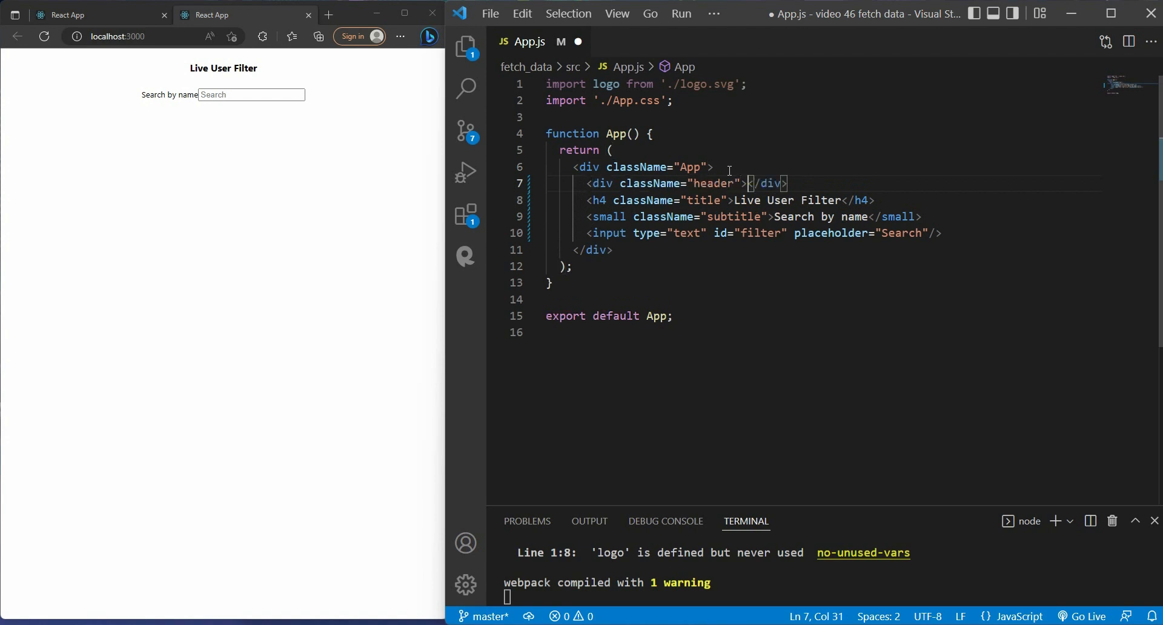
key("Enter")
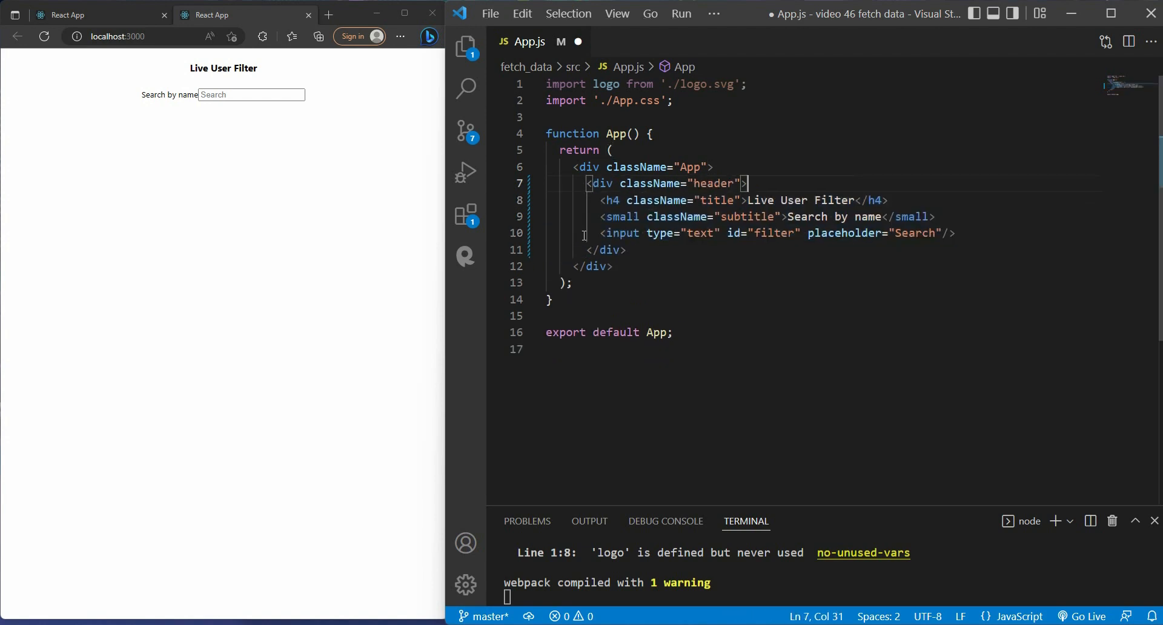
mouse_move(665, 267)
type("<ul id=\"result\" className=\"user-list\">")
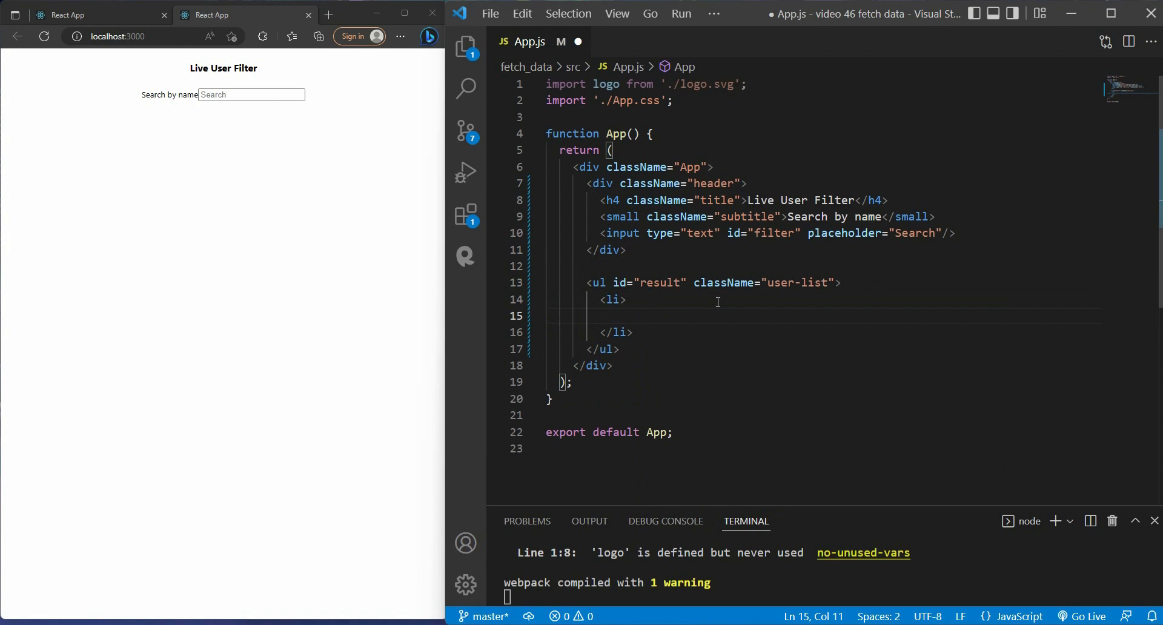
- Add a user entry image using randomuser portrait man/1.jpg with alt text 'Tom'
type("<img/>")
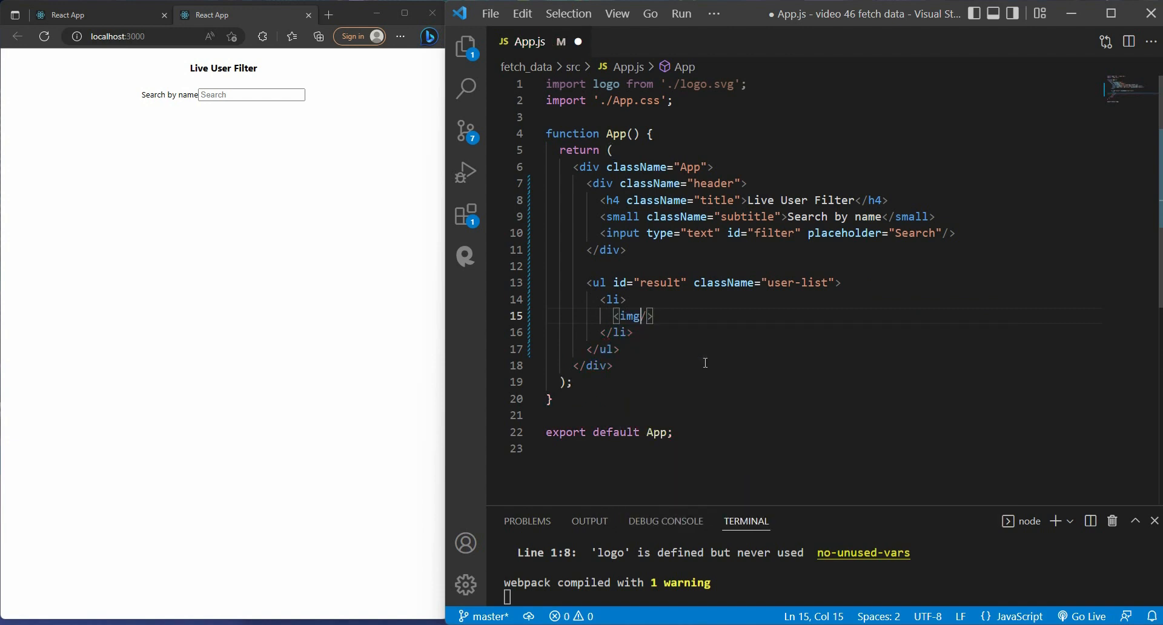
type("src=\"https://randomuser.me/api/portraits/man/1.jpg\"")
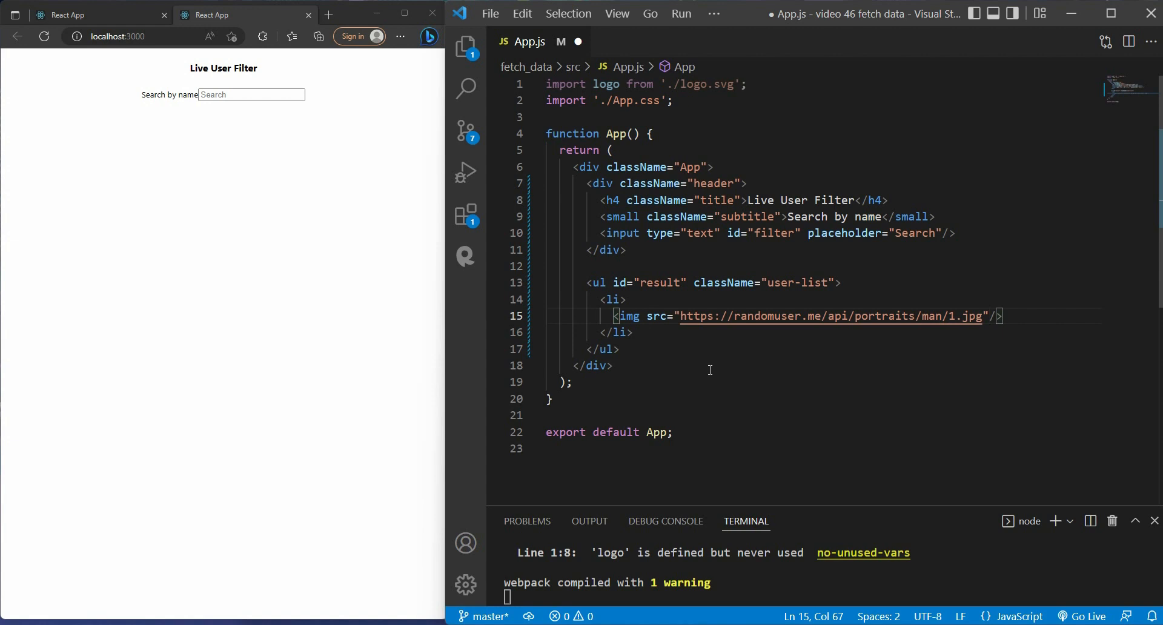
mouse_move(647, 319)
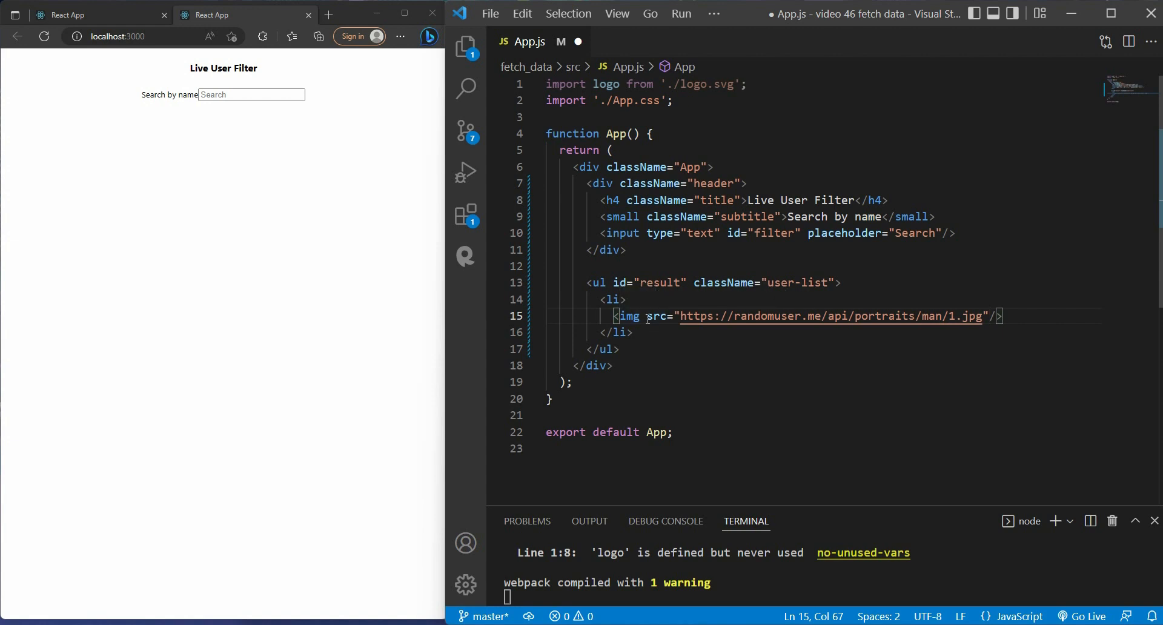
key("Enter")
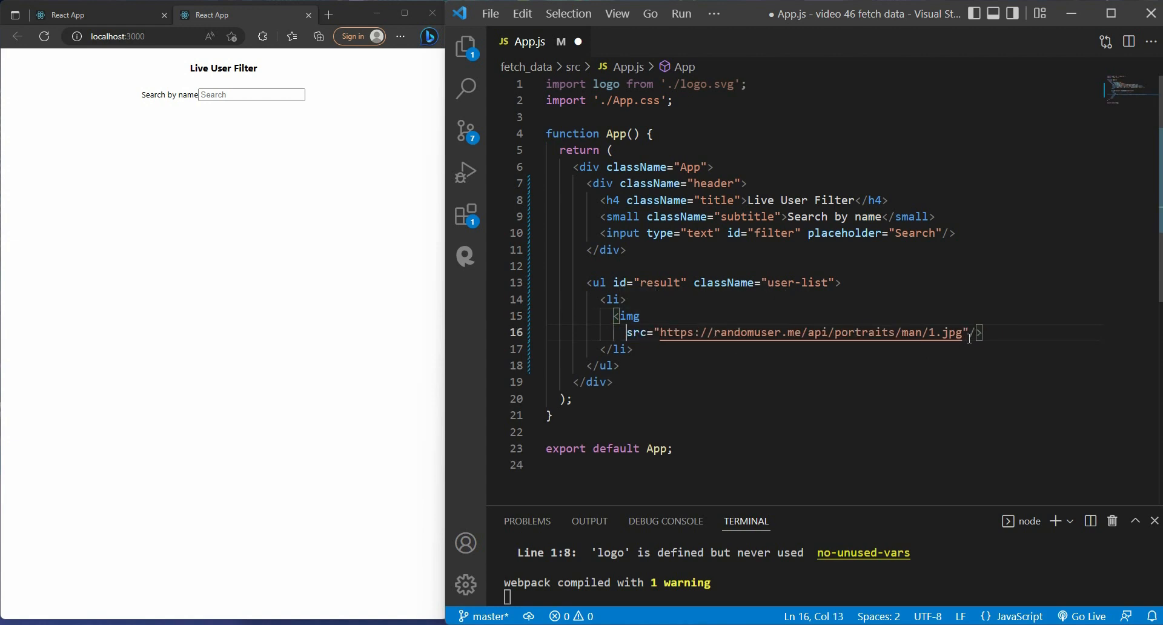
type("alt")
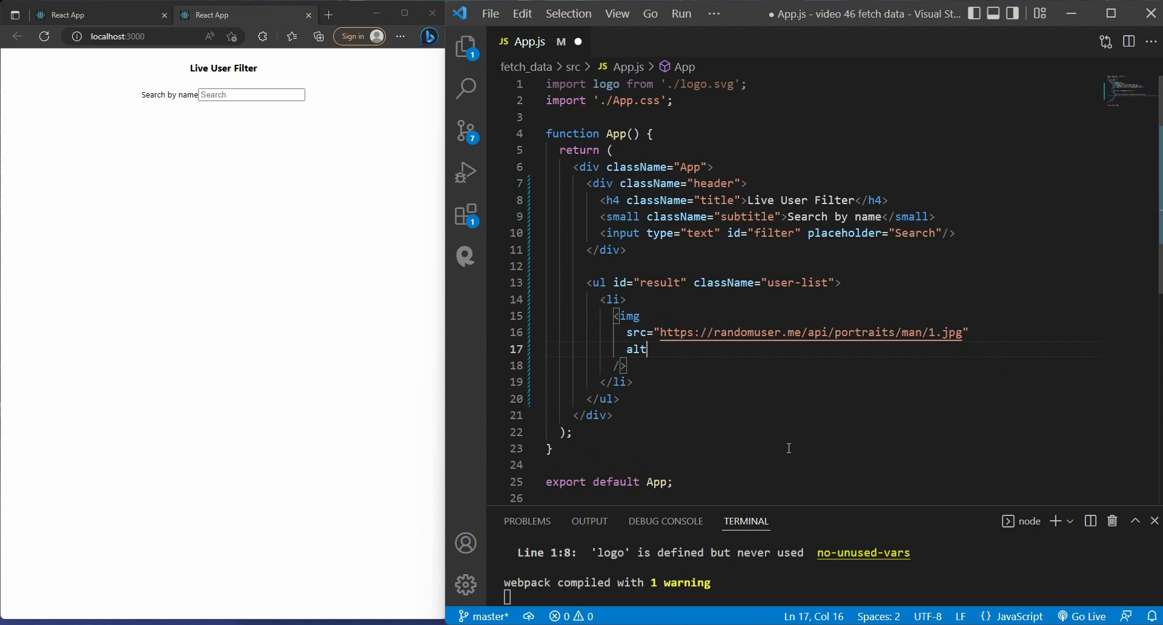
type("=\"Tom\"")
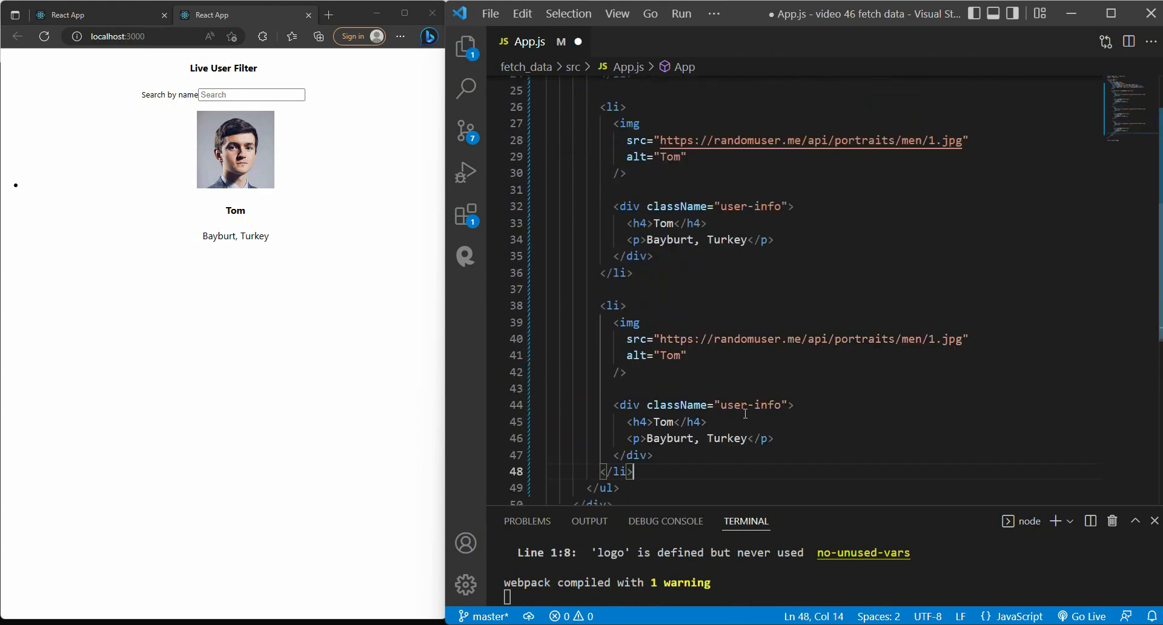
- Save so the page shows three users, then fold the first two user entries
key("ctrl+s")
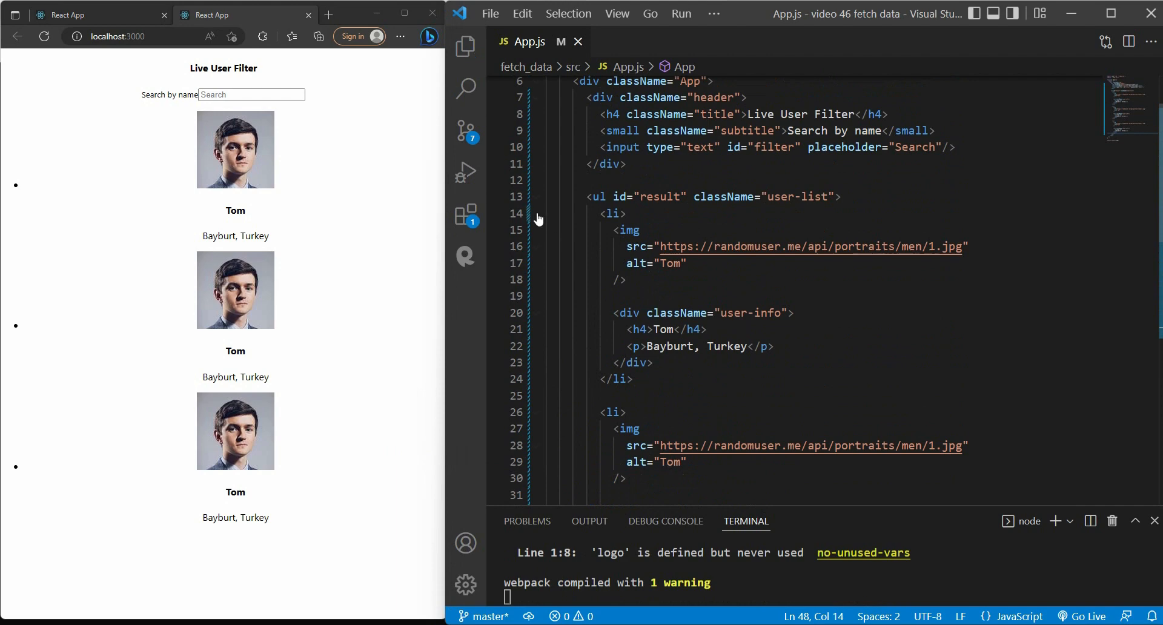
left_click(535, 213)
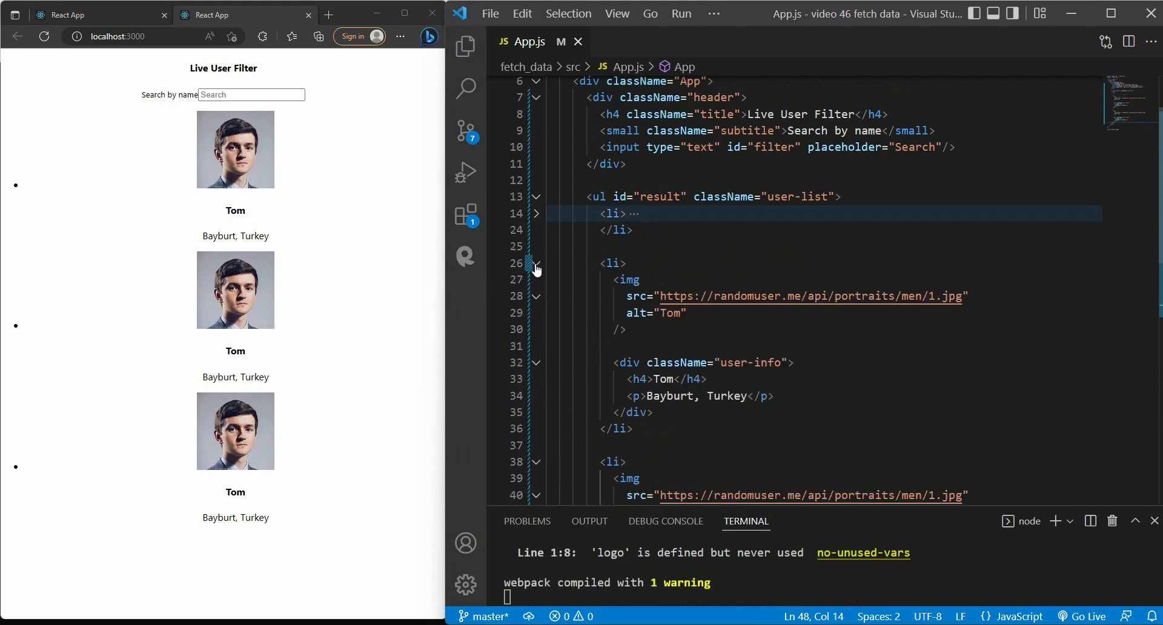
left_click(536, 262)
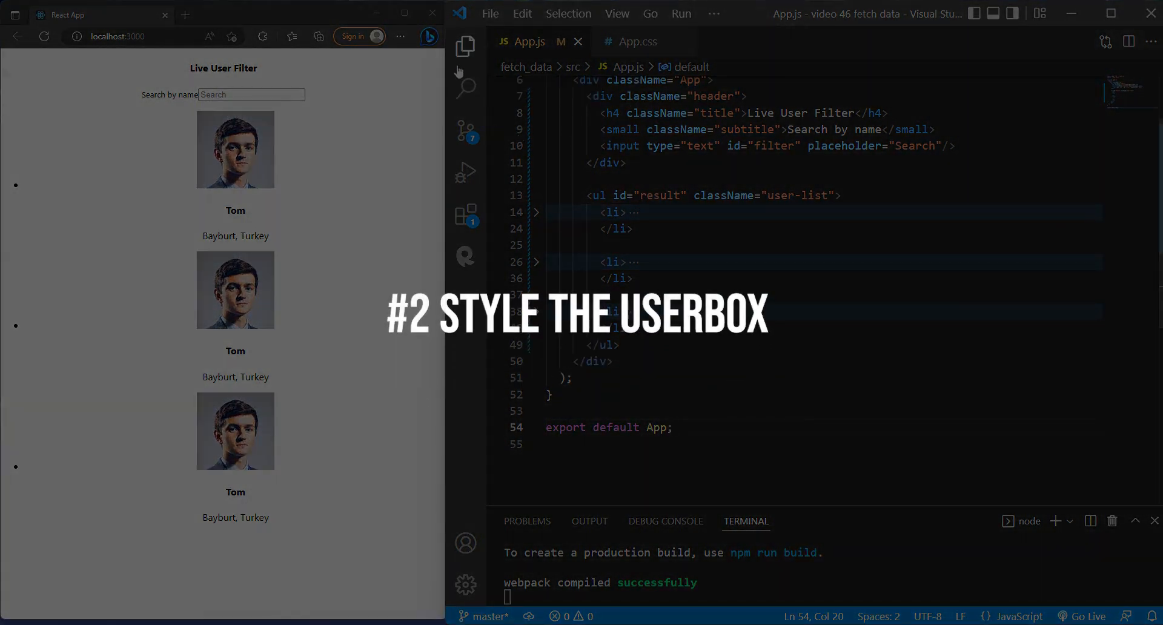
- Show the project files and start a new terminal for the npm install
left_click(465, 46)
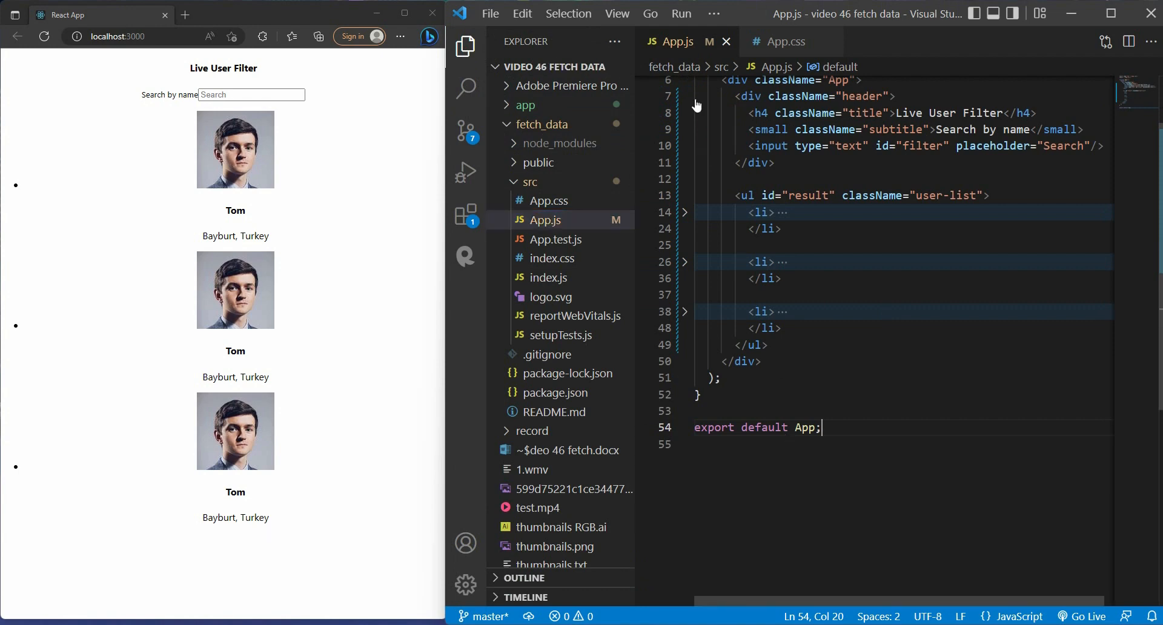
left_click(712, 13)
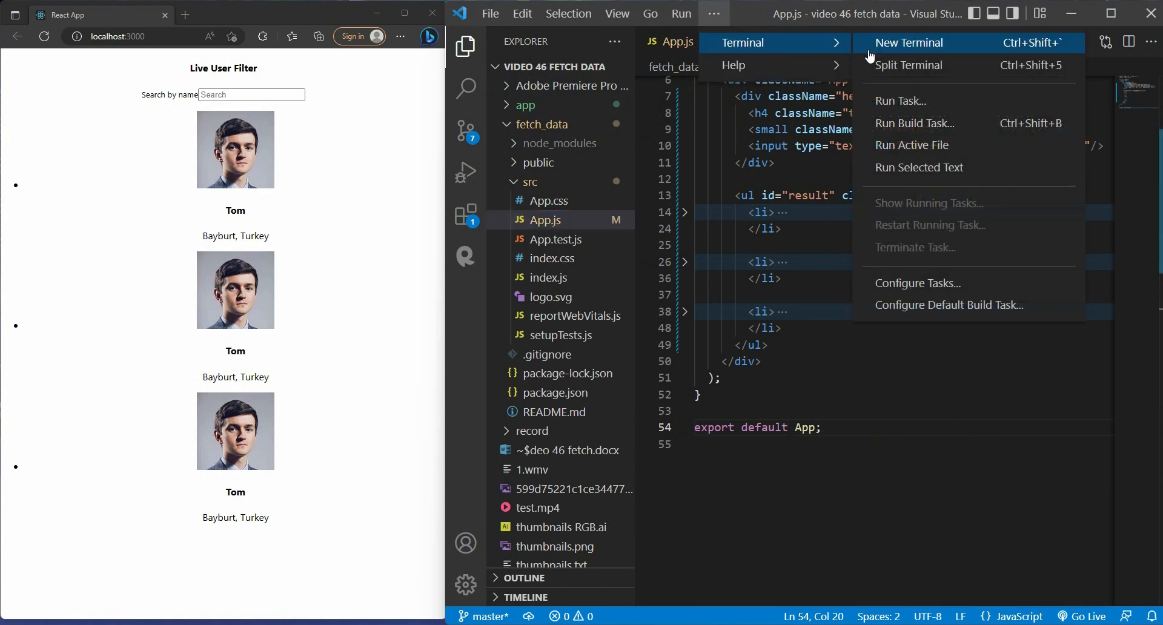
left_click(908, 43)
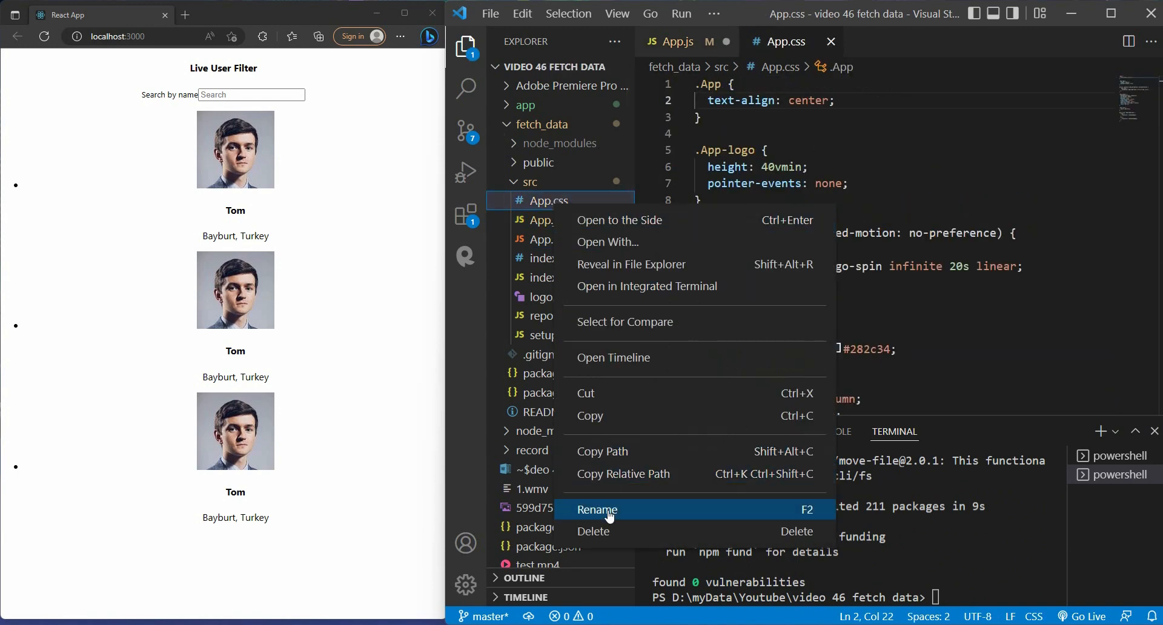
- Rename App.css to App.scss
left_click(596, 510)
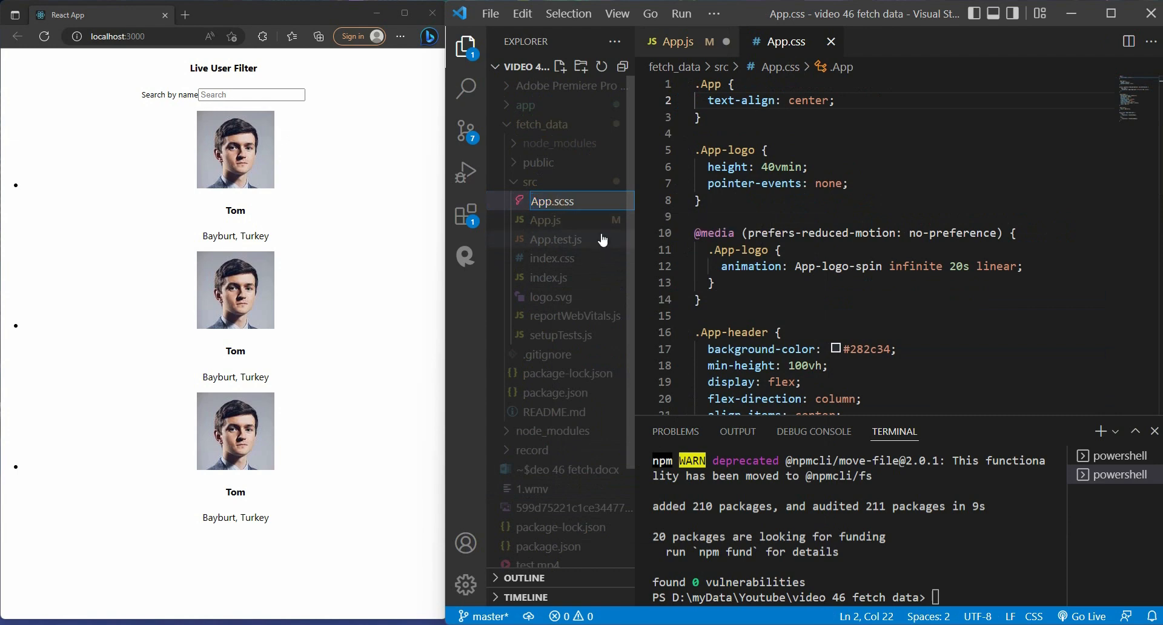
left_click(676, 41)
type("background-color: #f8f9fd;")
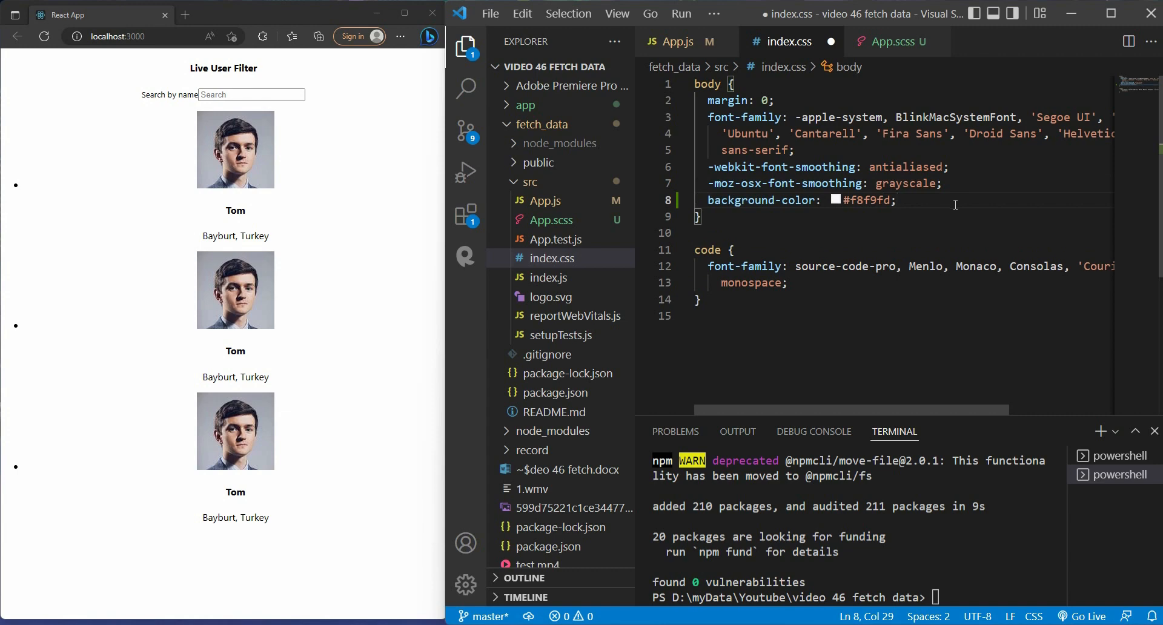
- Give the body rule display flex, align-items center and height 100vh
key("Enter")
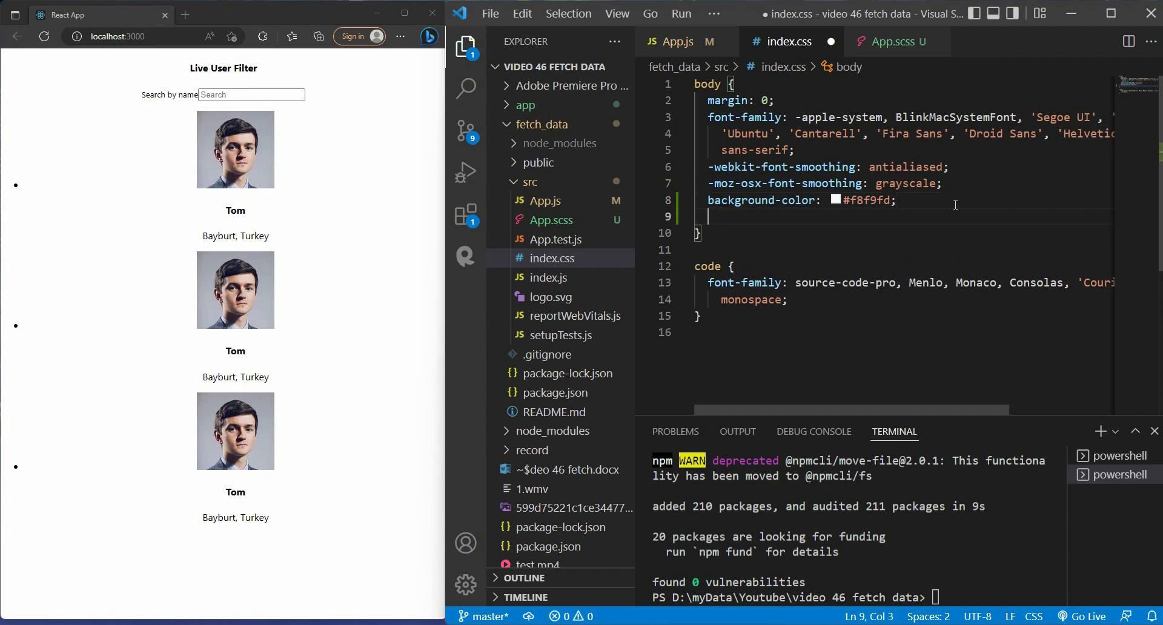
type("display: flex;")
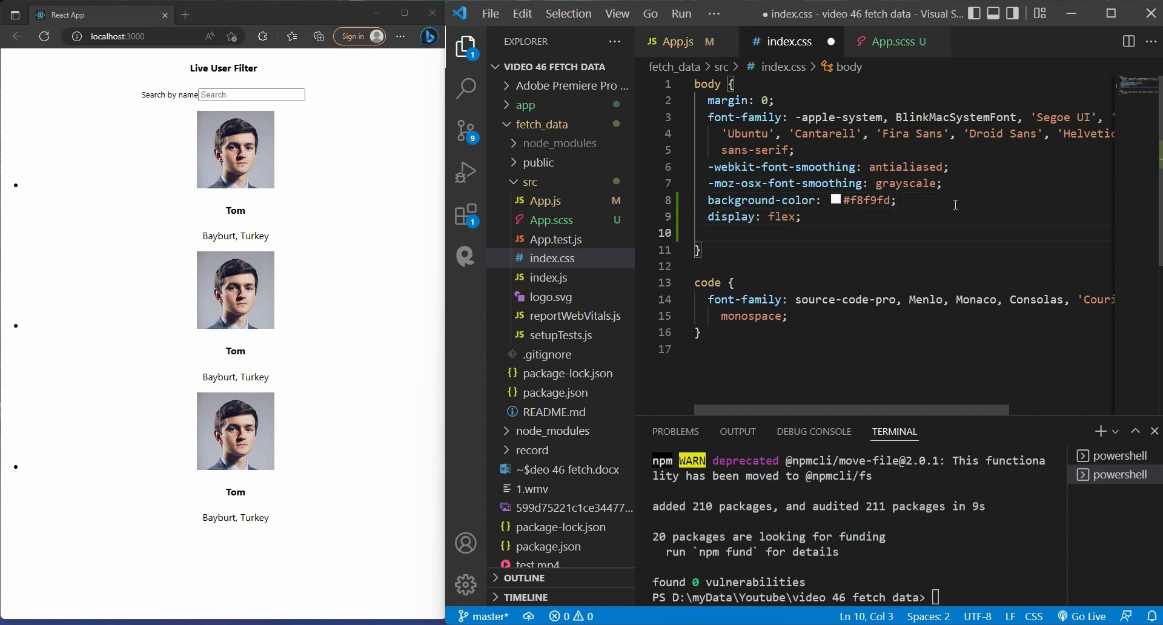
type("align-items: center;")
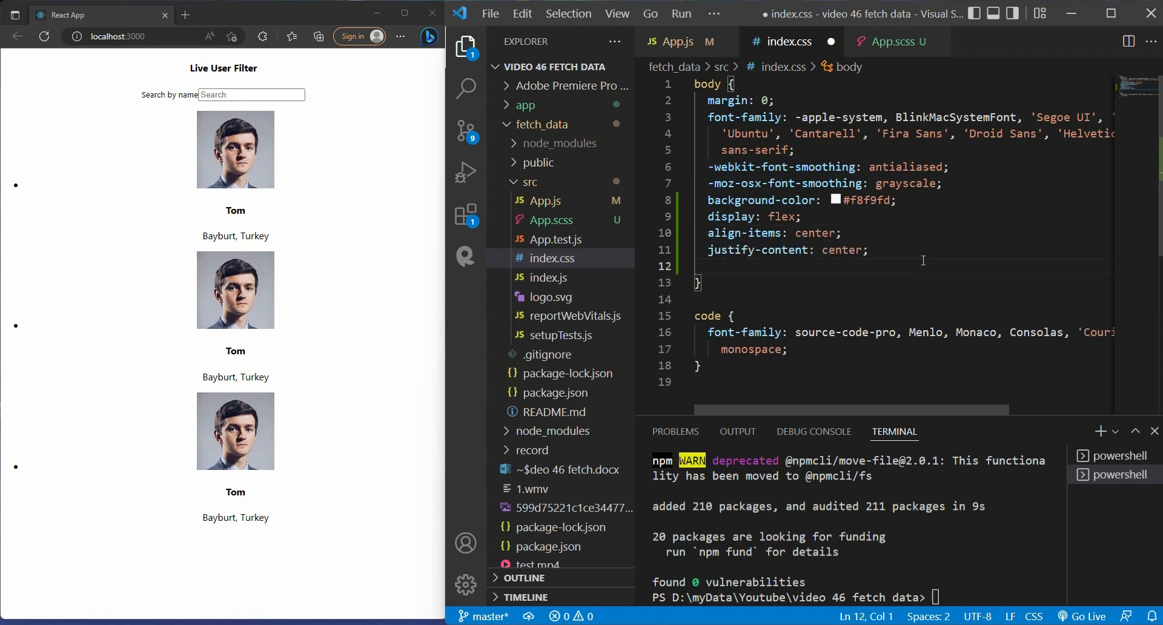
type("height: 100vh;")
type("width: 300px;")
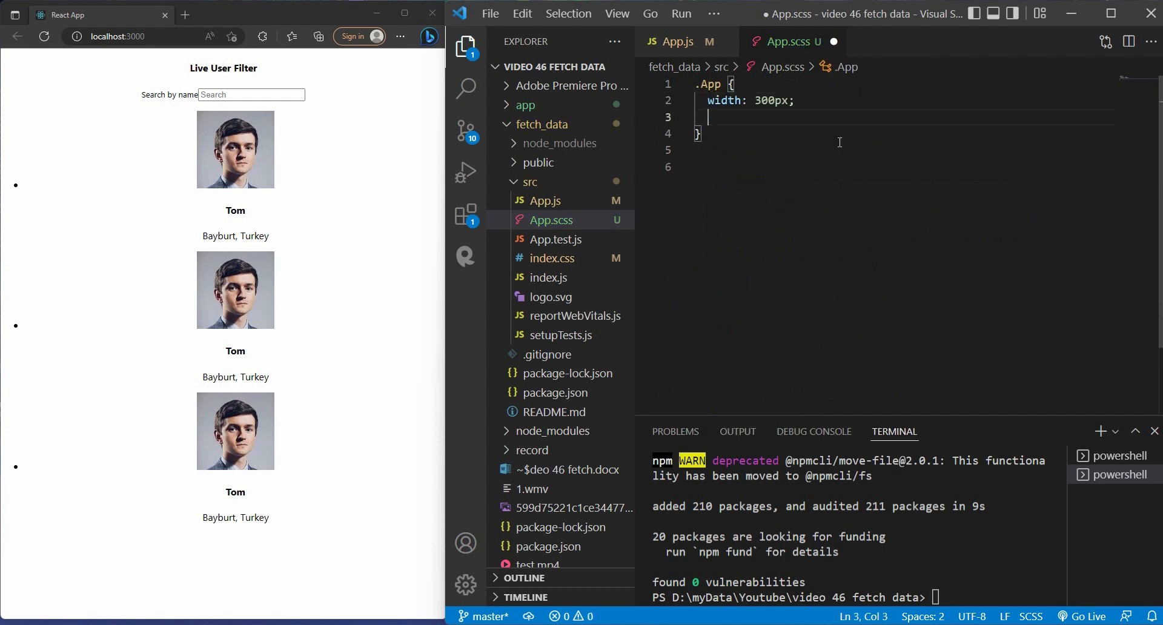
- Give .App overflow hidden and 5px radius, and a .header with #aa2b2c background, white text and 30px 20px padding
type("overflow: hidden;")
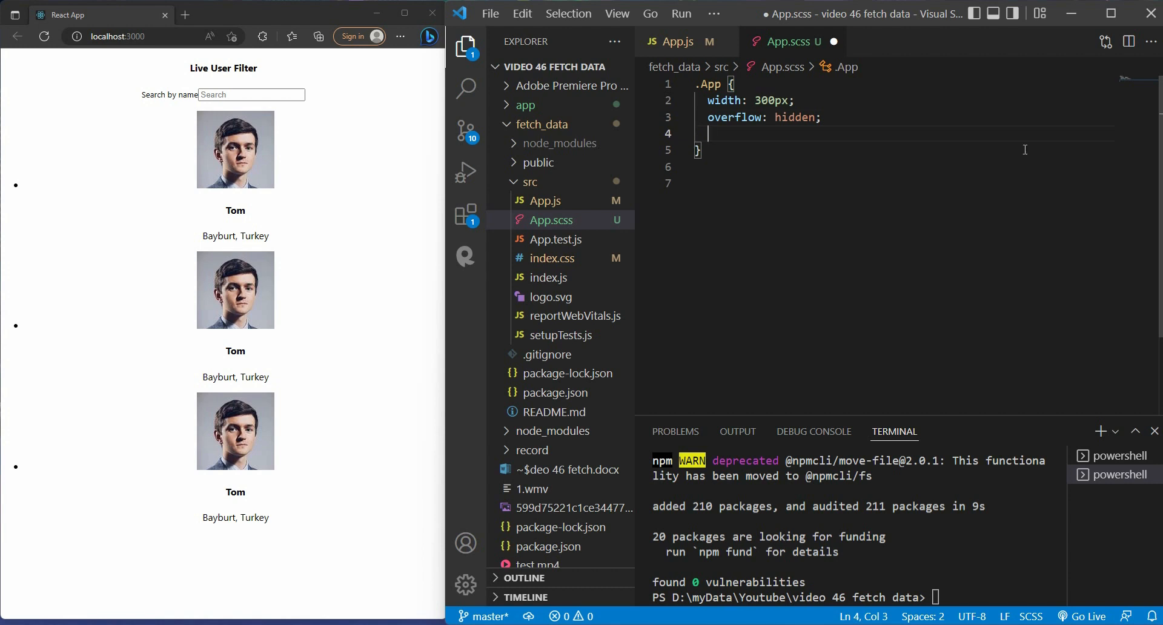
type("border-radius: 5px;")
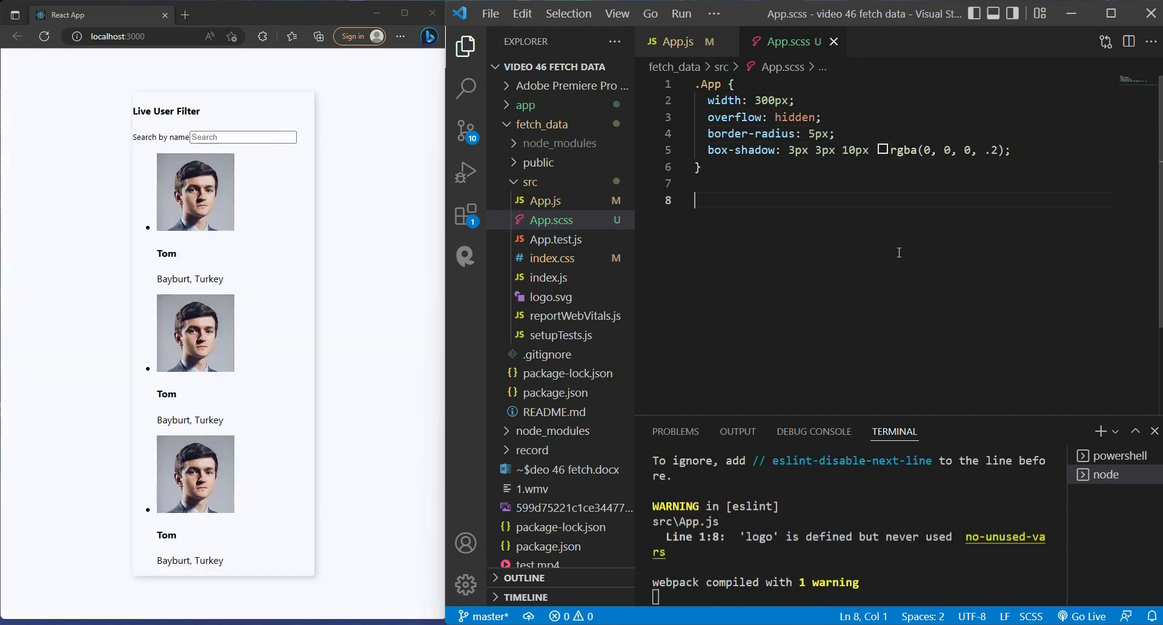
mouse_move(323, 203)
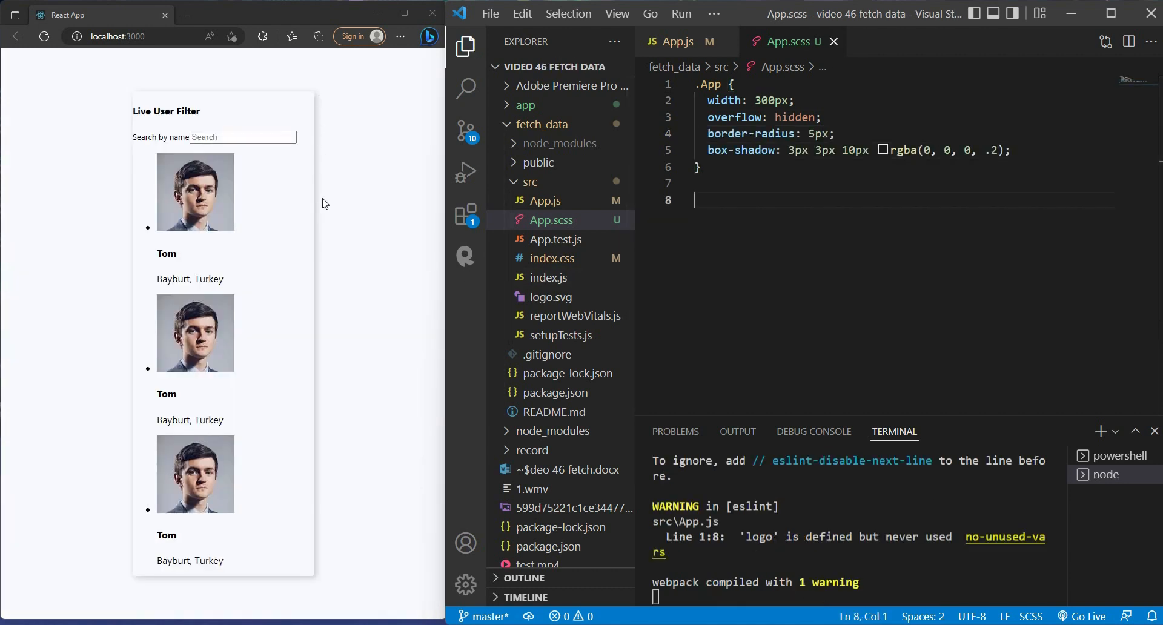
mouse_move(164, 594)
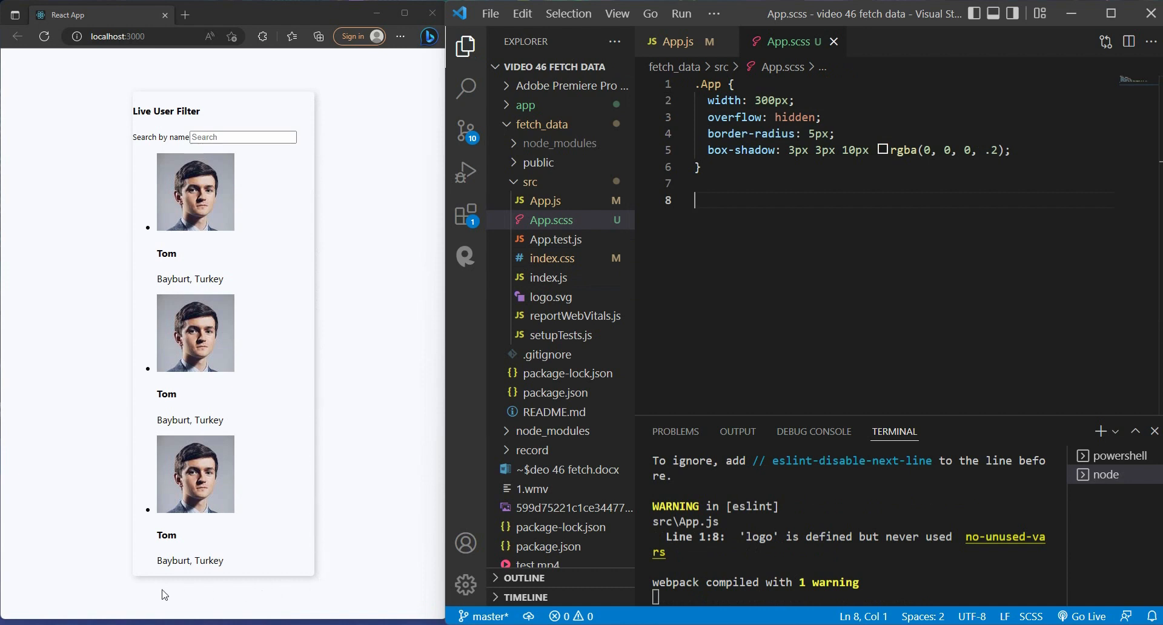
type(".header{")
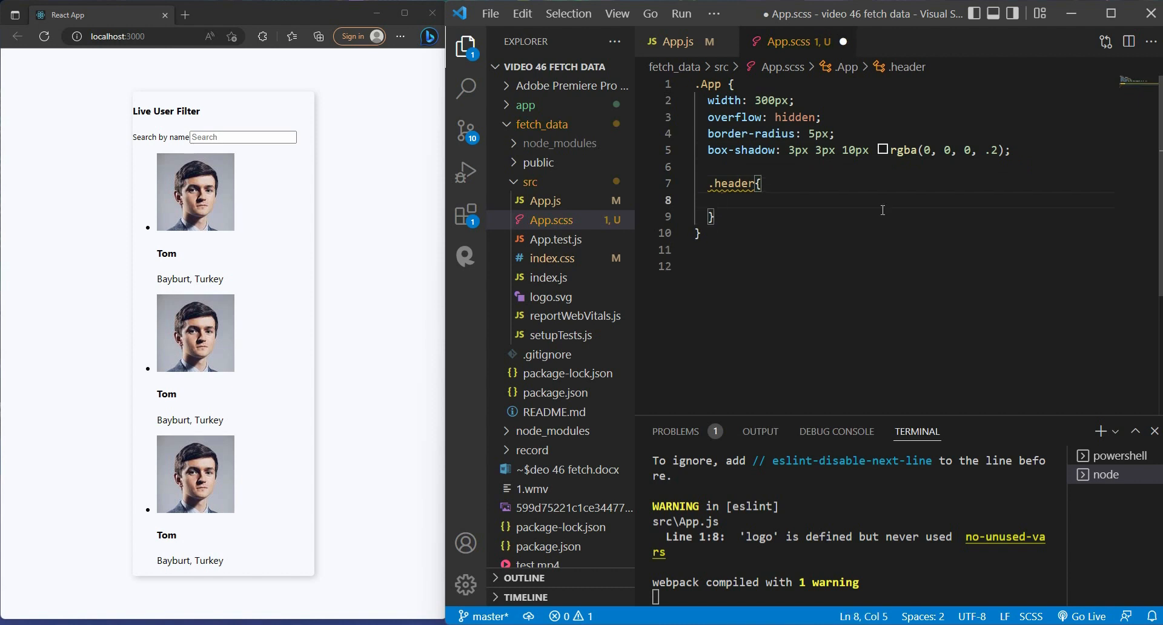
type("background-color: #aa2b2c;")
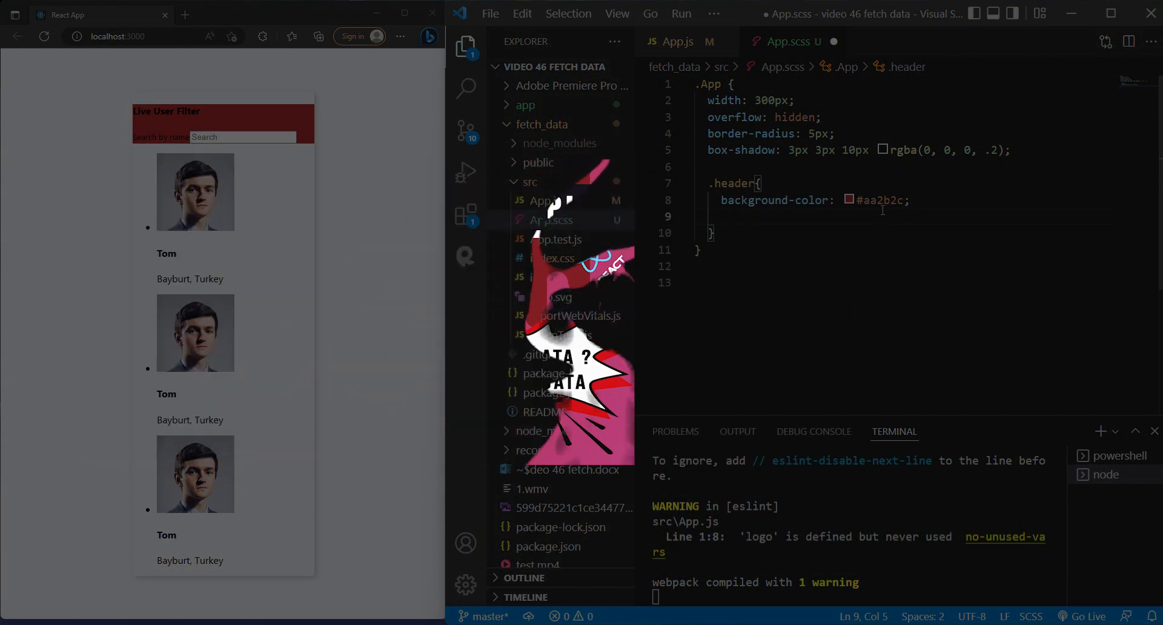
type("color: #fff;")
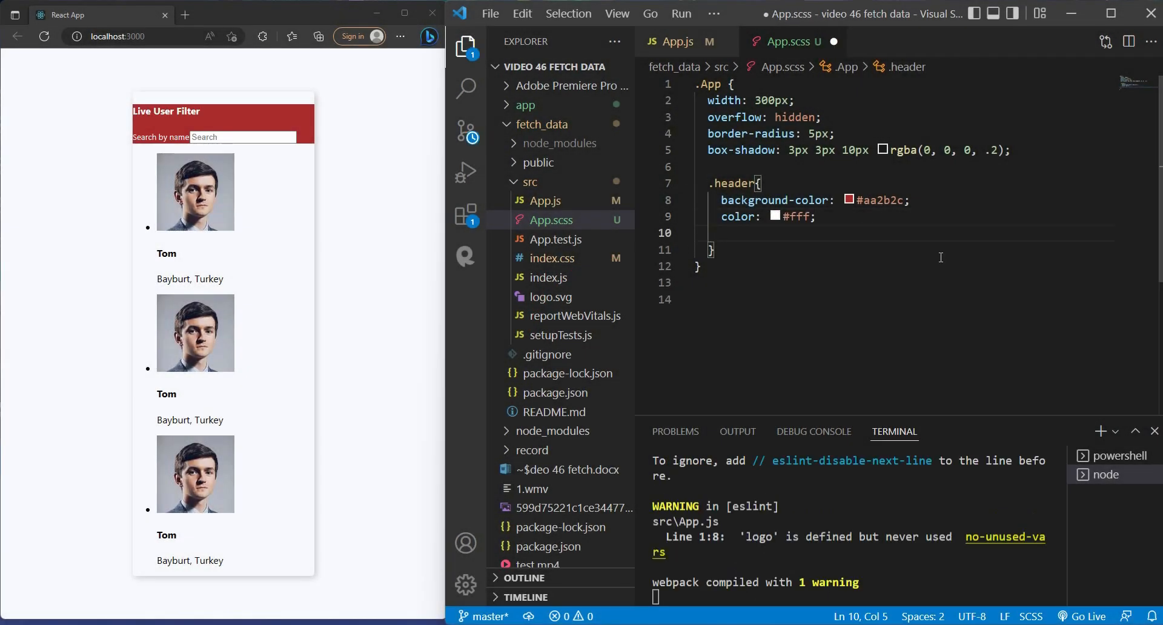
type("padding: 30px 20px;")
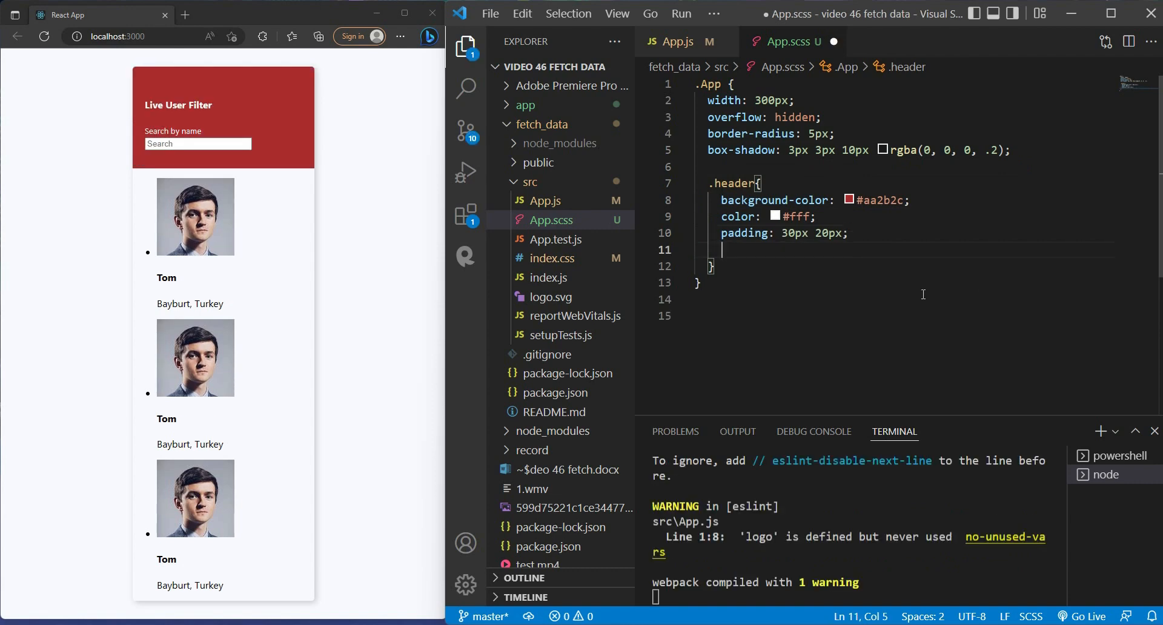
- Add nested .title and .subtitle rules, the subtitle with margin 5px 0 20px and opacity .8
type(".title{")
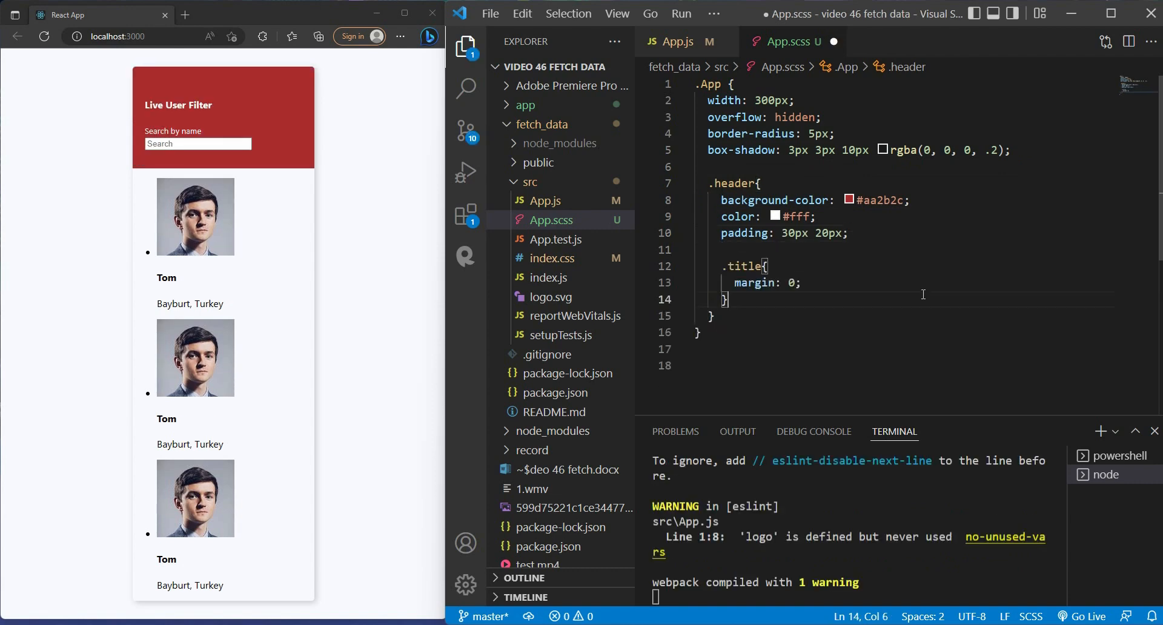
key("enter")
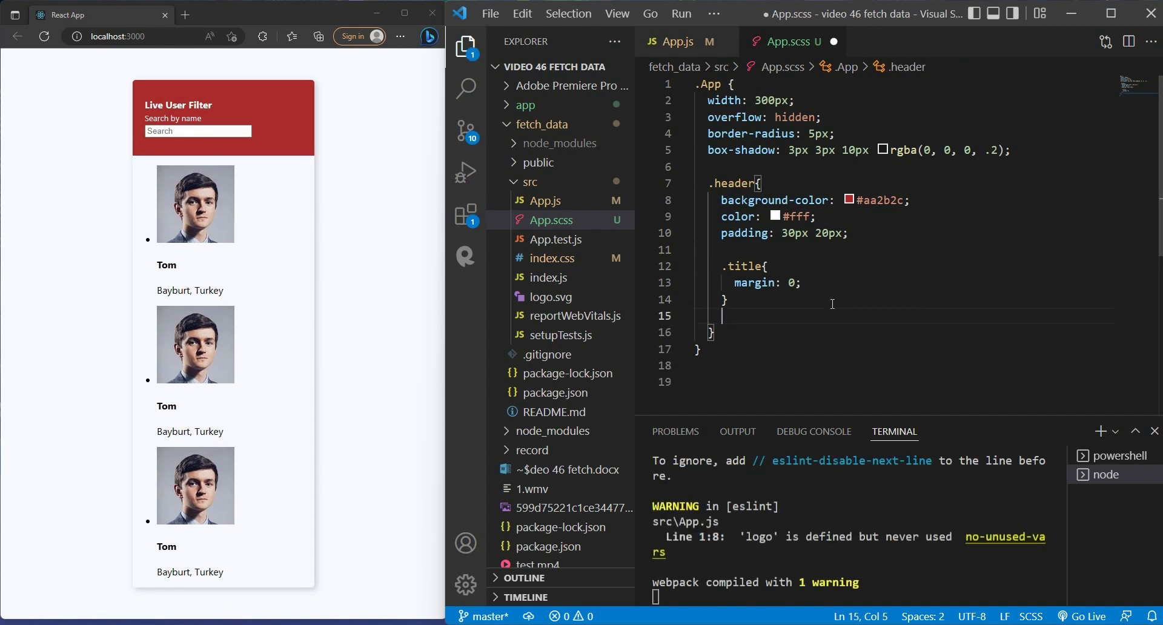
type(".subtitle{")
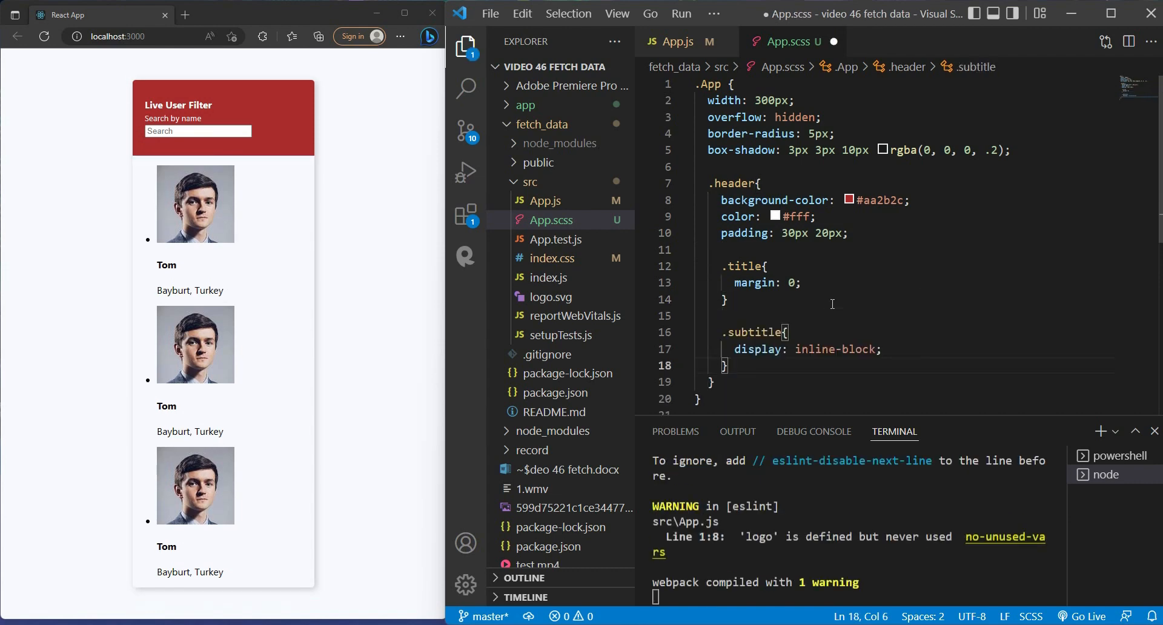
type("margin: 5px 0 20px;")
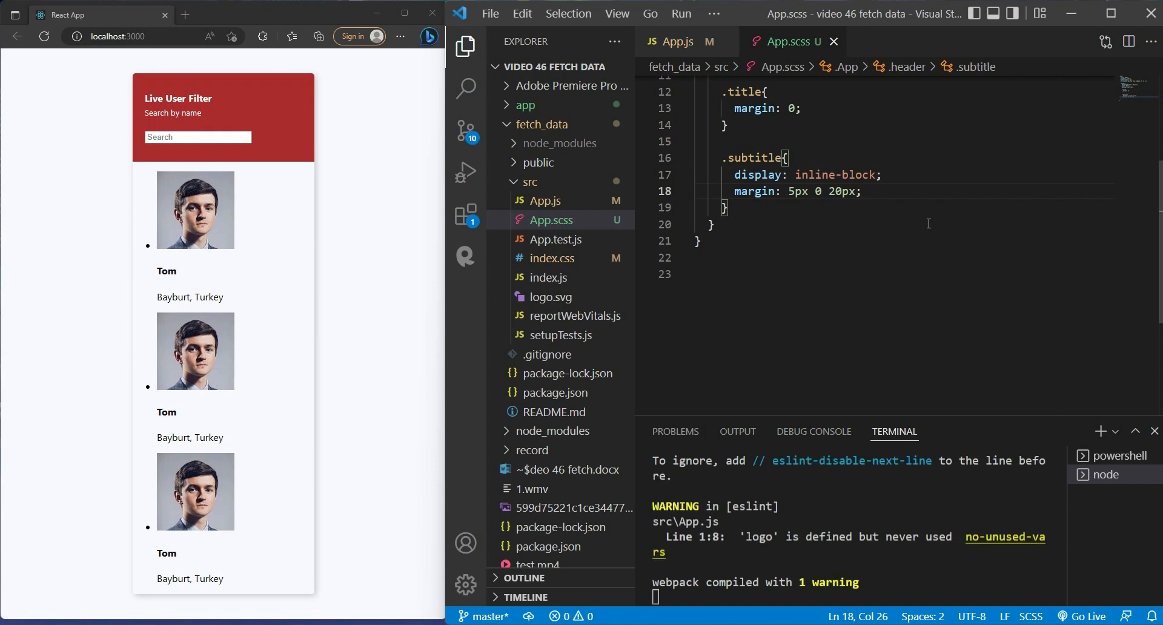
type("opacity: .8;")
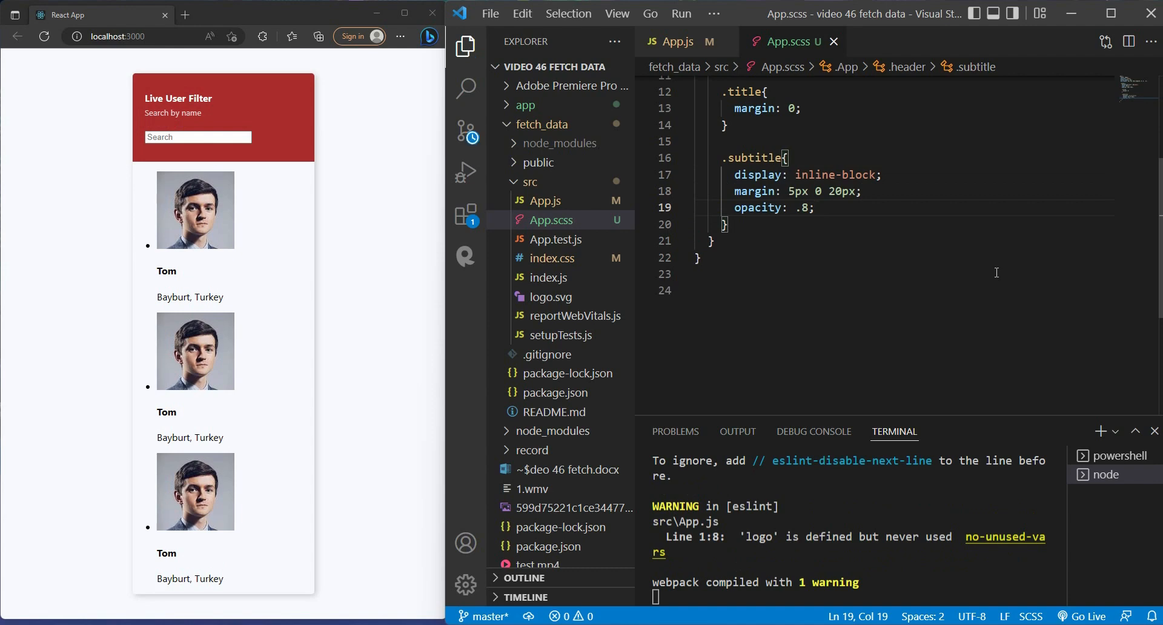
- Style the input with rgba(0,0,0,.3) background, no border, 50px radius and white text
type(".")
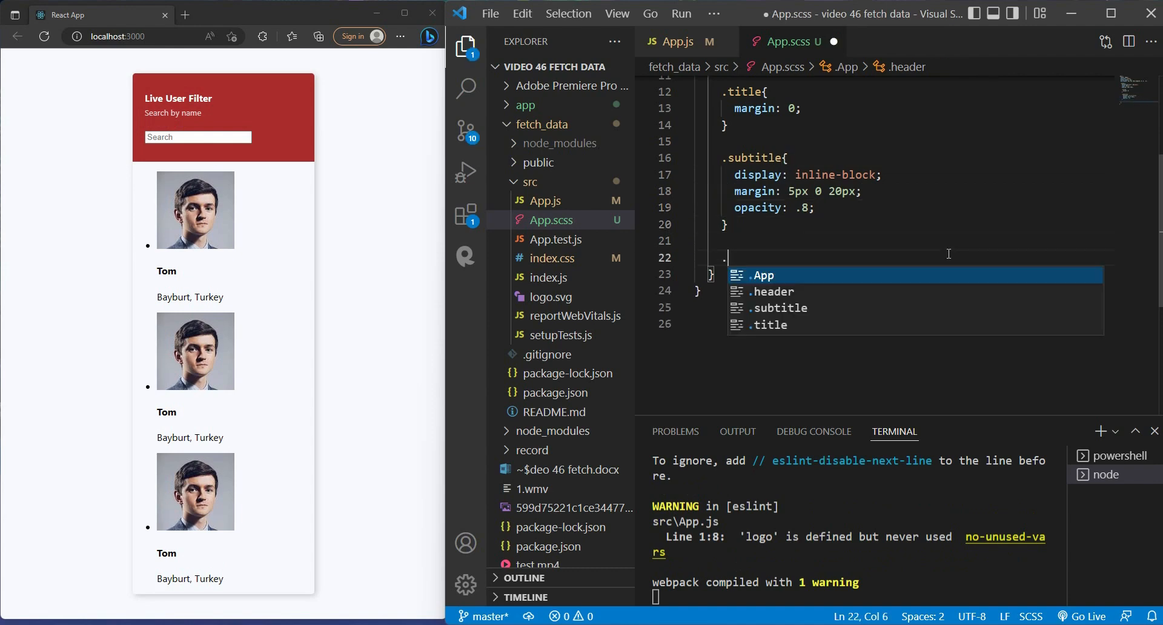
type("input{")
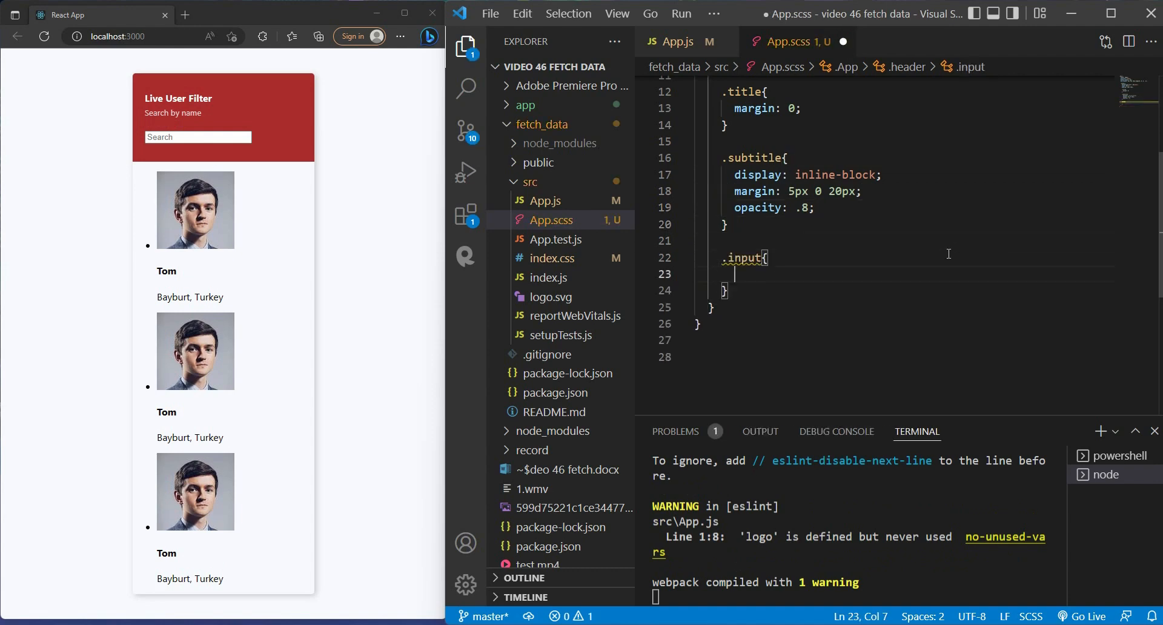
type("background-color: rgba(0, 0, 0, .3);")
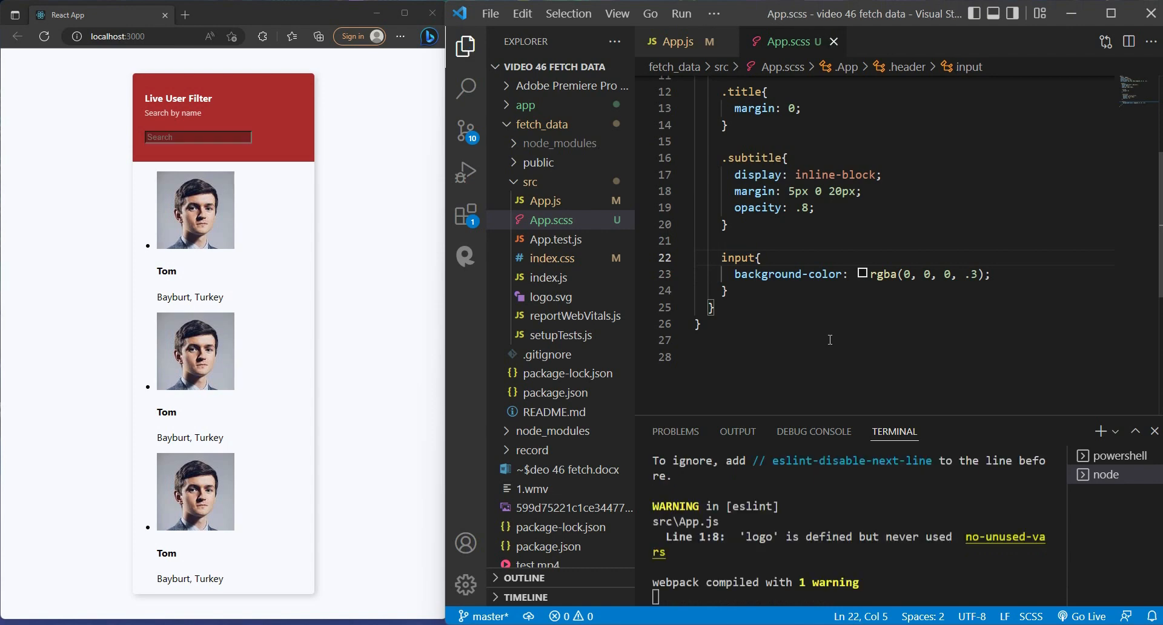
type("border: 0;")
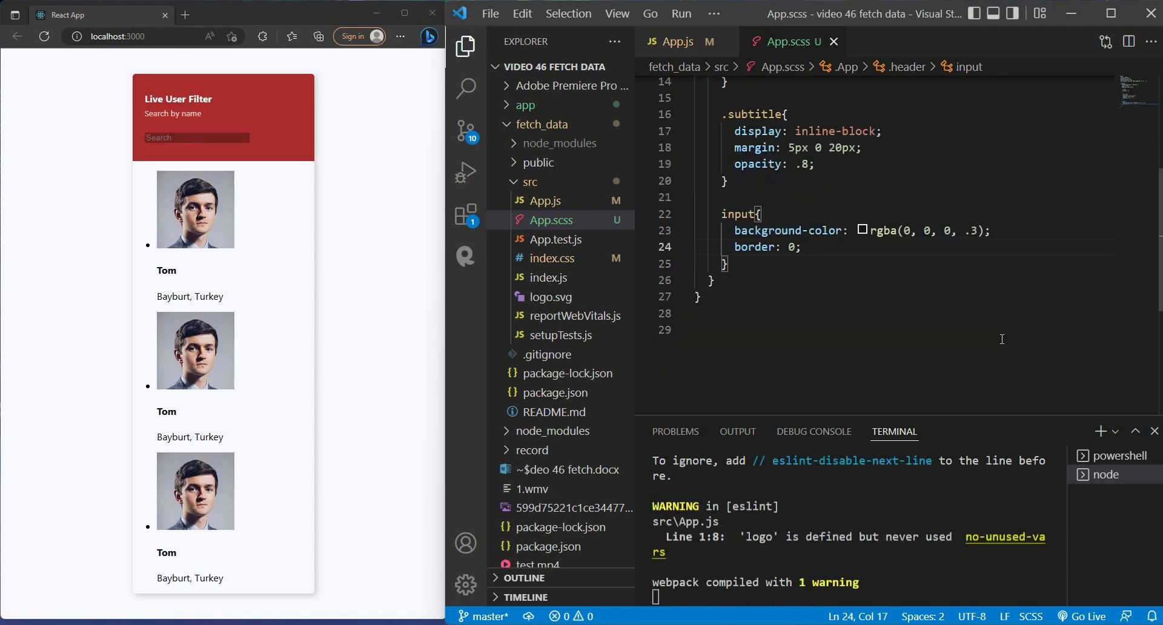
type("border-radius: 50px;")
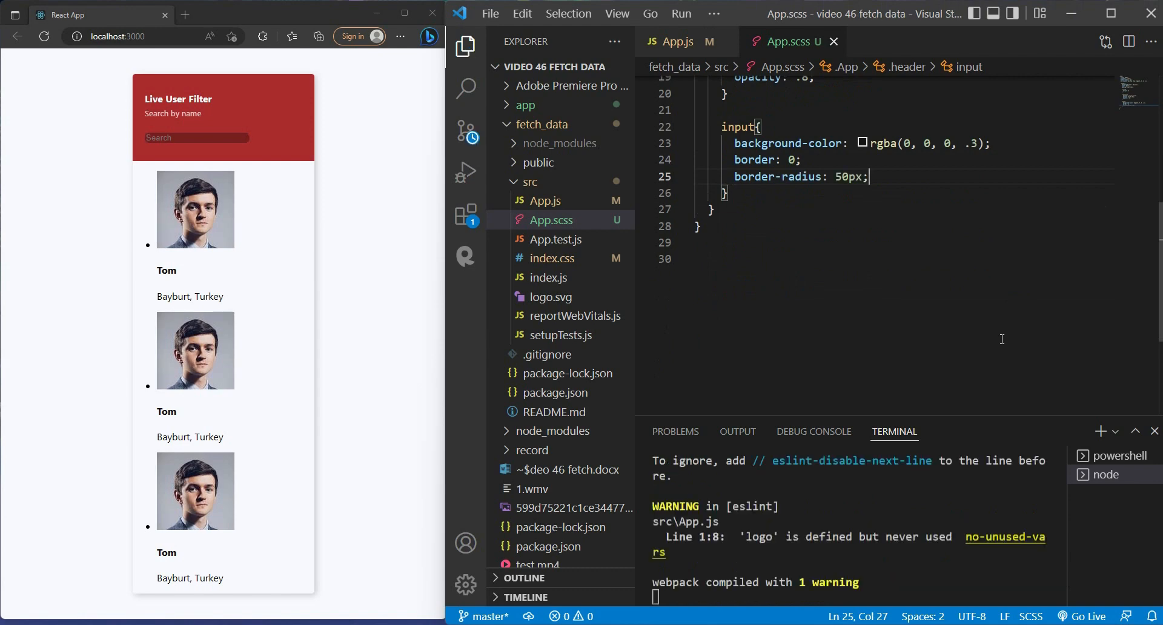
type("color: #fff;")
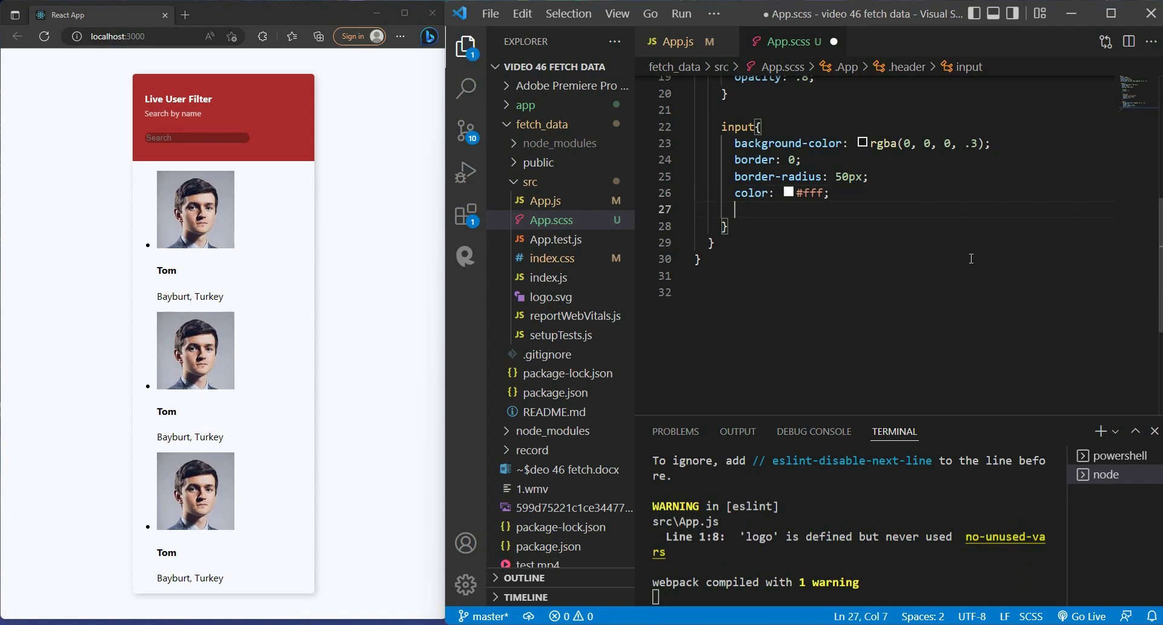
- Add 14px font size, 230px width and 10px 15px padding, then start an input:focus rule
type("font-size: 14px;")
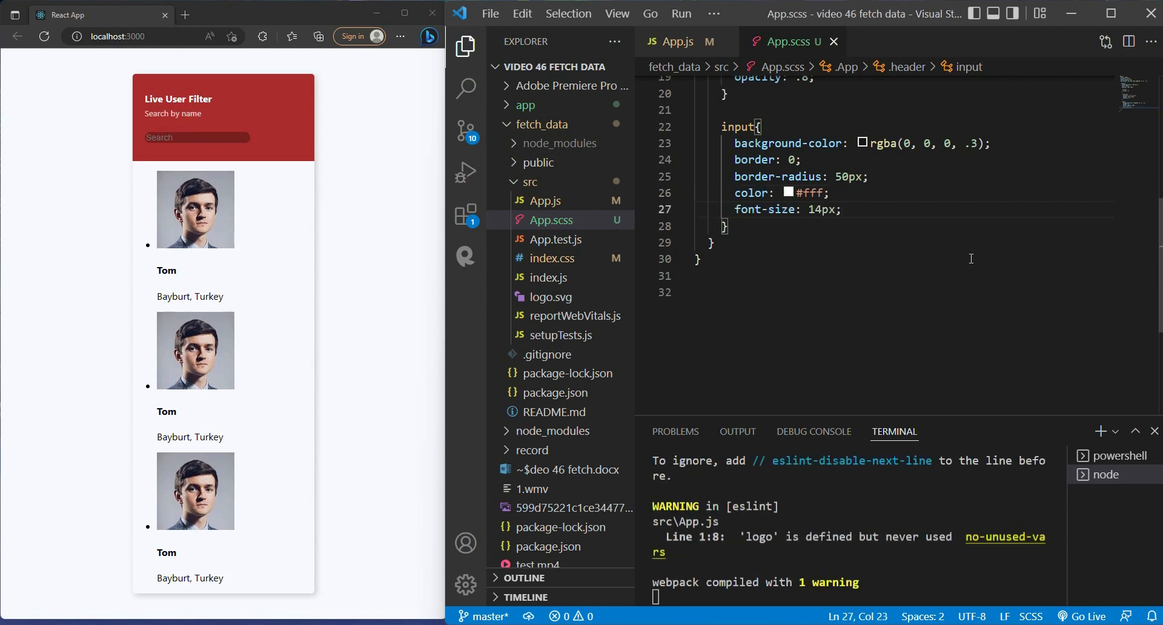
type("width: 230px;")
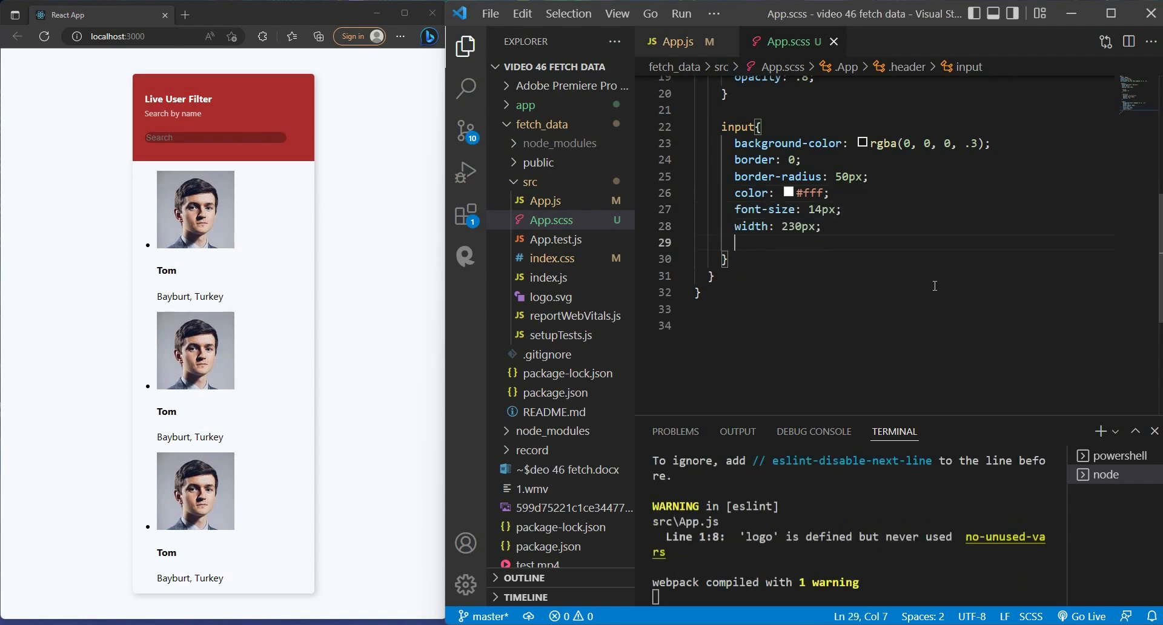
type("padding: 10px 15px;")
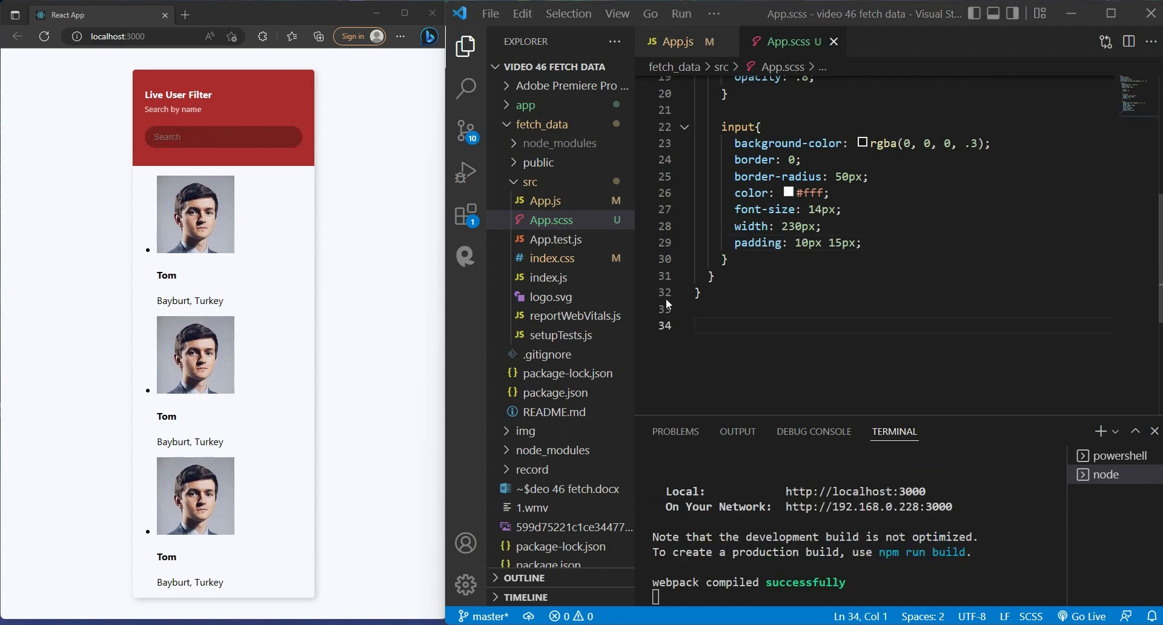
left_click(223, 137)
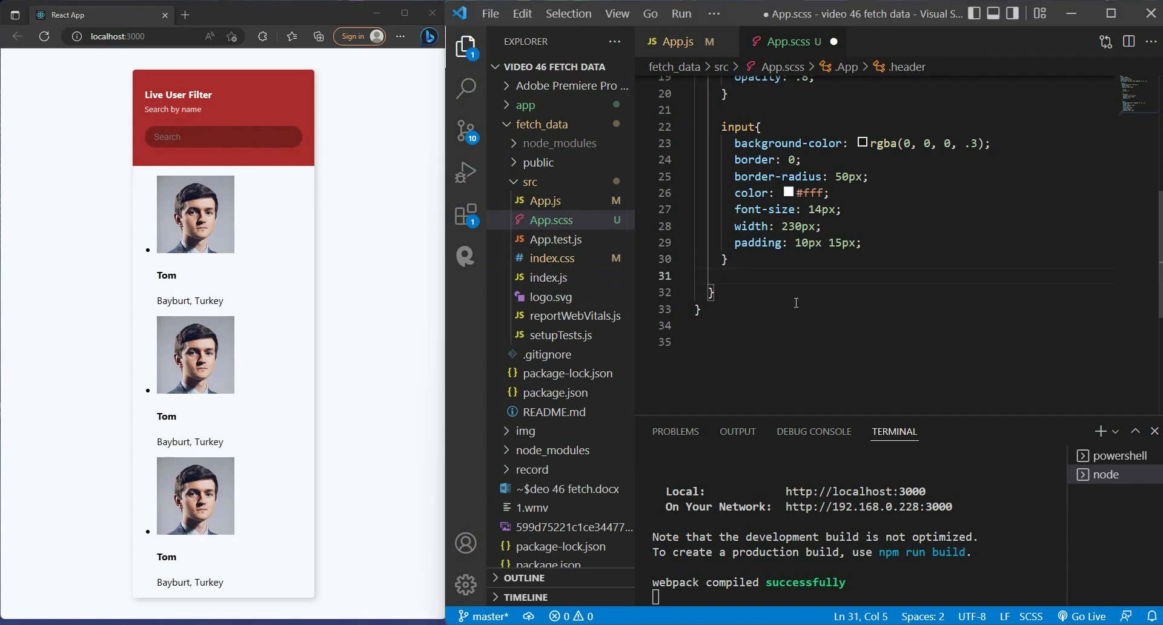
type("input:focus{")
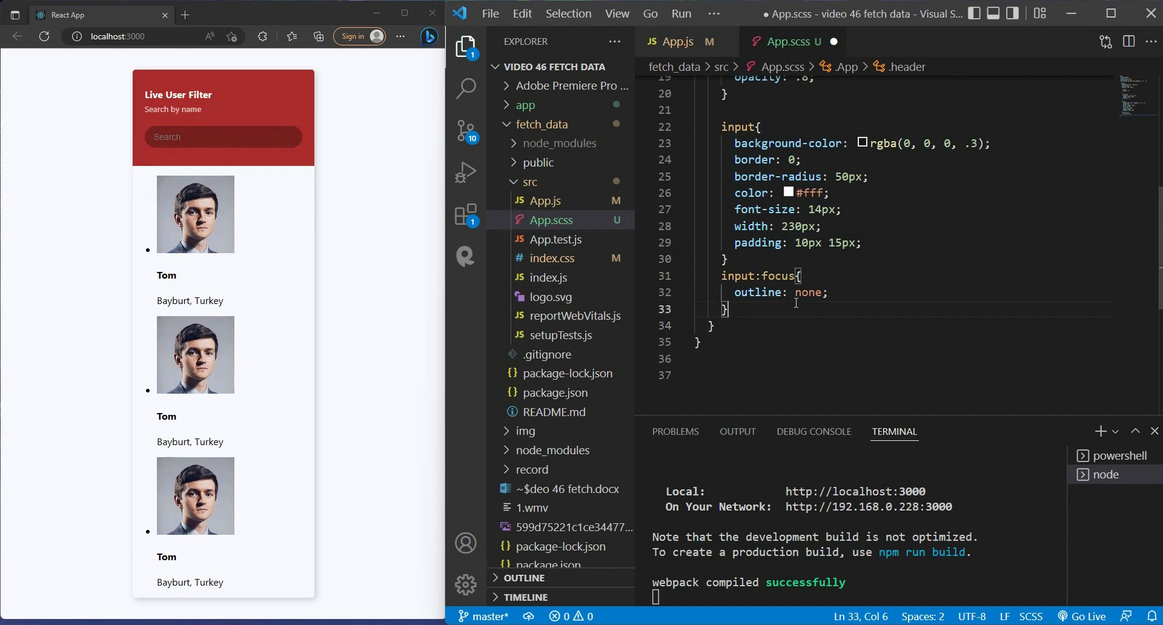
left_click(223, 136)
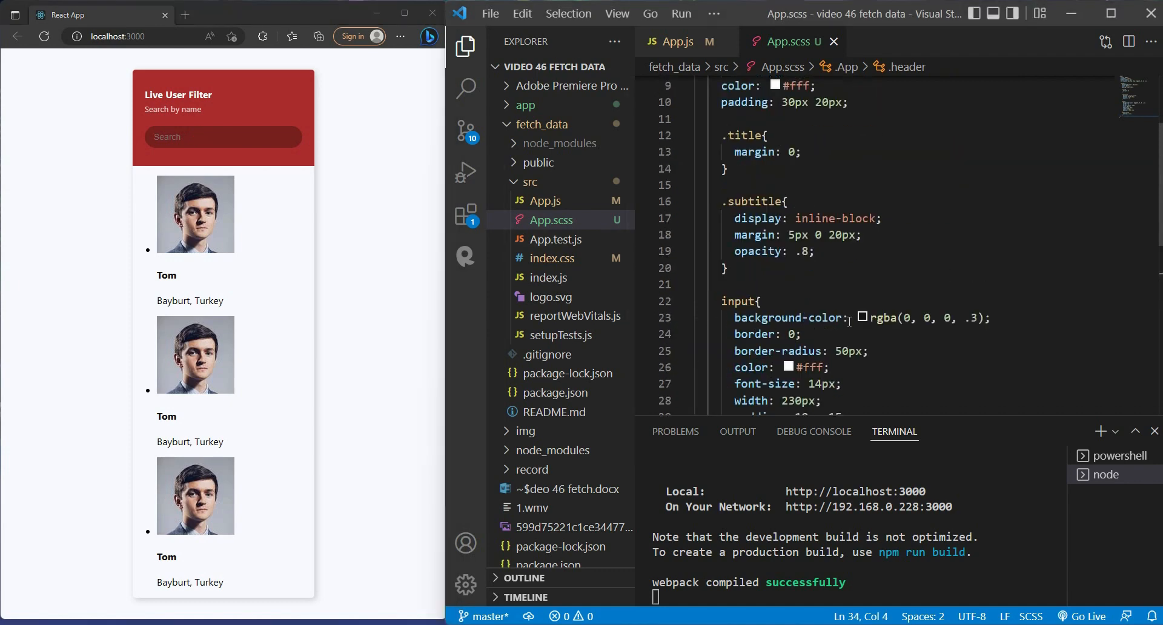
- Add a .user-list rule with white background, no list bullets, and zero margin and padding
left_click(684, 184)
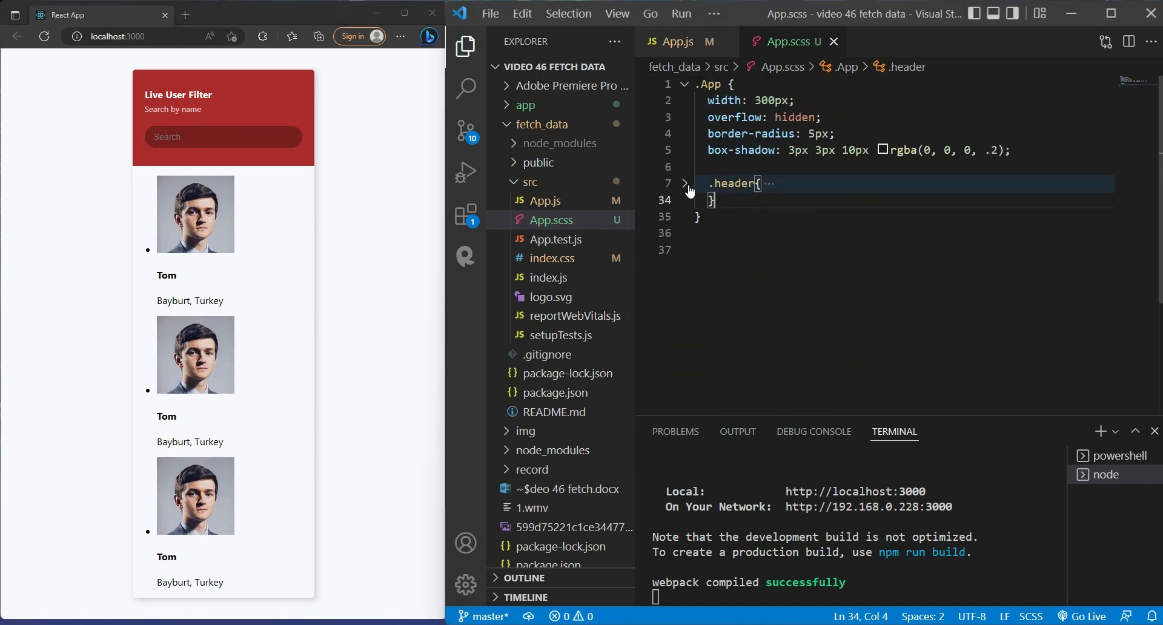
key("enter")
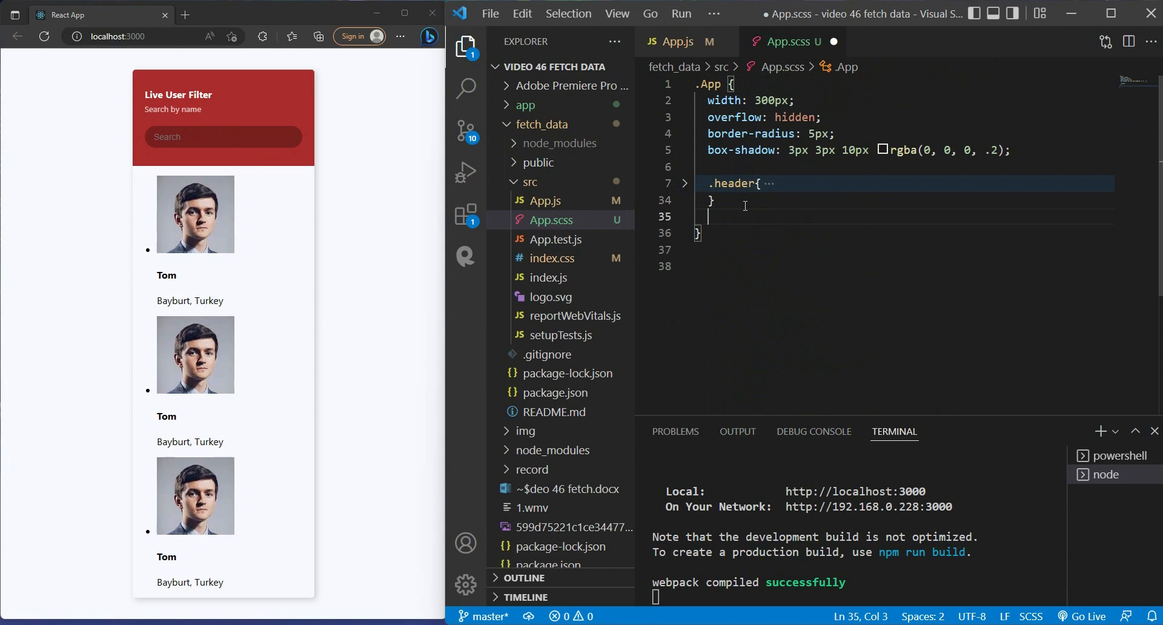
type(".user-list{")
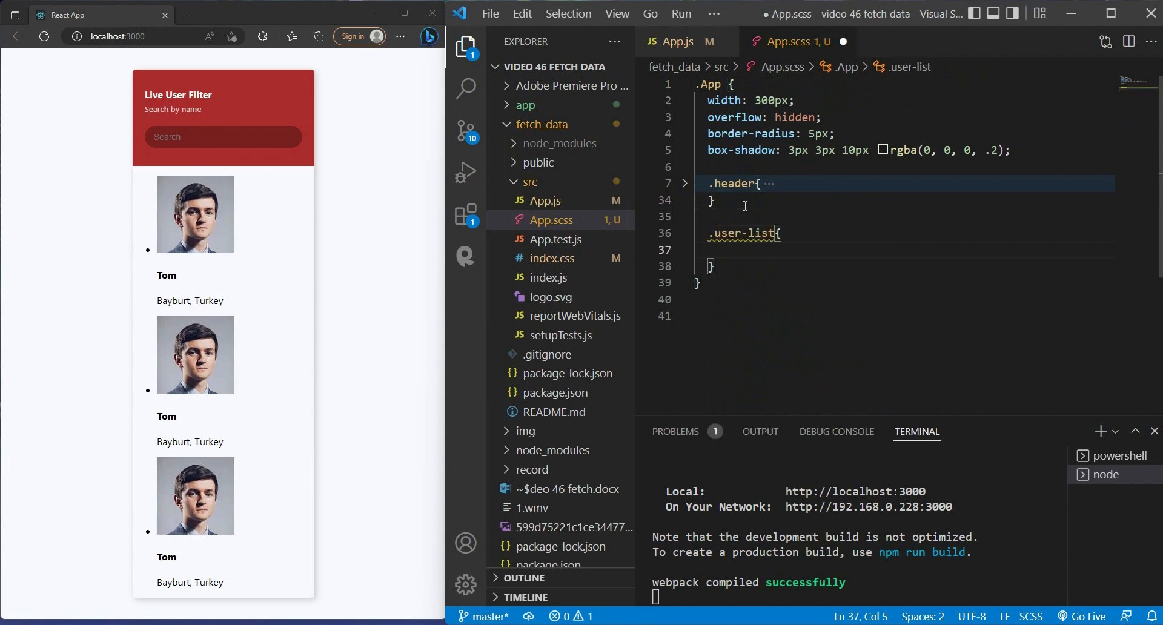
type("background-color: #fff;")
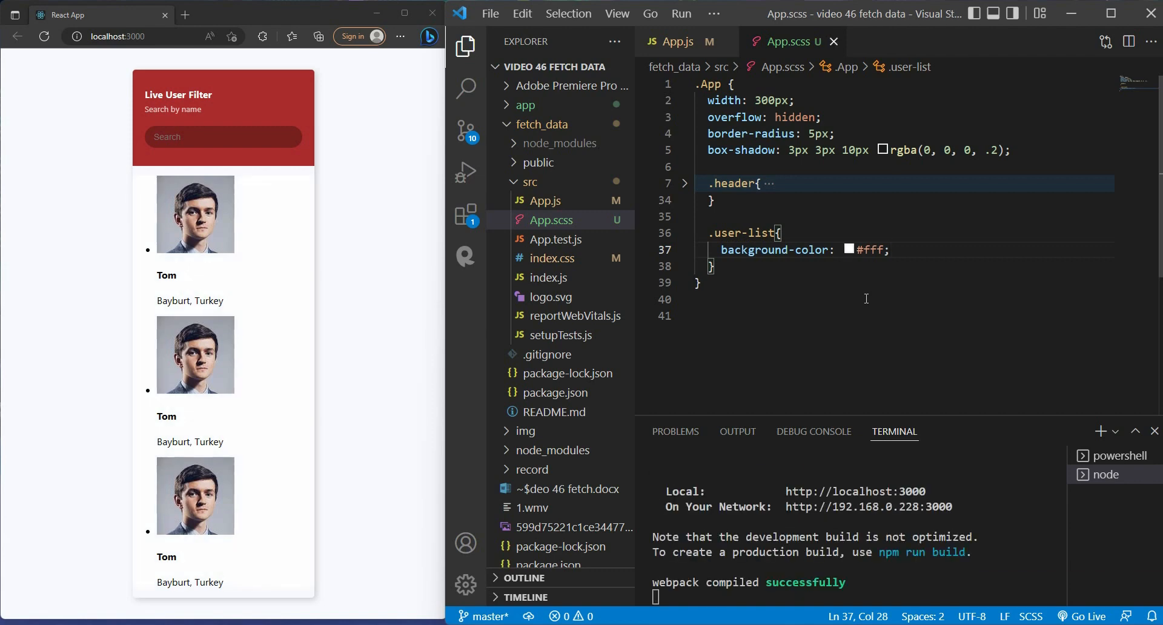
key("enter")
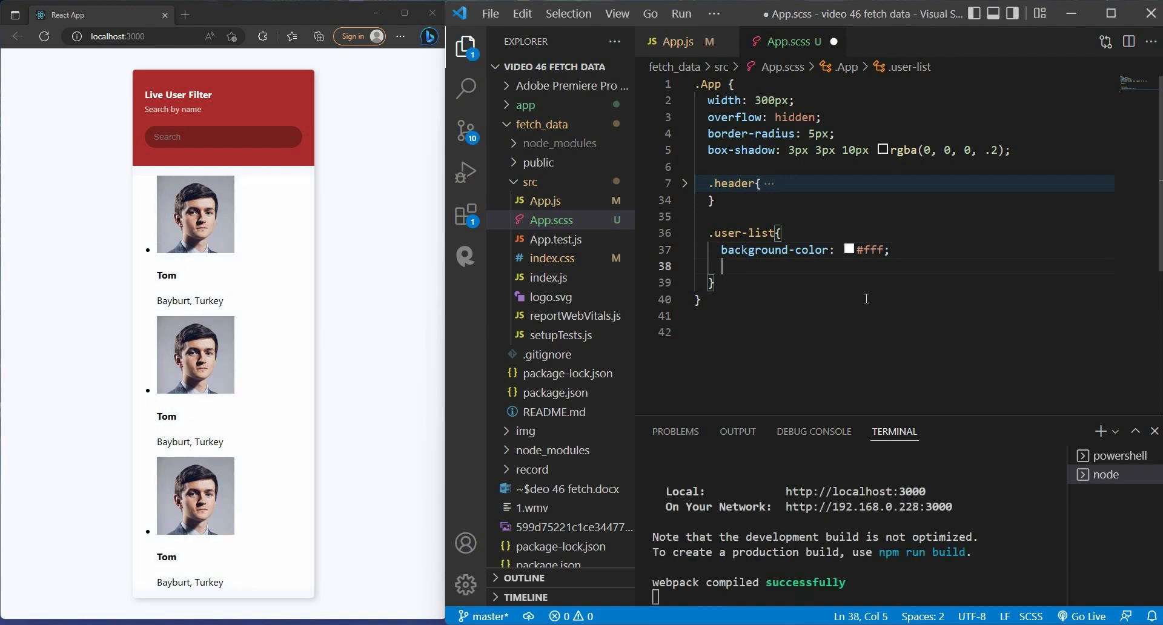
type("list-style-type: none;")
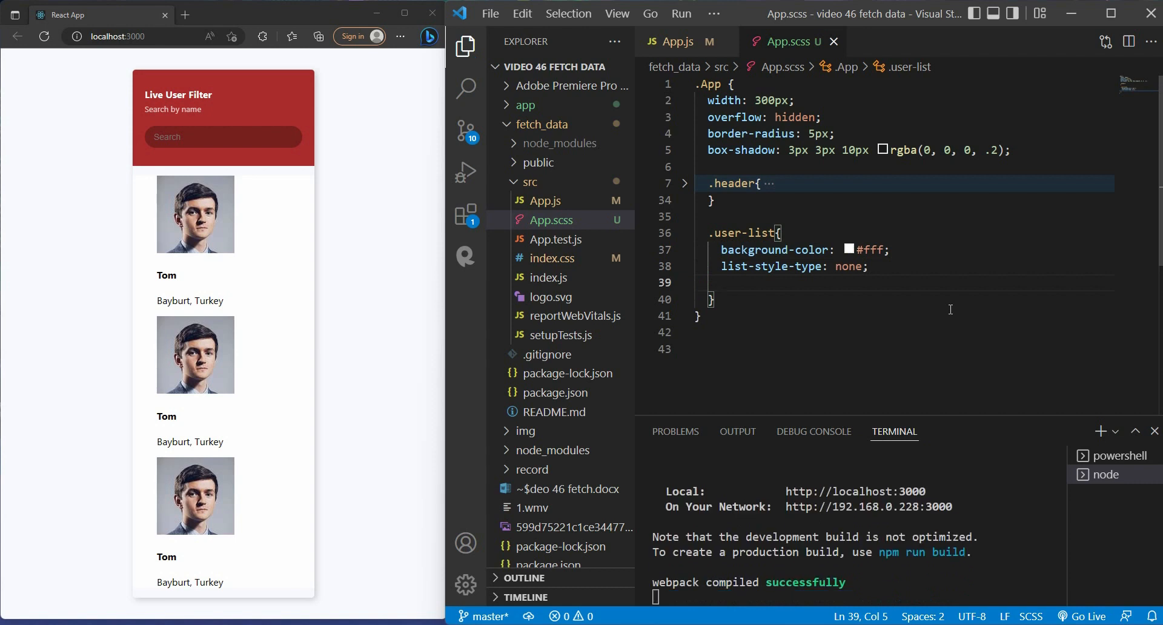
type("margin: 0;")
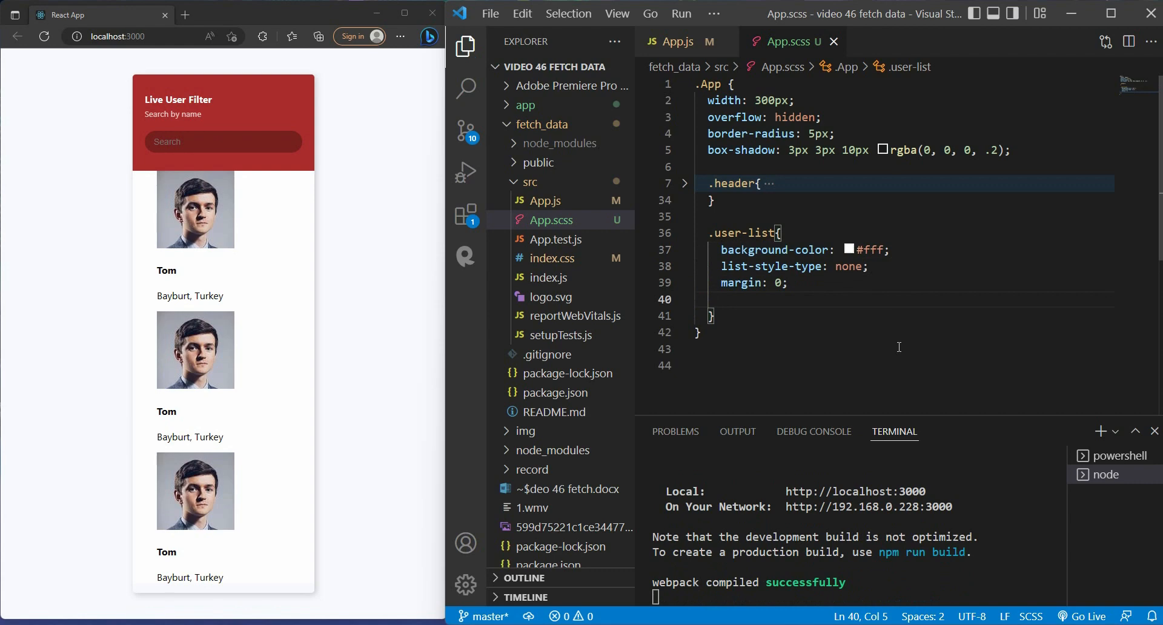
type("padding: 0;")
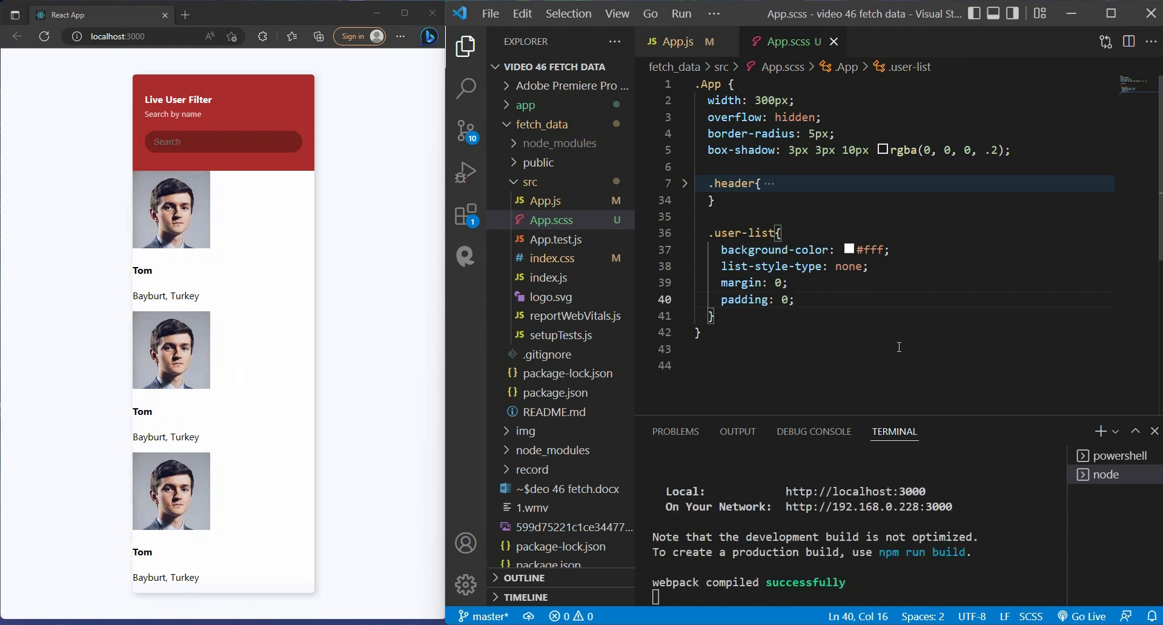
- Cap the user list at 400px max height with overflow-y auto
key("Enter")
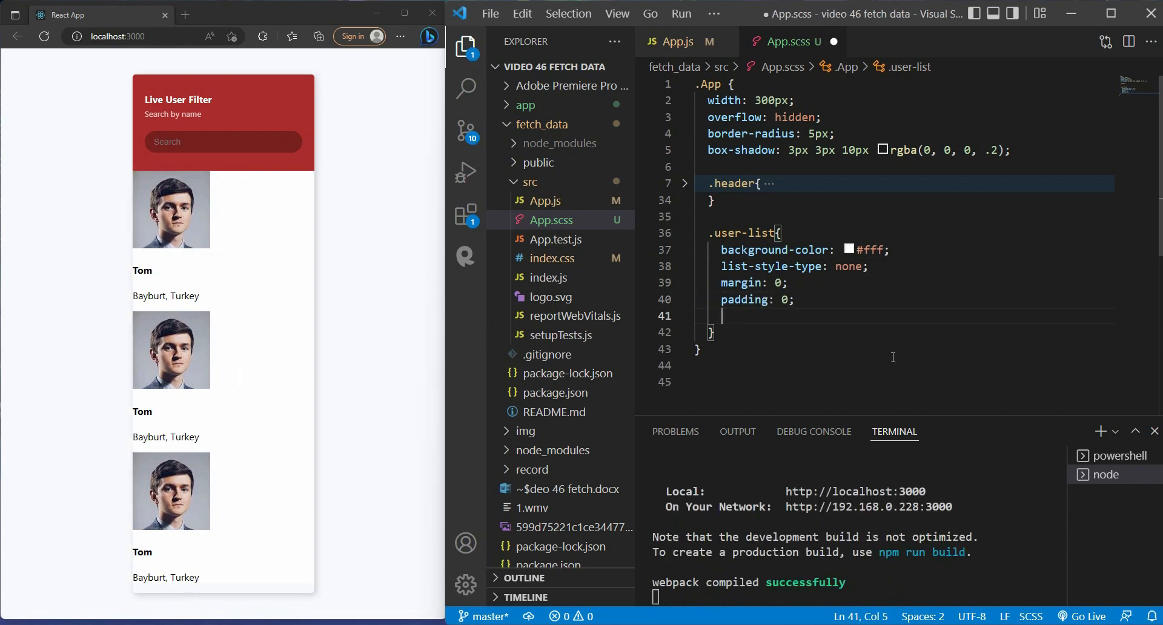
type("max-height: 400px;")
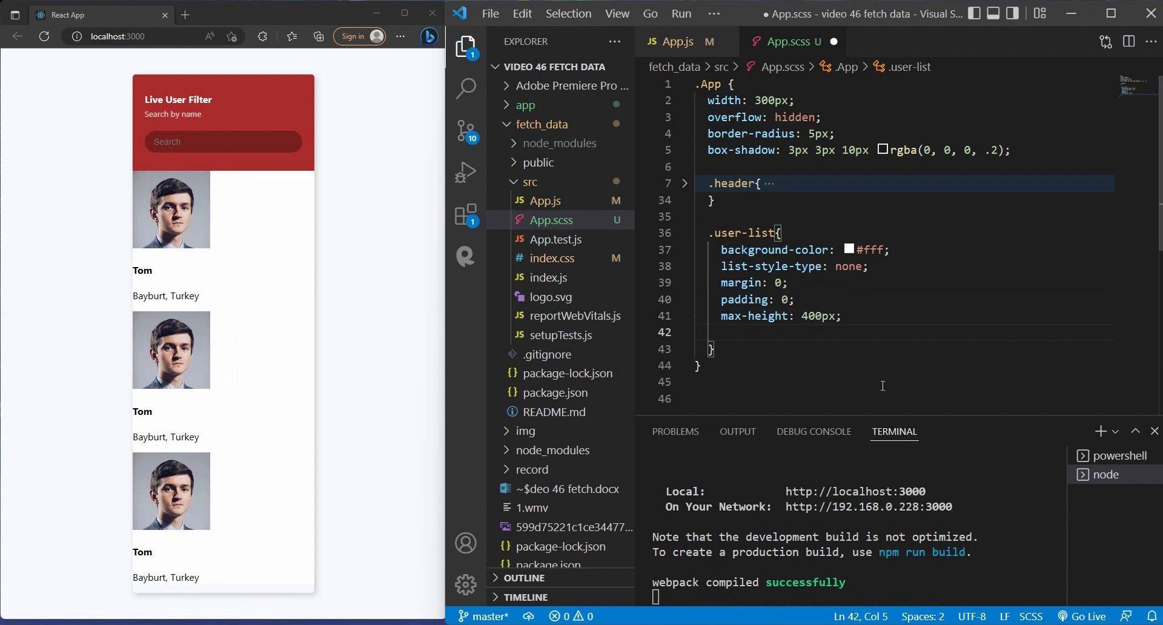
type("overflow-y: auto;")
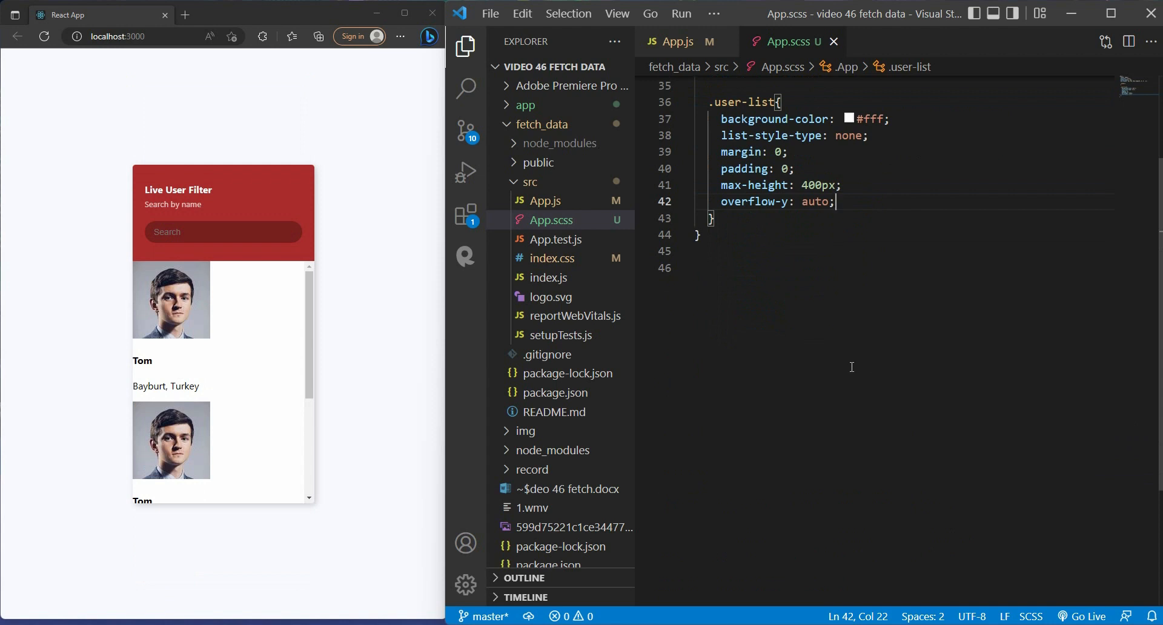
scroll("down", 3)
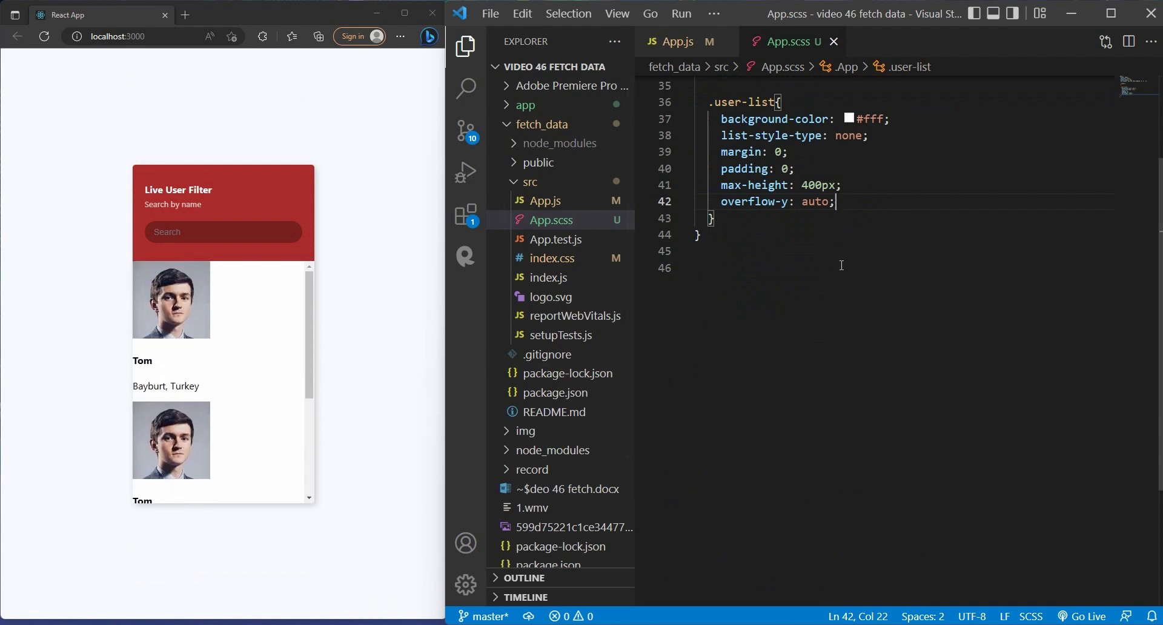
- Add an li rule with display flex and 20px padding
type("li{")
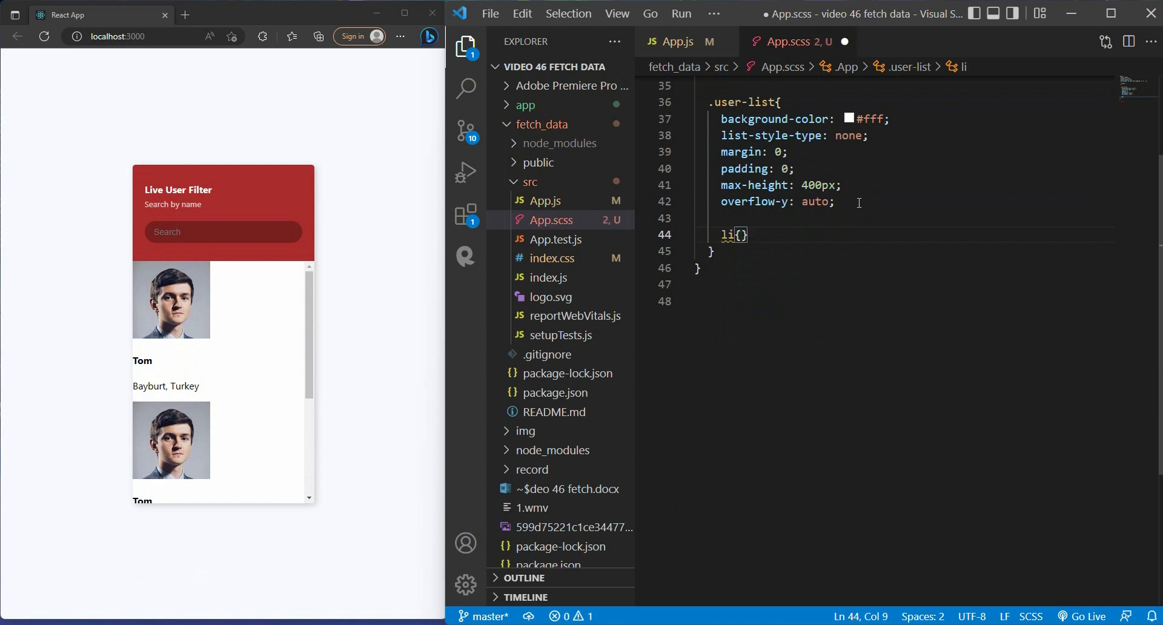
type("display: flex;")
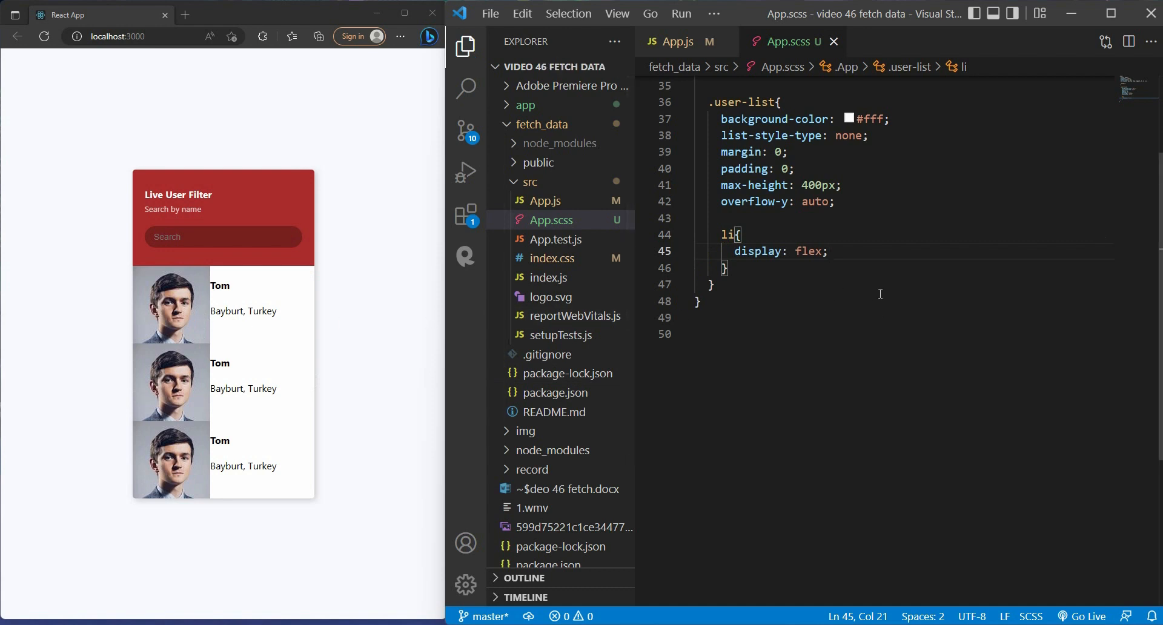
key("enter")
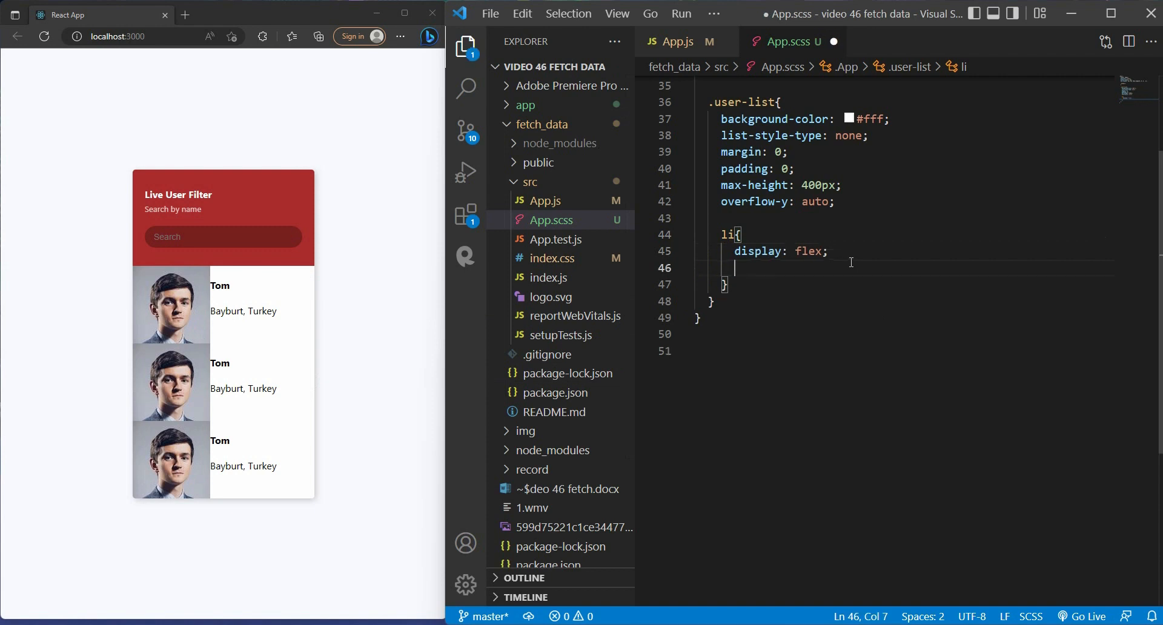
type("padding: 20px;")
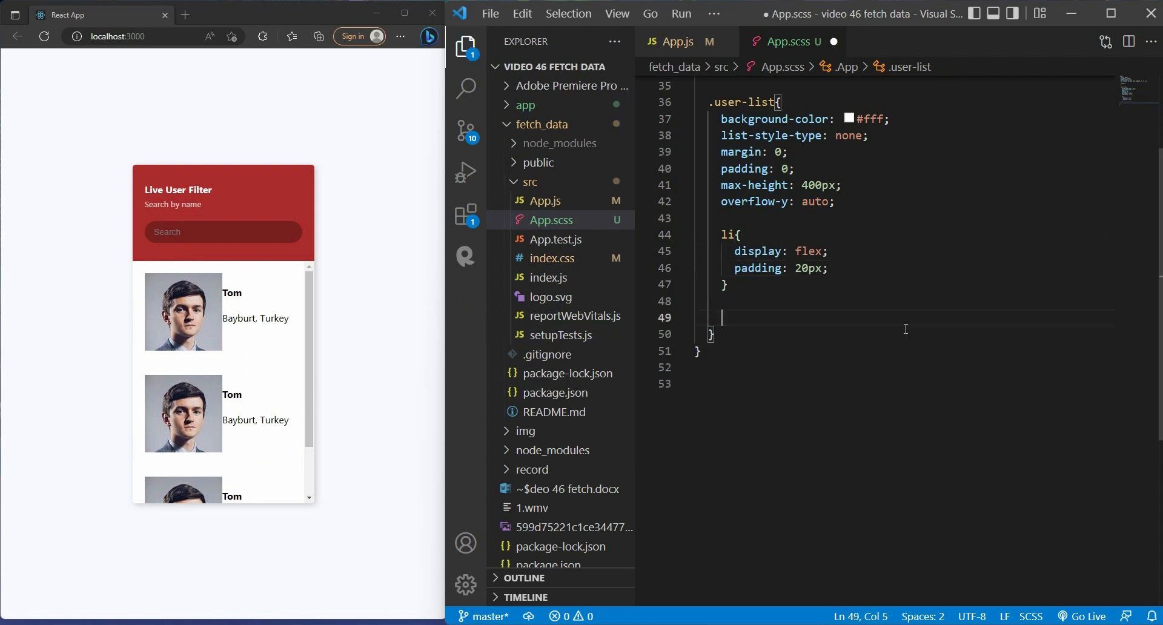
- Add li:hover with #eee background and pointer cursor
type("li:hover{")
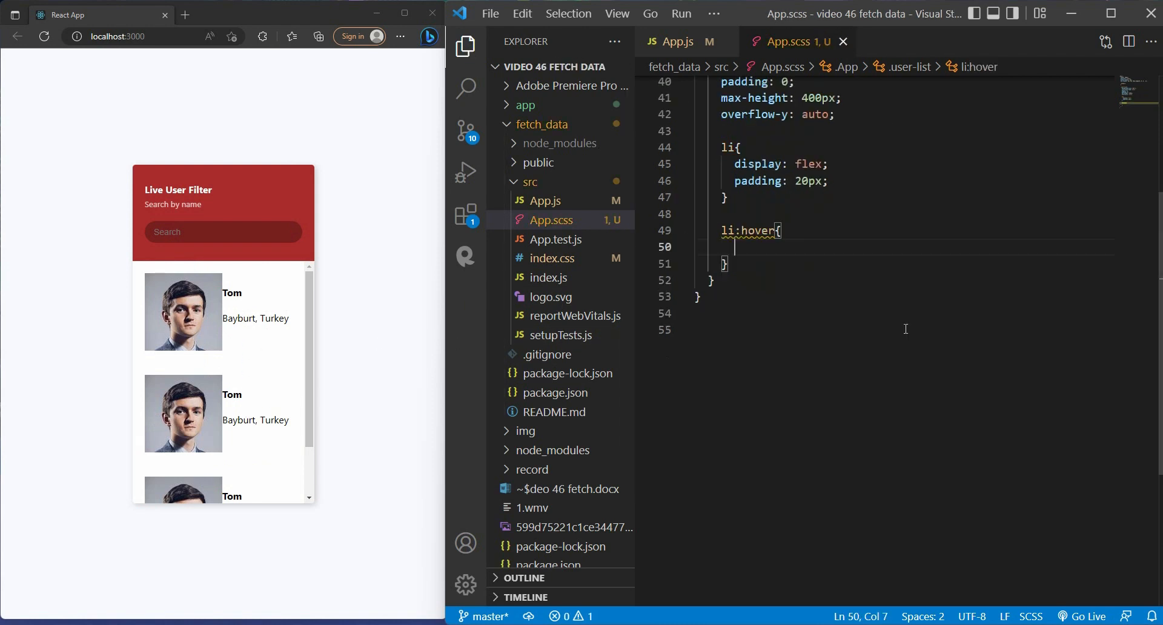
type("background: #eee;")
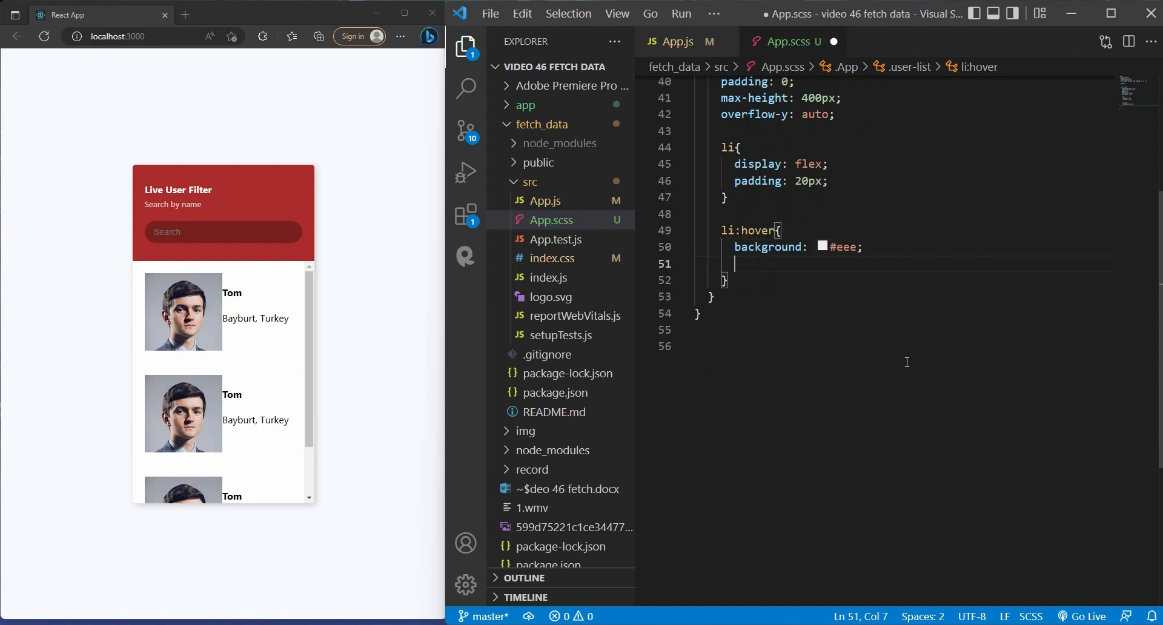
type("cursor: pointer;")
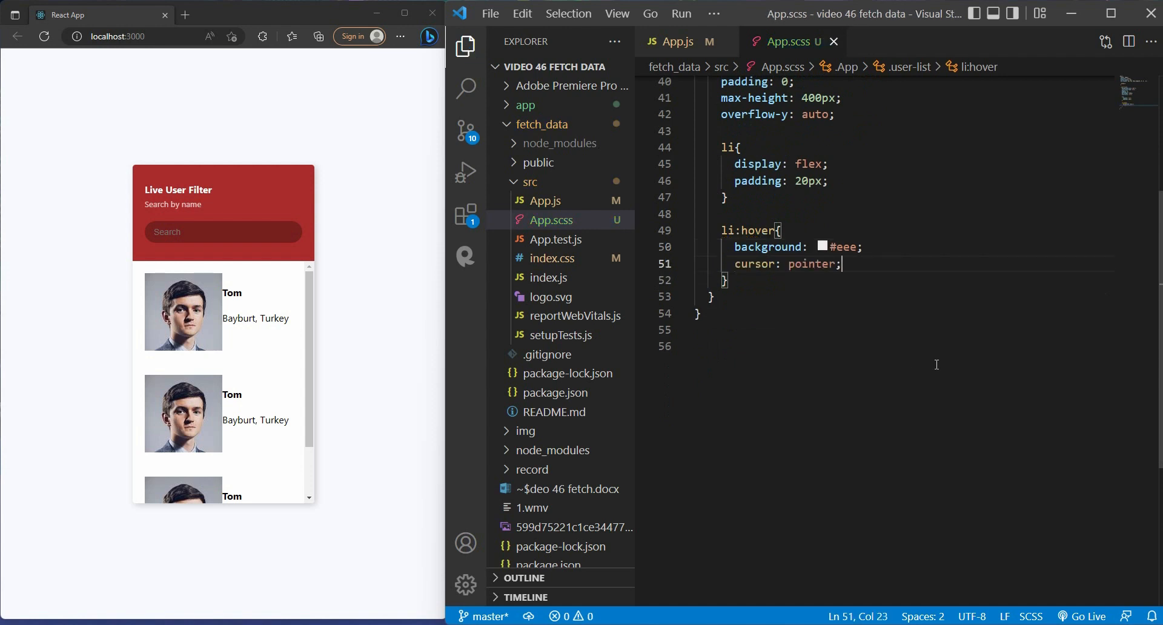
mouse_move(255, 408)
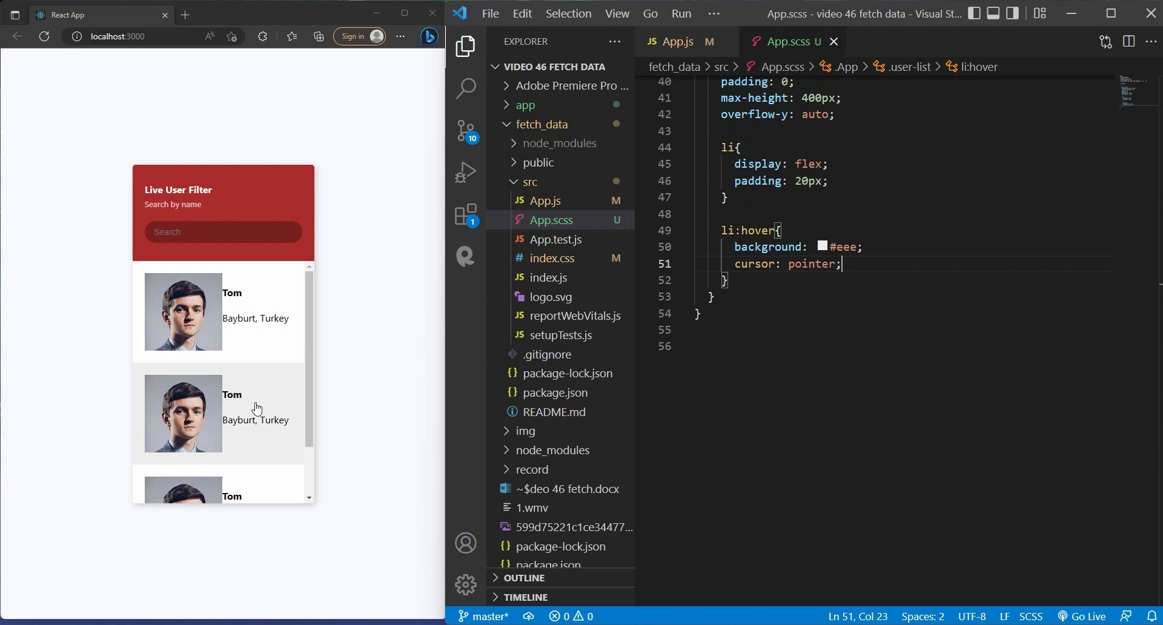
mouse_move(817, 361)
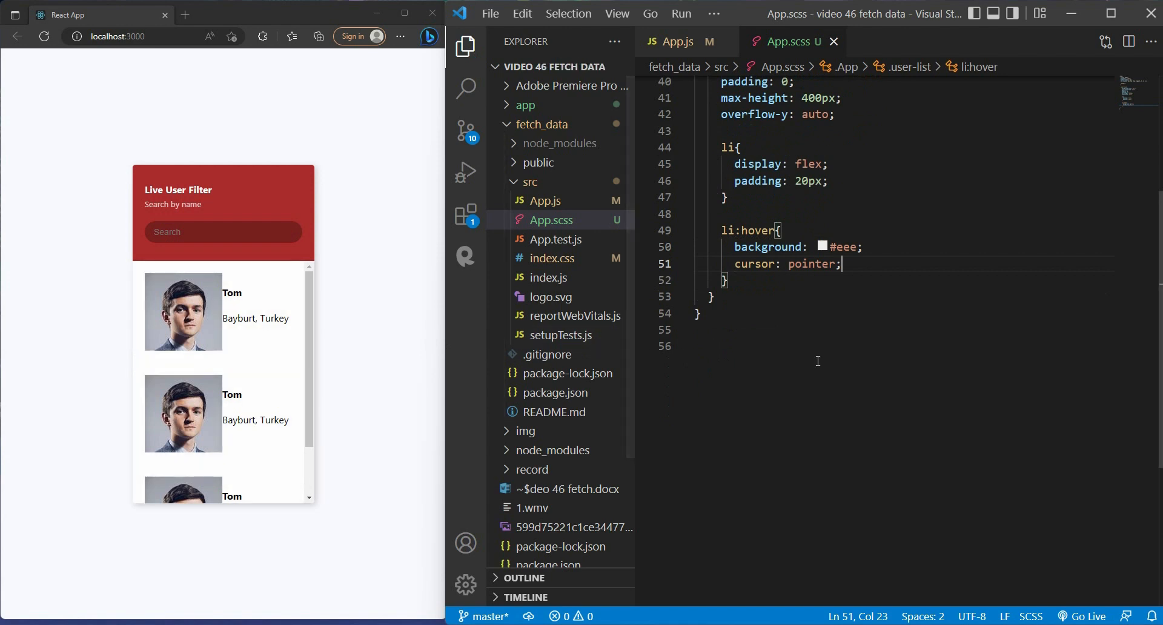
- Style li images as 50% radius circles with object-fit cover and 50px height
left_click(828, 180)
type("img{")
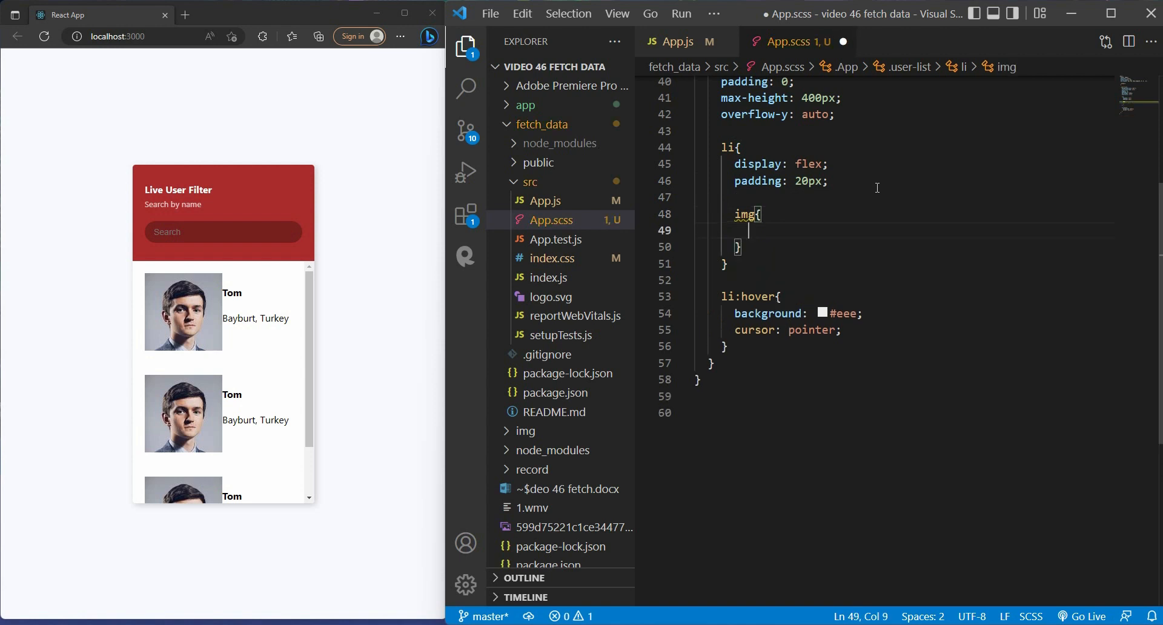
type("border-radius: 50%;")
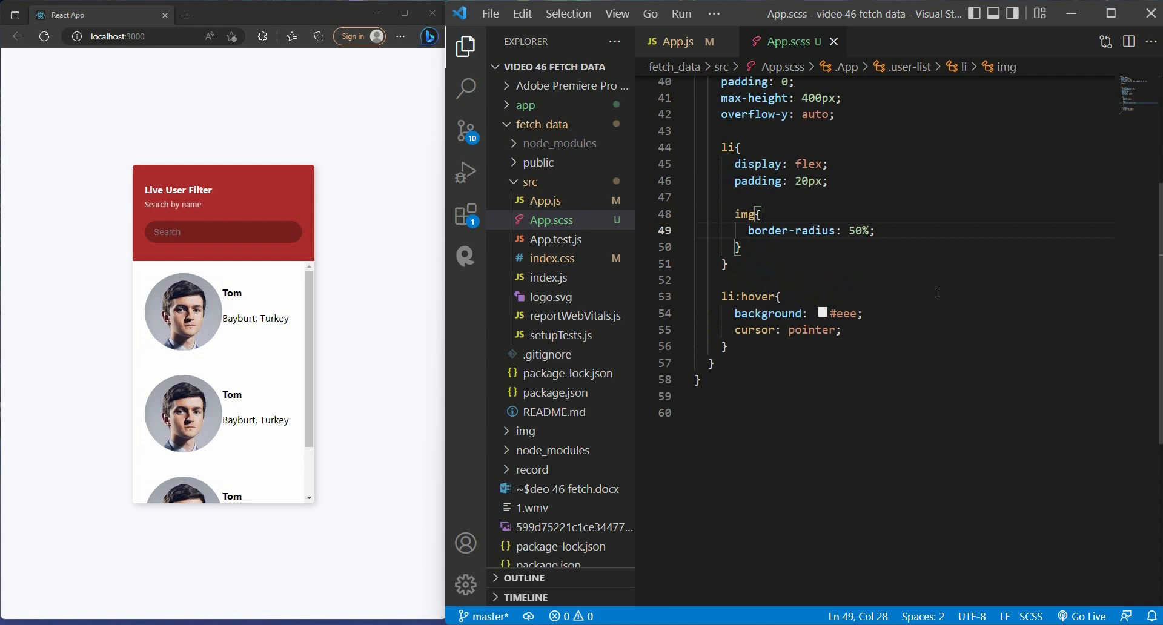
type("object-fit: cover;")
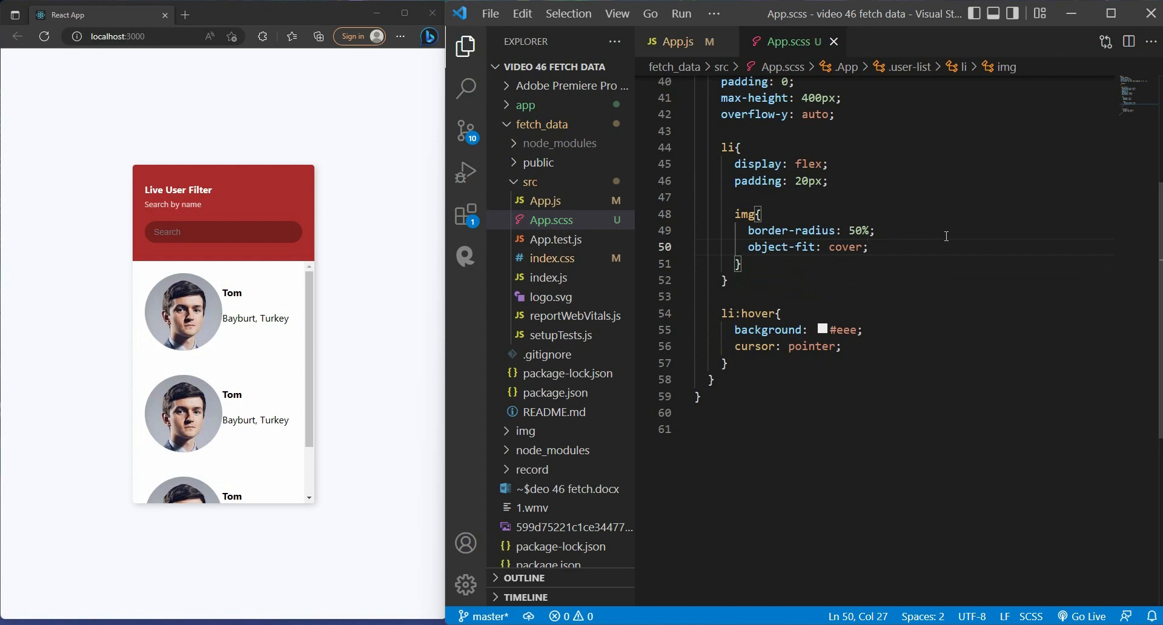
type("height: 50px;")
type(".user-info{")
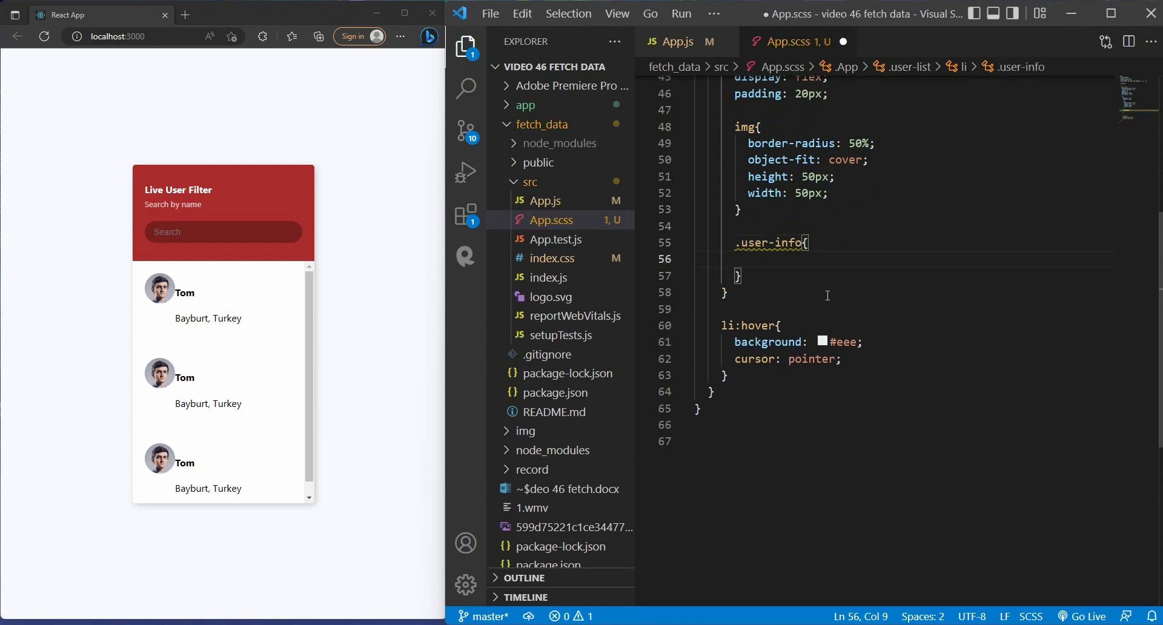
- Give .user-info a 10px left margin, h4 margin 0 0 10px, and 12px location text
type("margin-left: 10px;")
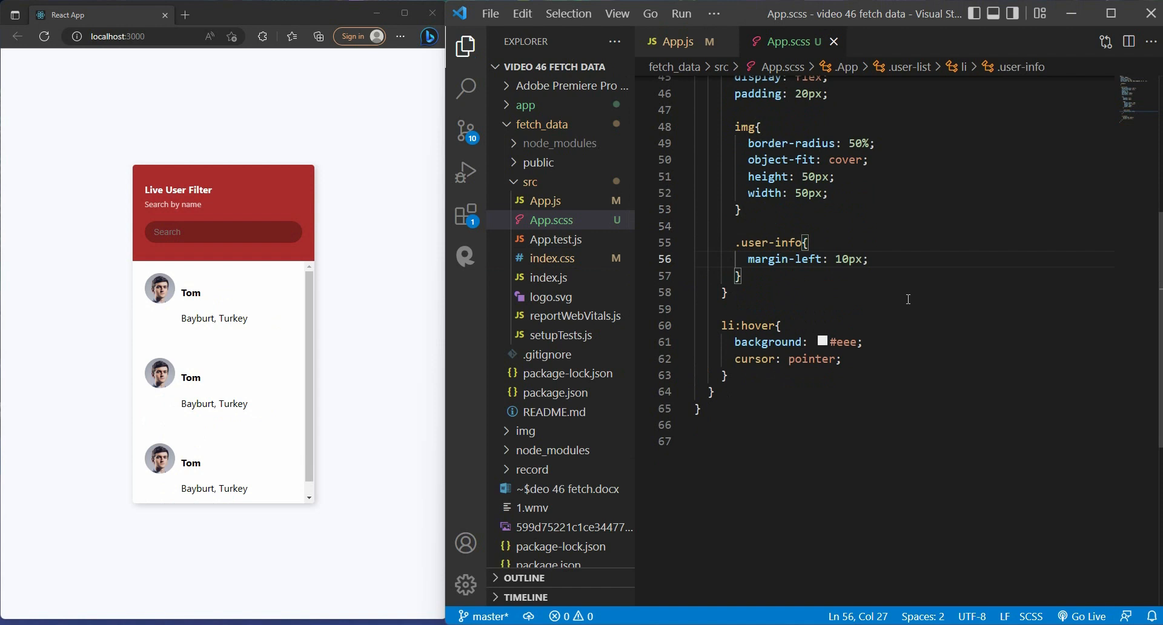
type("h4{")
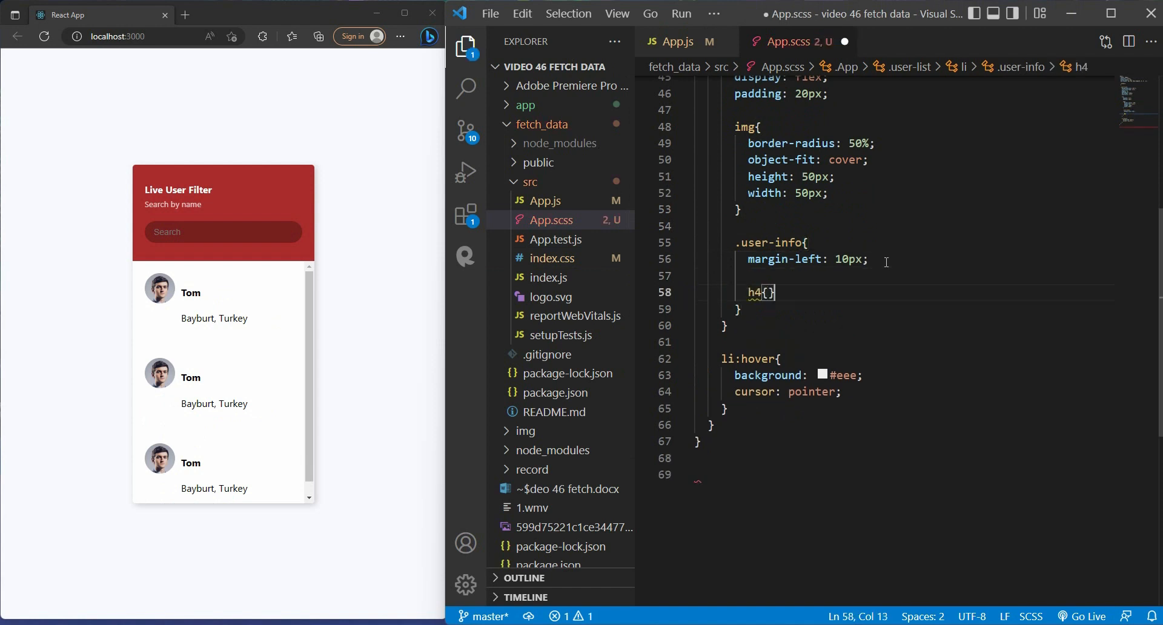
type("margin: 0 0 10px;")
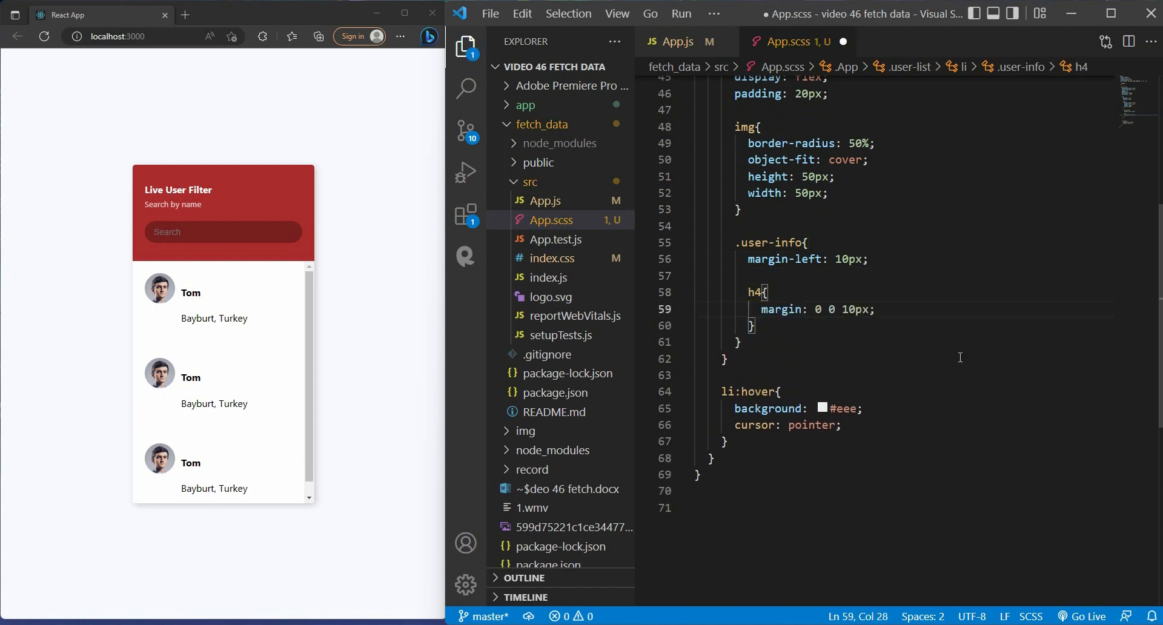
key("ctrl+s")
type("p{")
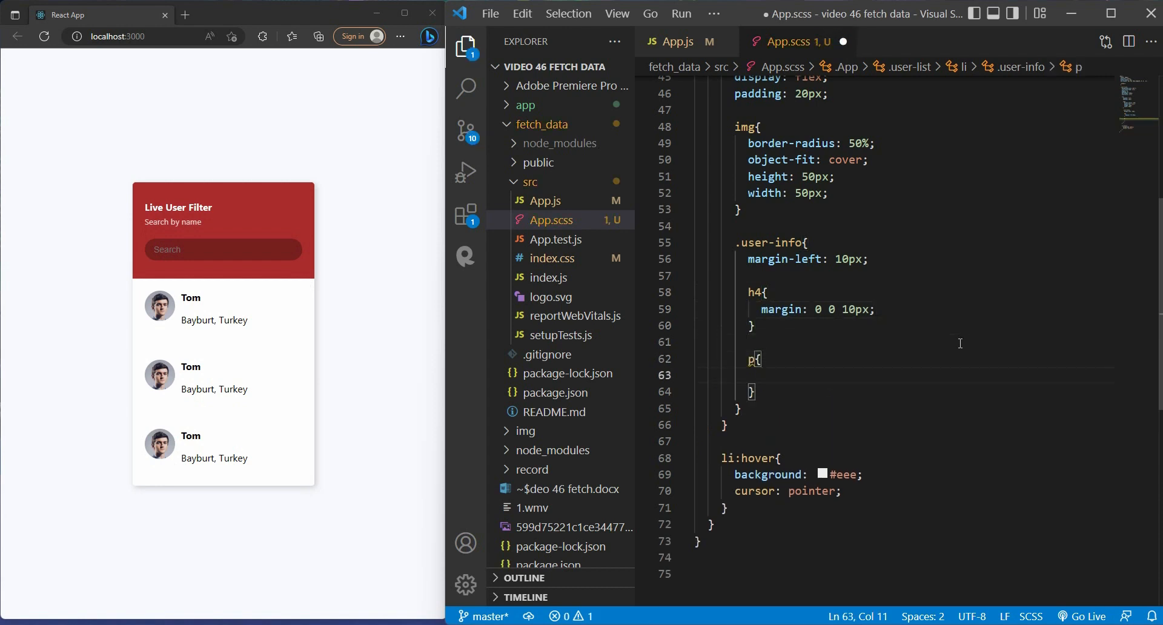
type("font-size: 12px;")
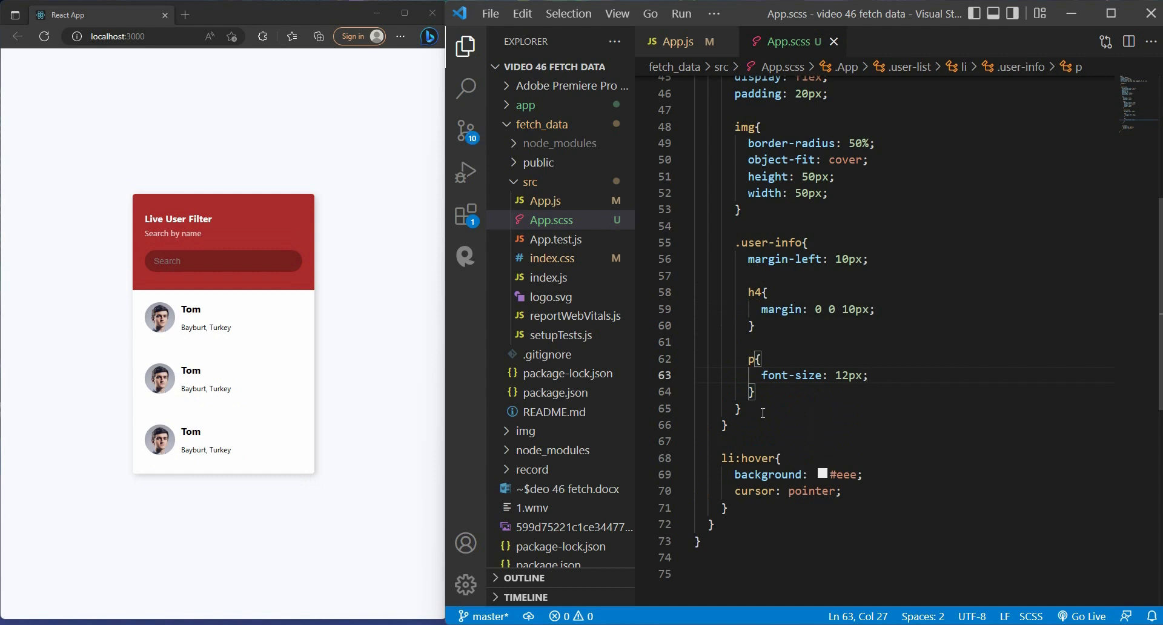
mouse_move(262, 395)
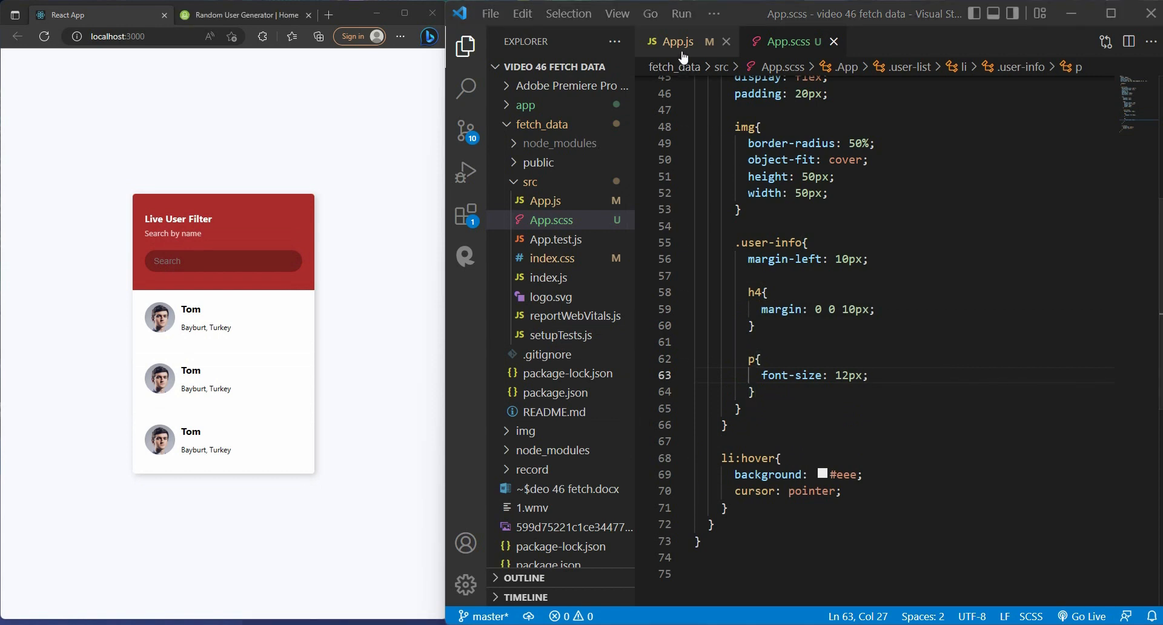
left_click(677, 41)
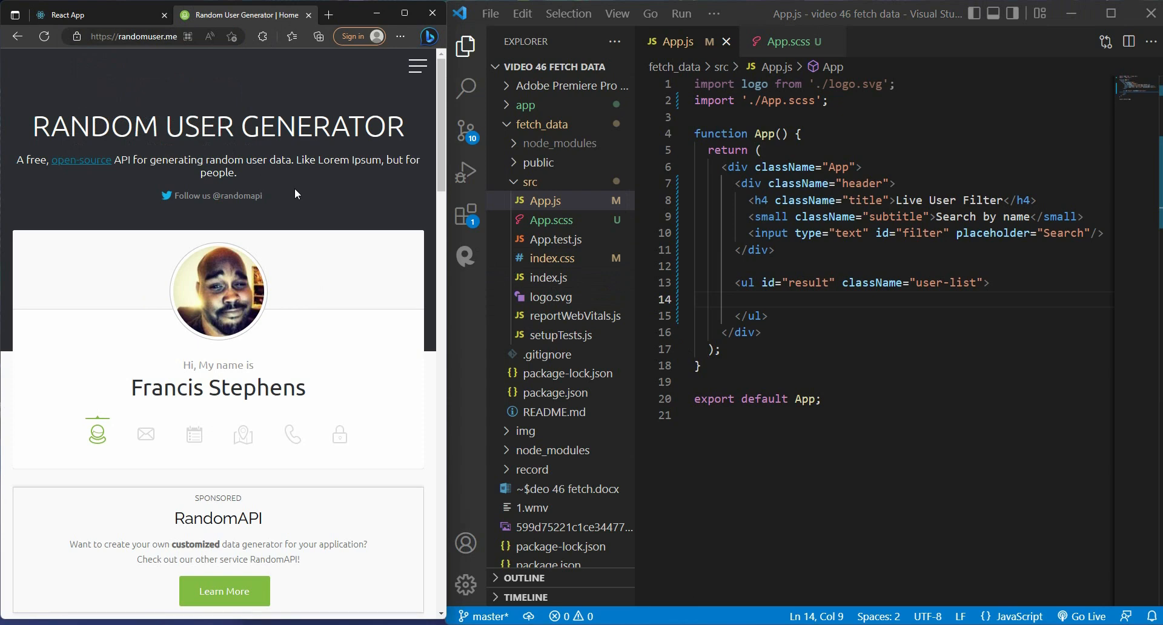
scroll("down", 3)
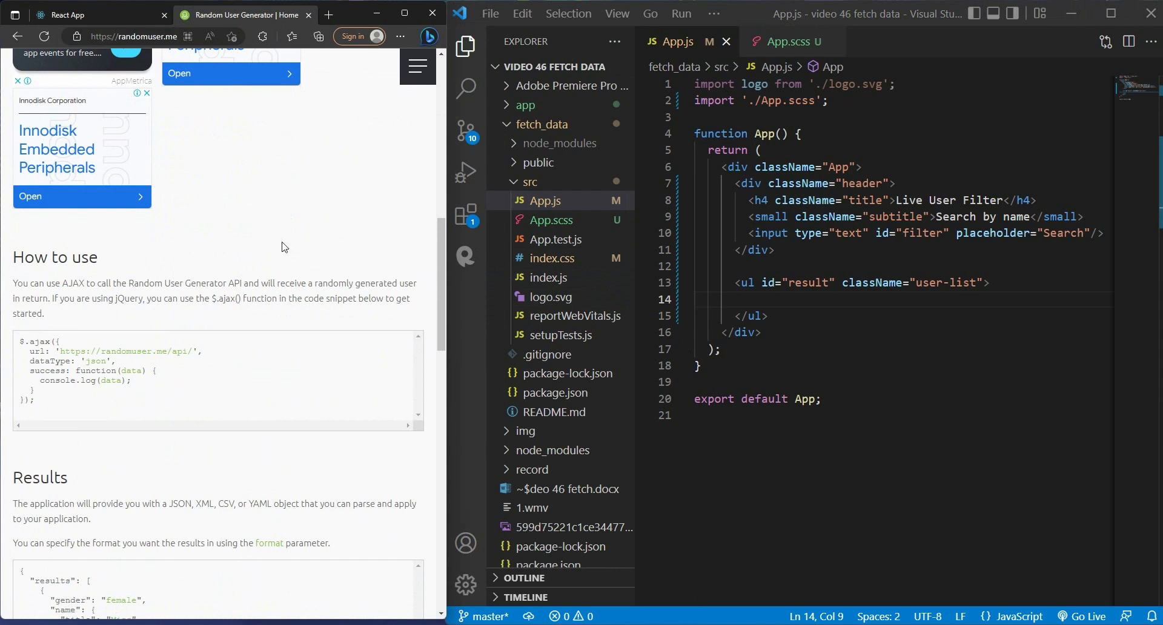
double_click(70, 350)
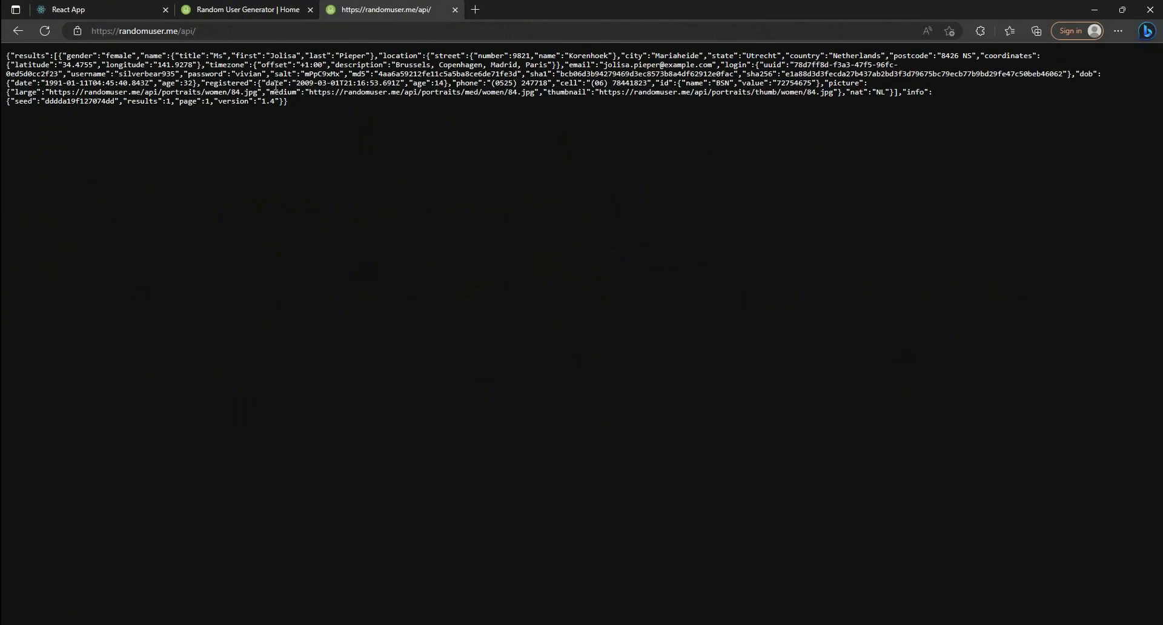
- Append ?requests=50 to the randomuser API address so the tab returns a batch of users
double_click(157, 55)
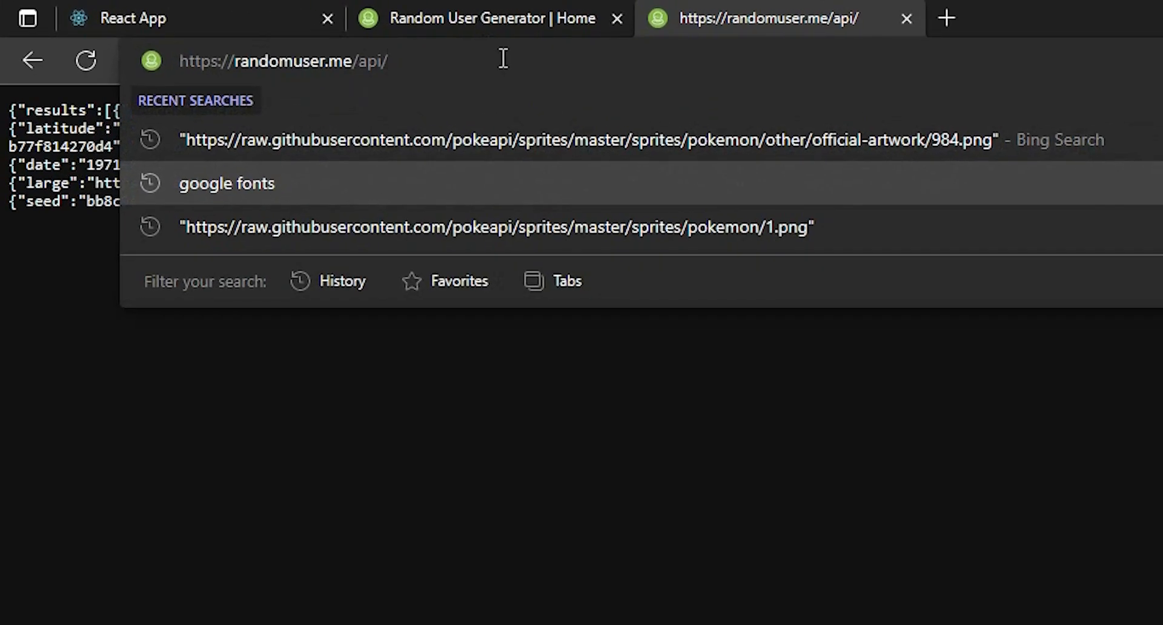
type("?requests=50")
type("import {useEffec")
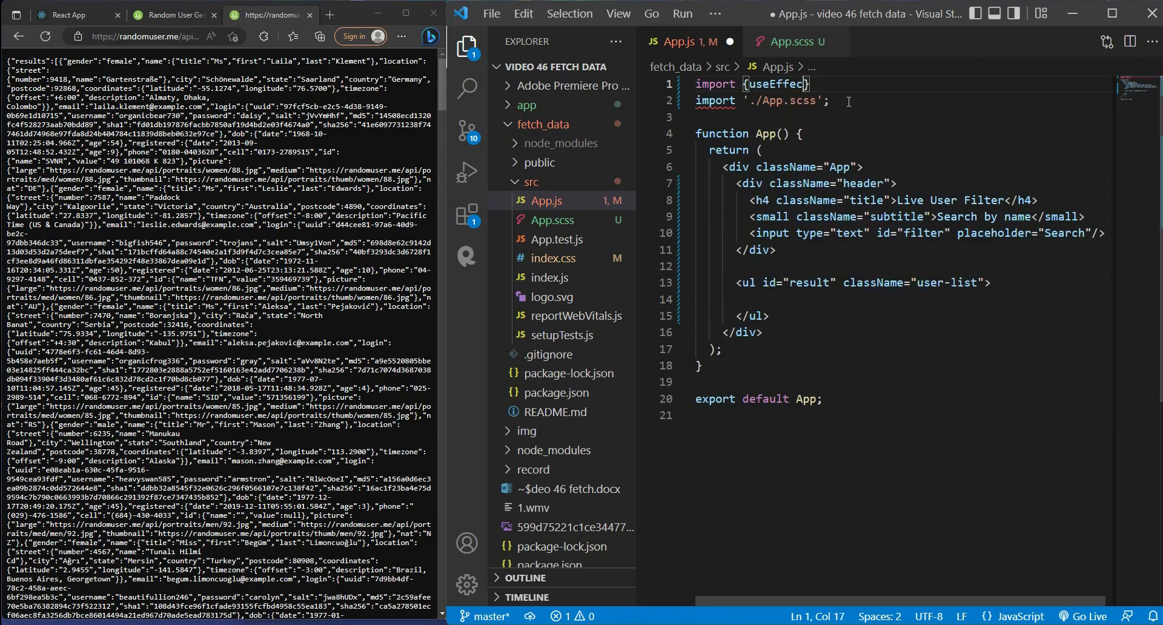
- Import useEffect from react and define const apiGet that console.logs "fetching data"
type("from \"react\";")
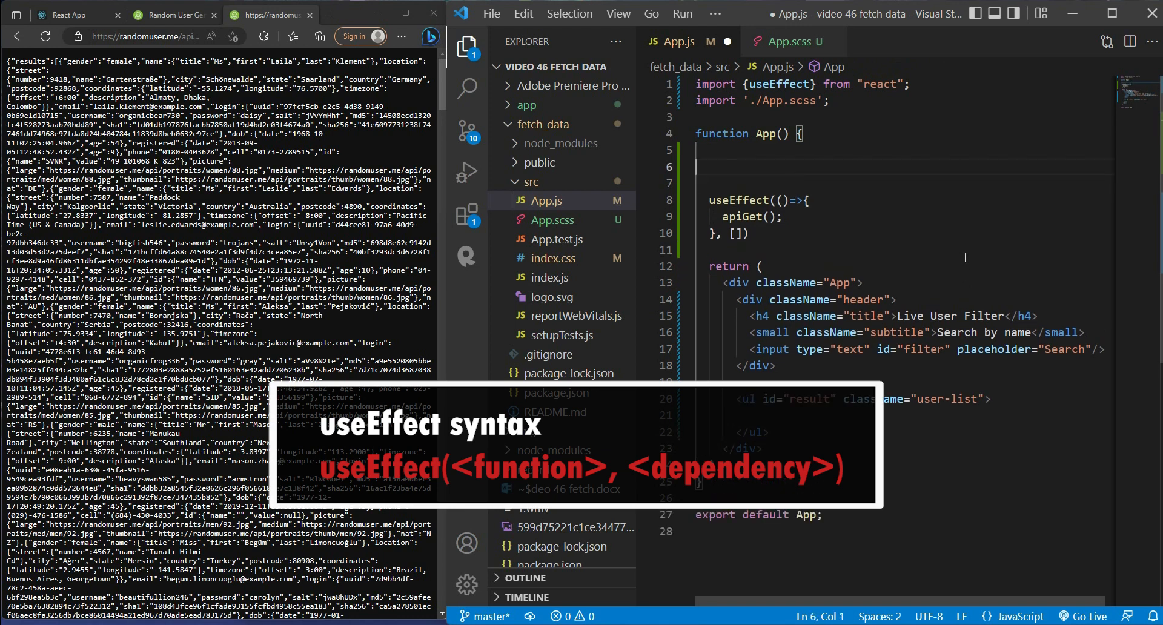
type("const apiGet = () => {}")
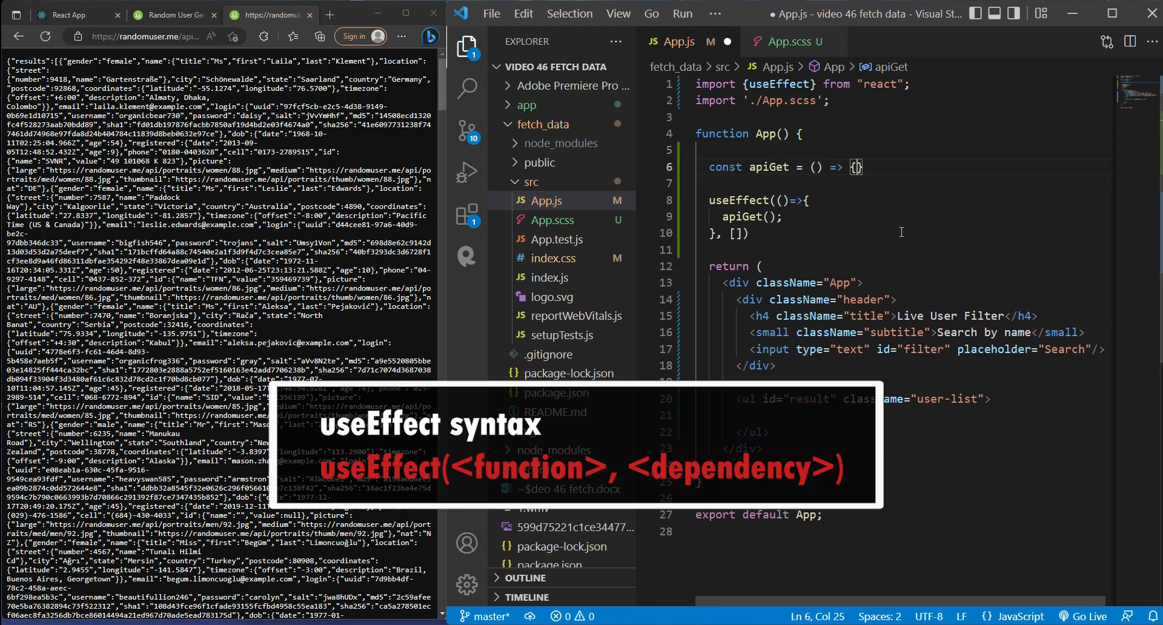
type("console.log(\"fetching data\");")
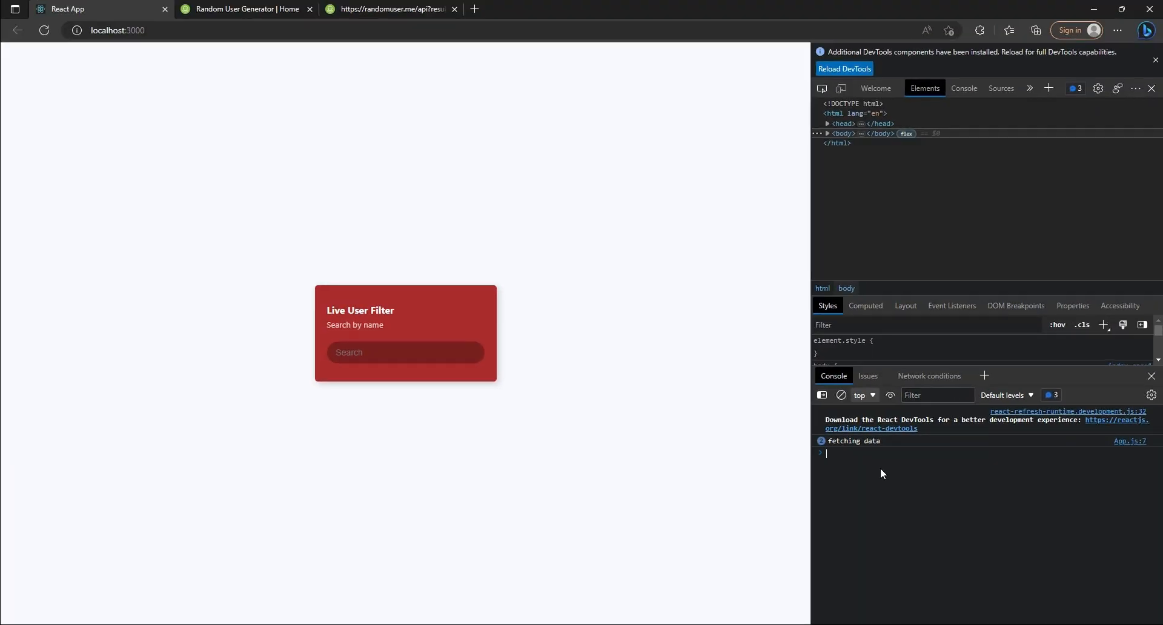
mouse_move(975, 253)
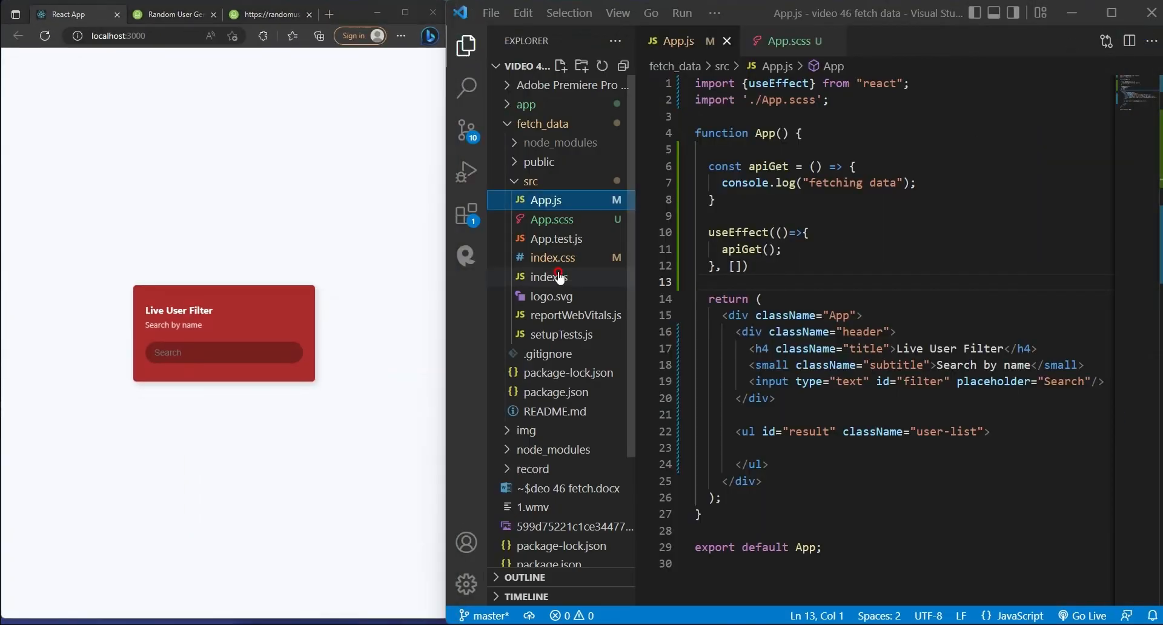
- Comment out the StrictMode wrapper in index.js and head to the JSONPlaceholder site
left_click(549, 277)
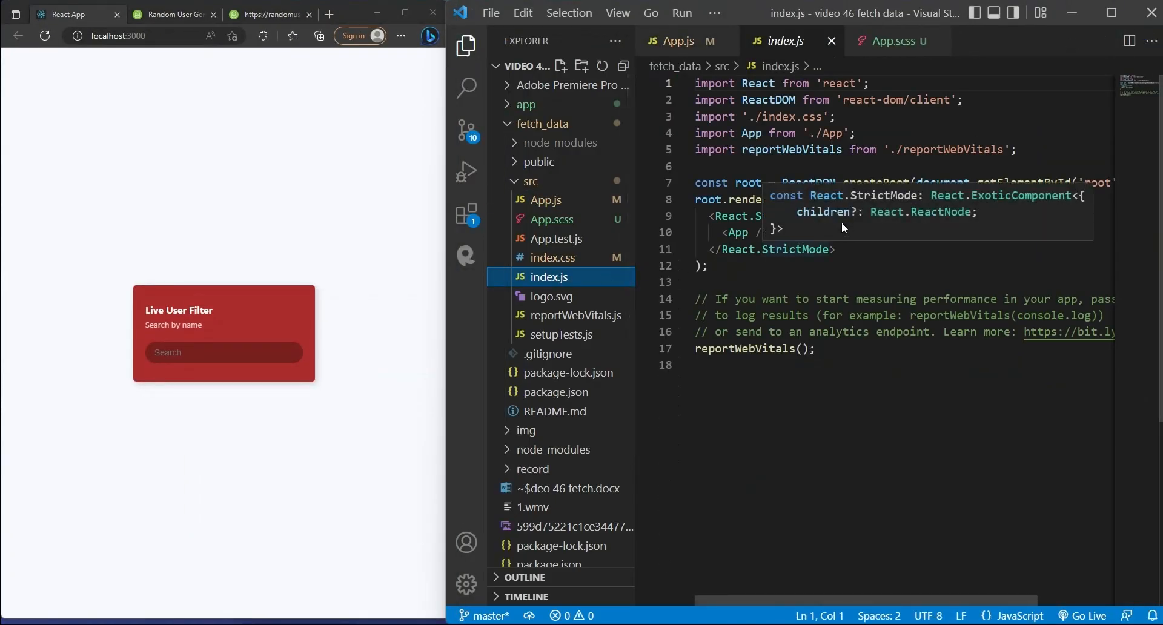
left_click(831, 215)
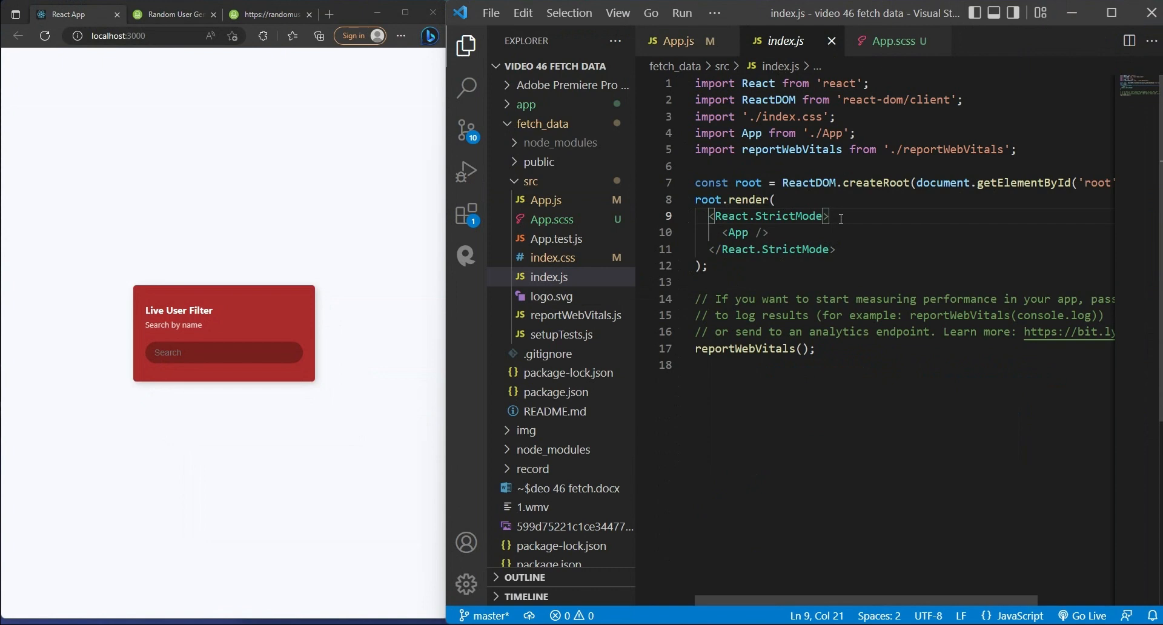
key("ctrl+/")
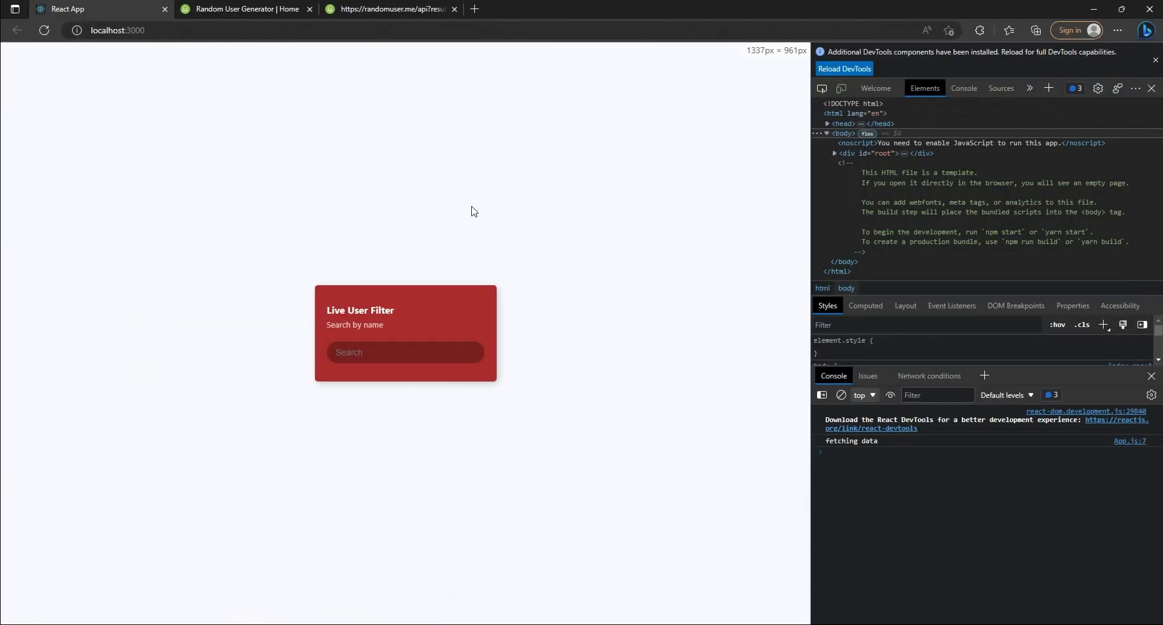
double_click(867, 441)
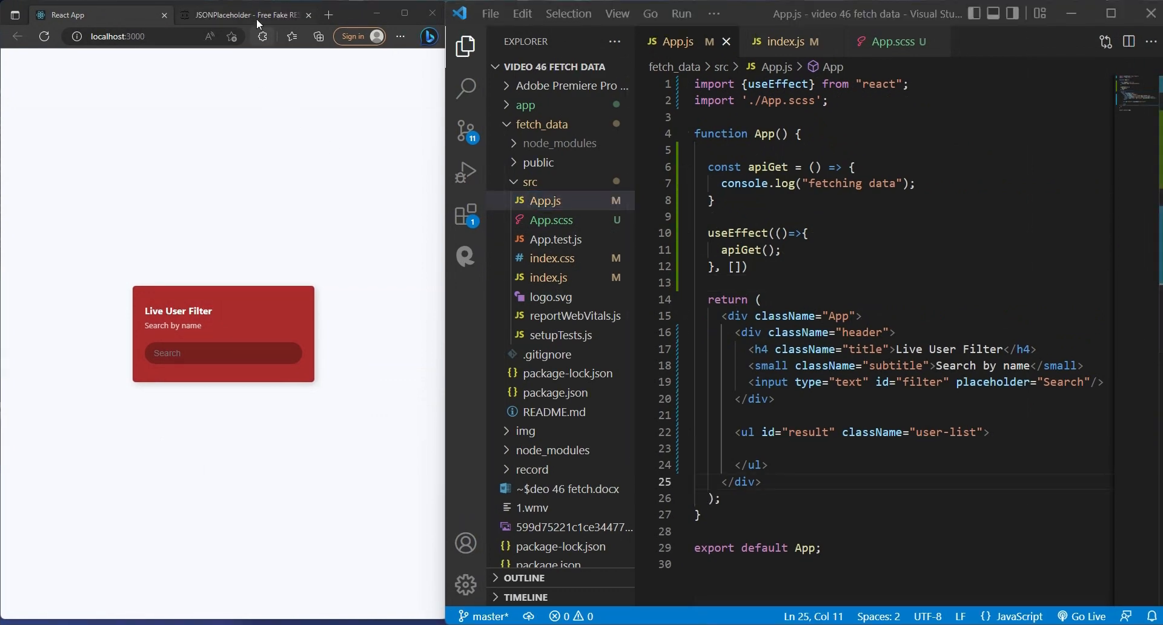
- Scroll the JSONPlaceholder homepage down to the Try it fetch example
left_click(241, 14)
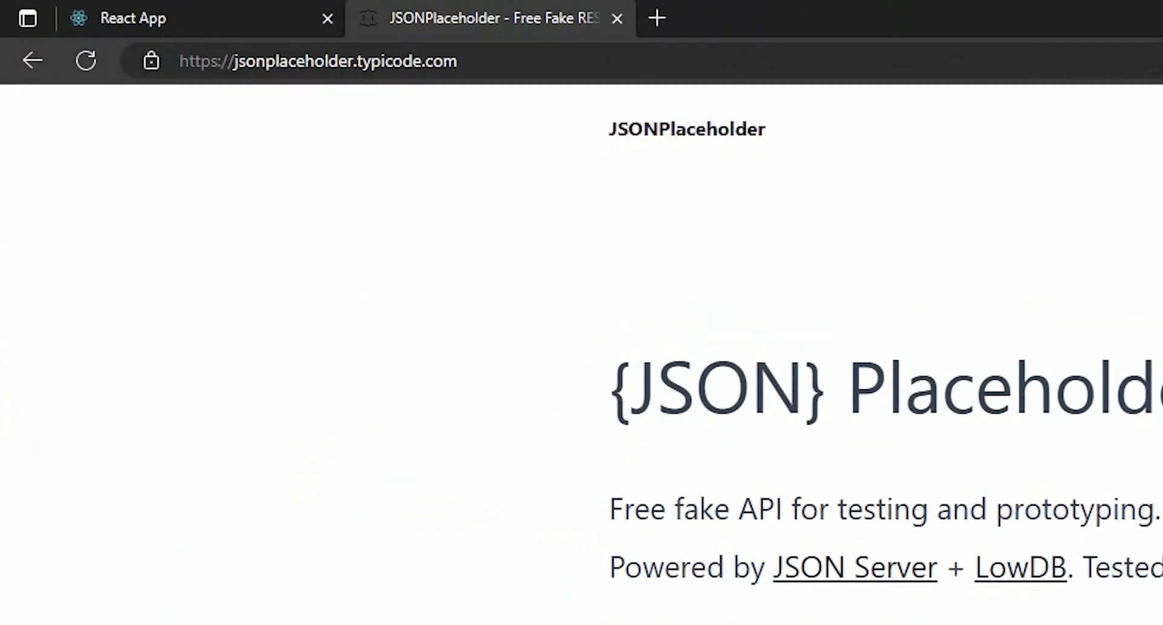
scroll("down", 3)
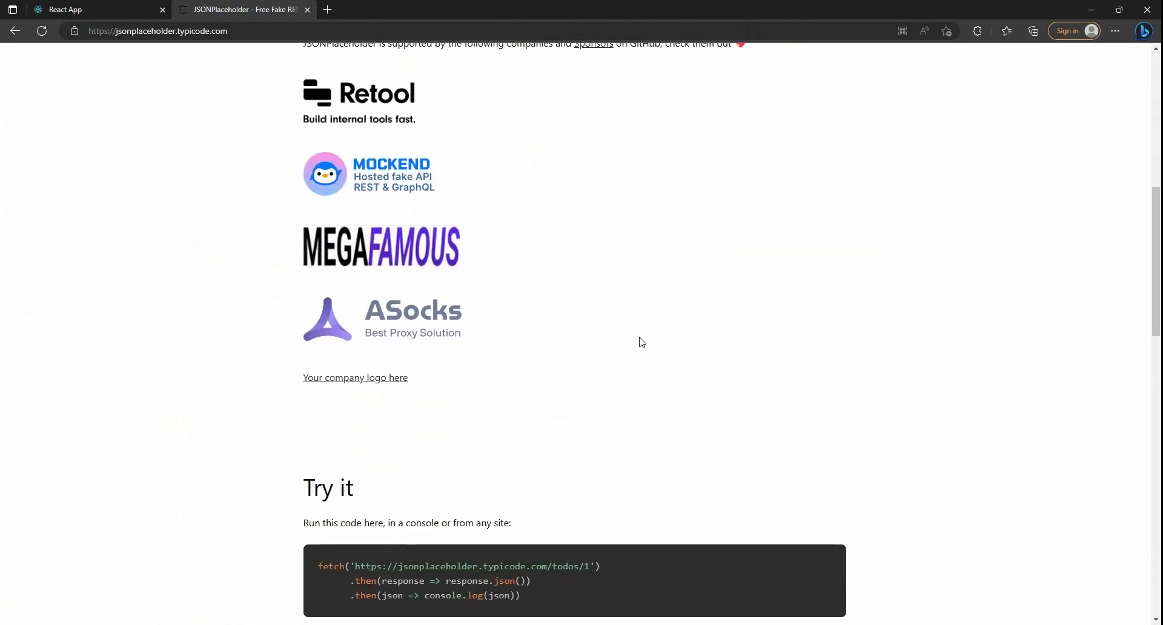
scroll("down", 3)
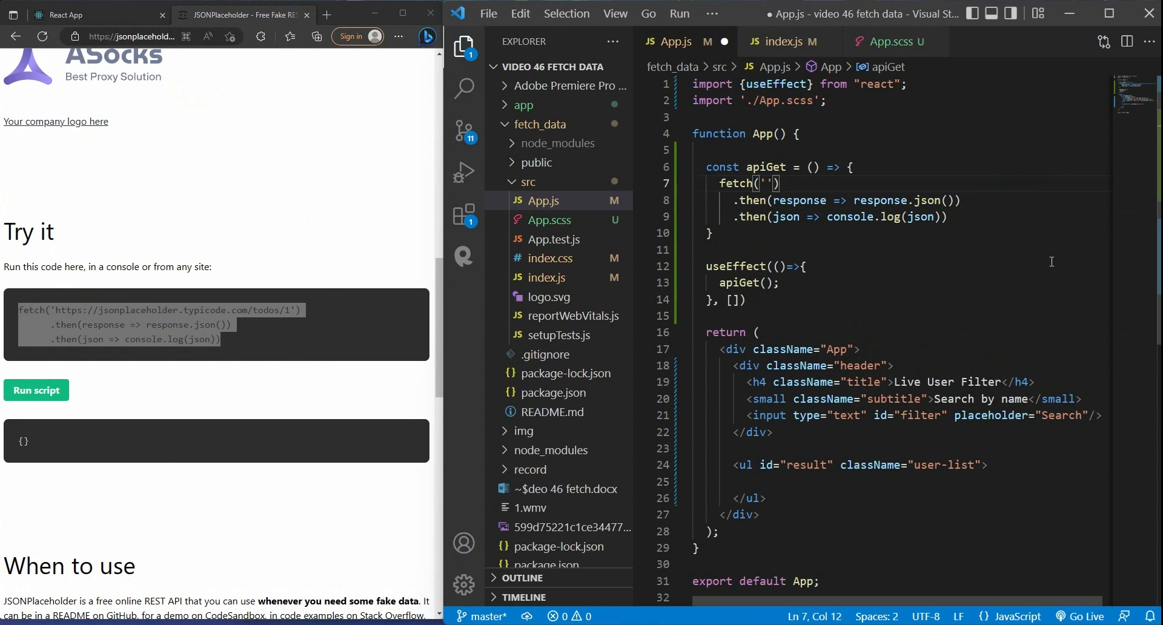
type("https://randomuser.me/api?results=50")
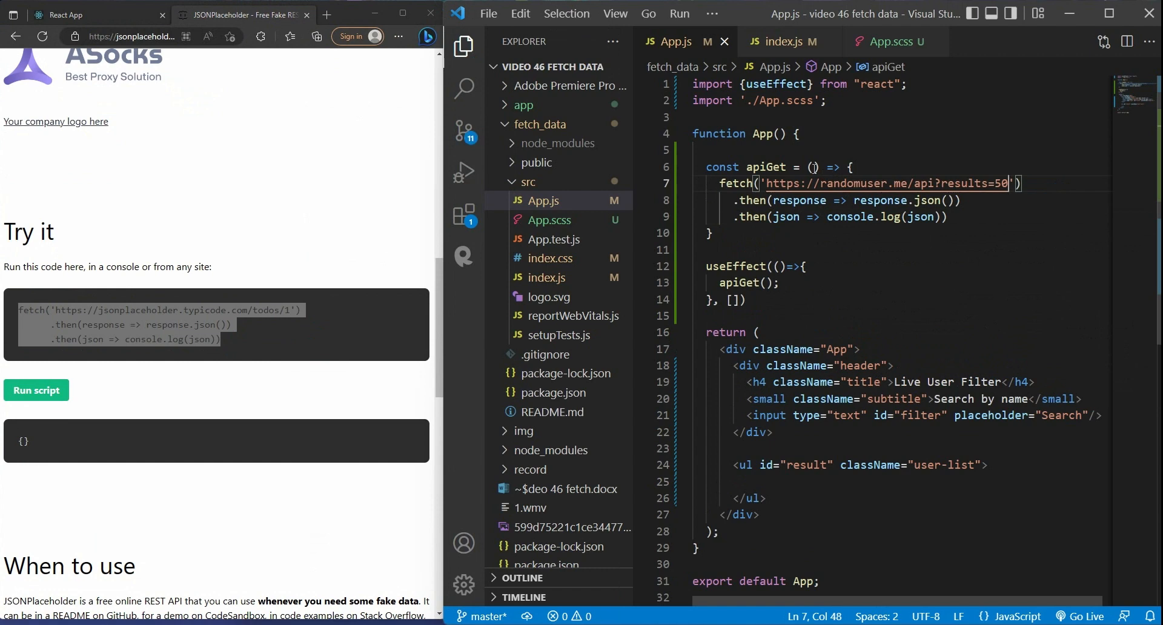
type("async")
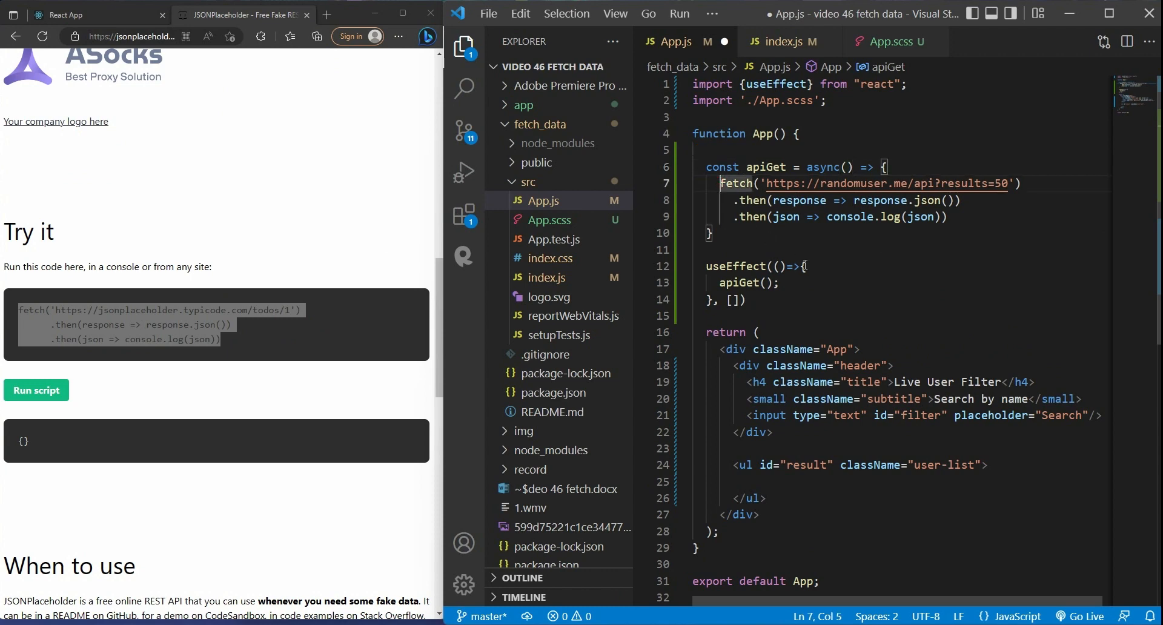
type("await")
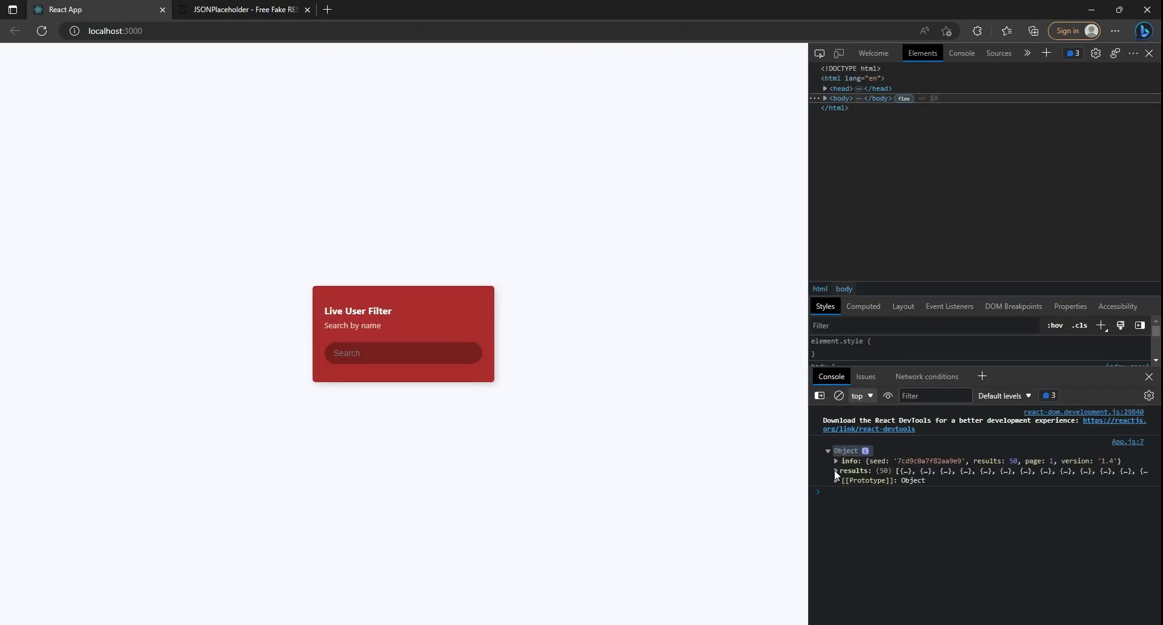
- Expand the logged object's results array of 50 users in the console
left_click(836, 473)
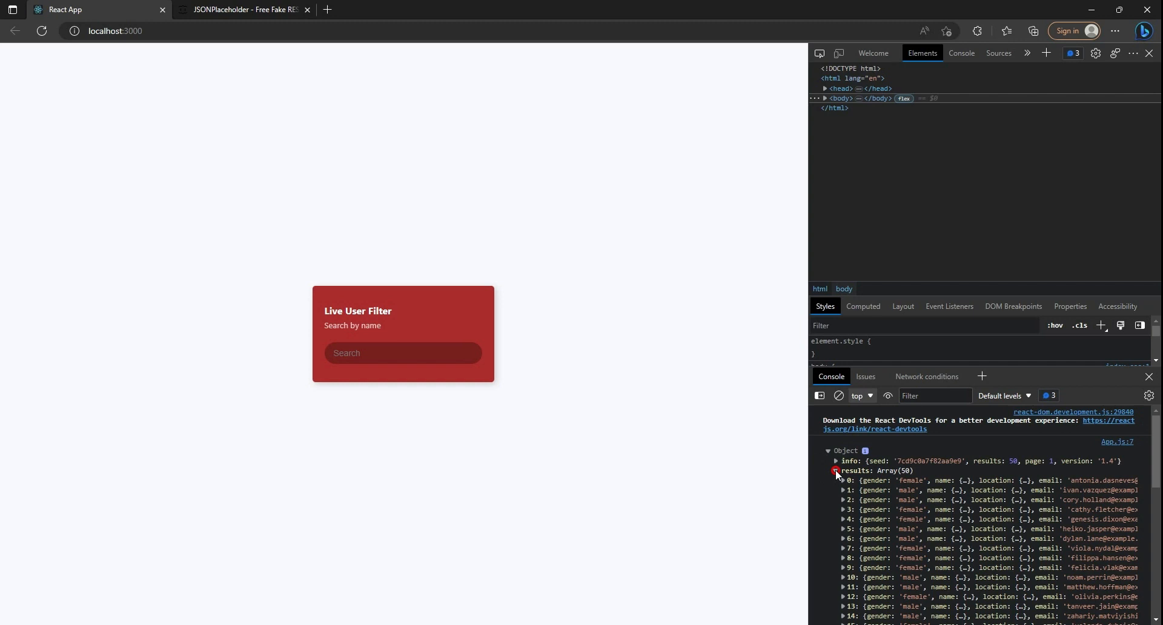
left_click(836, 473)
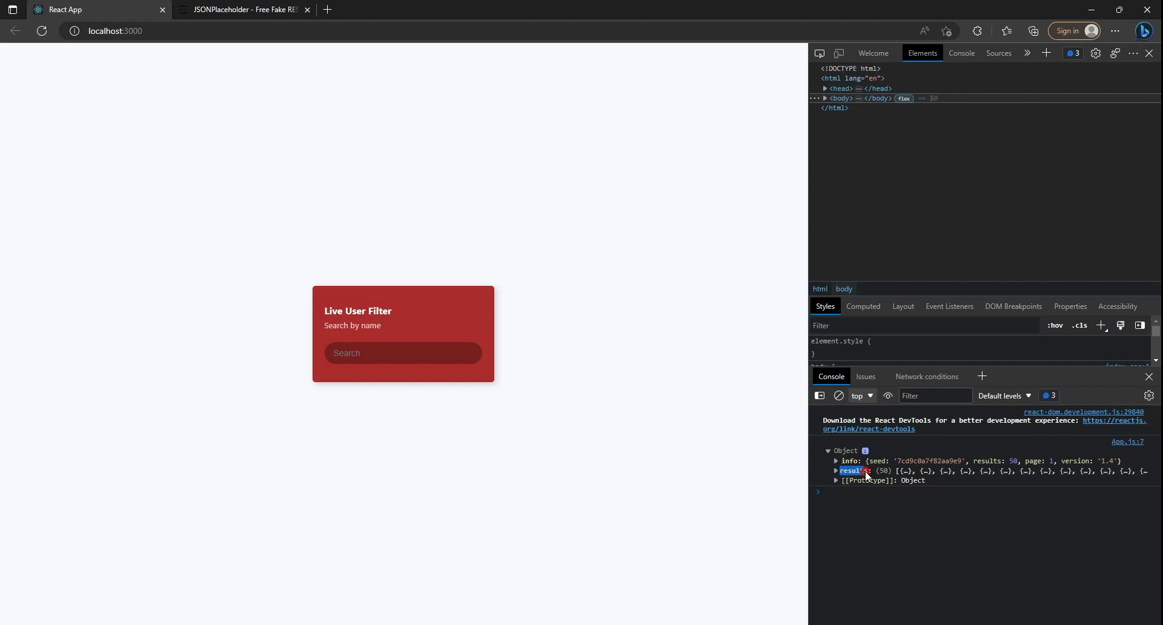
left_click(836, 471)
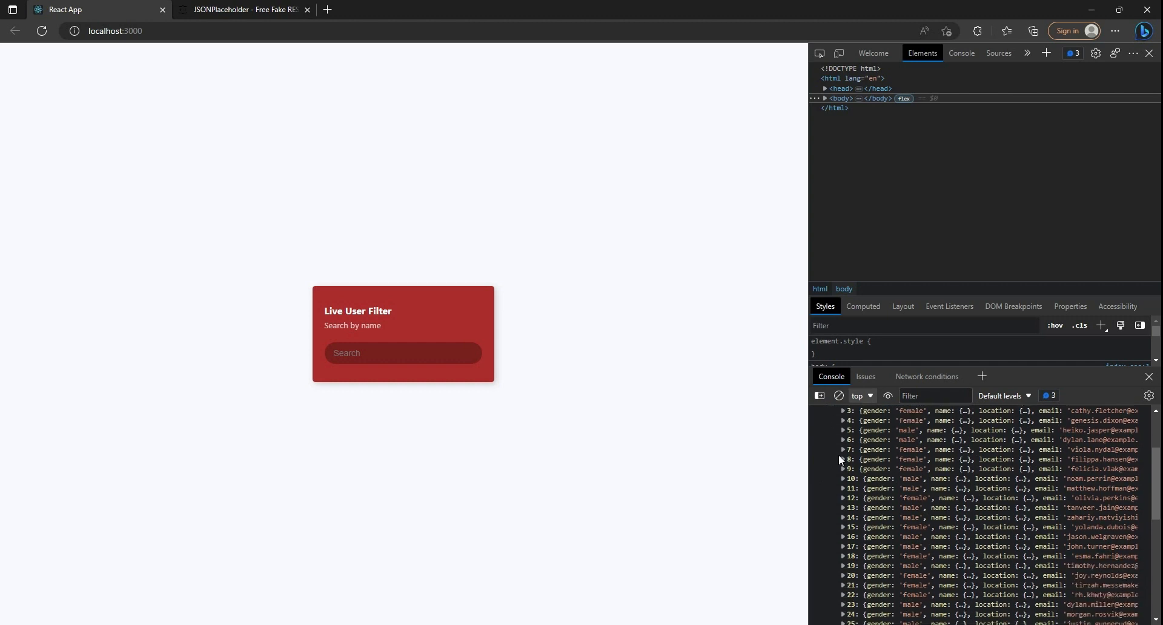
scroll("down", 3)
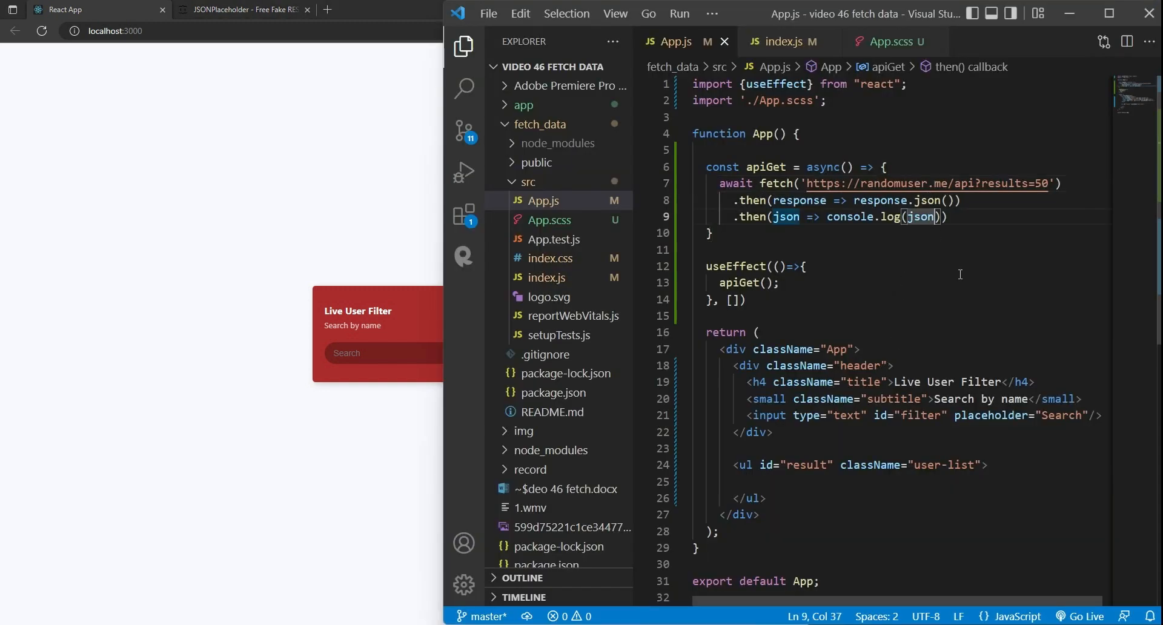
- Log json.results instead and expand the 50-user array now shown directly
type(".resul")
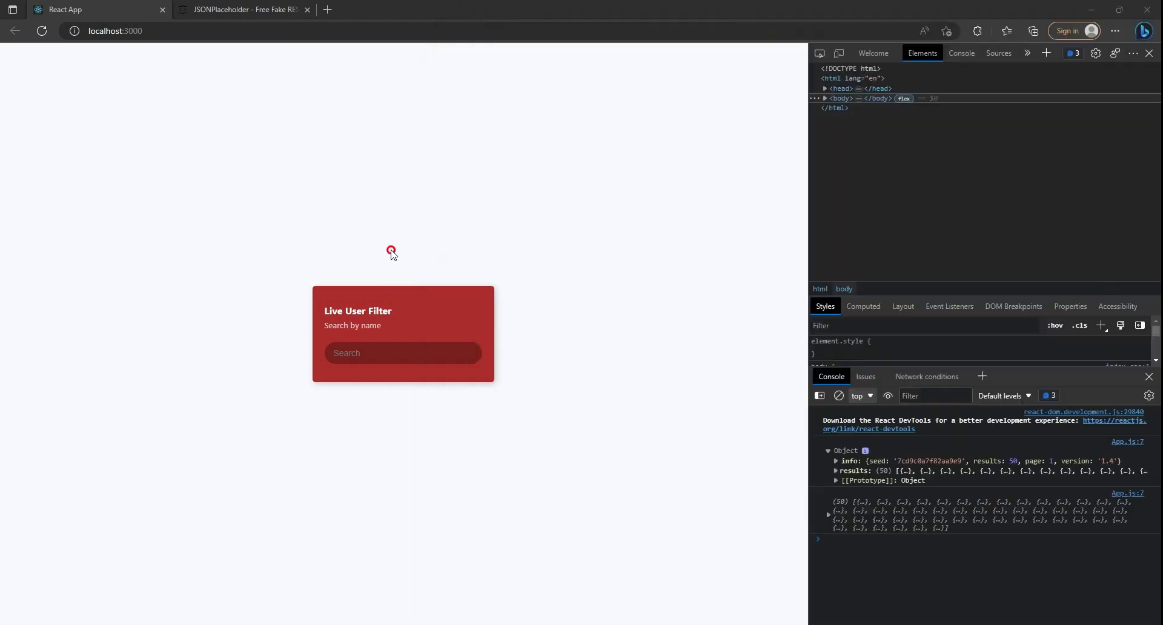
left_click(830, 518)
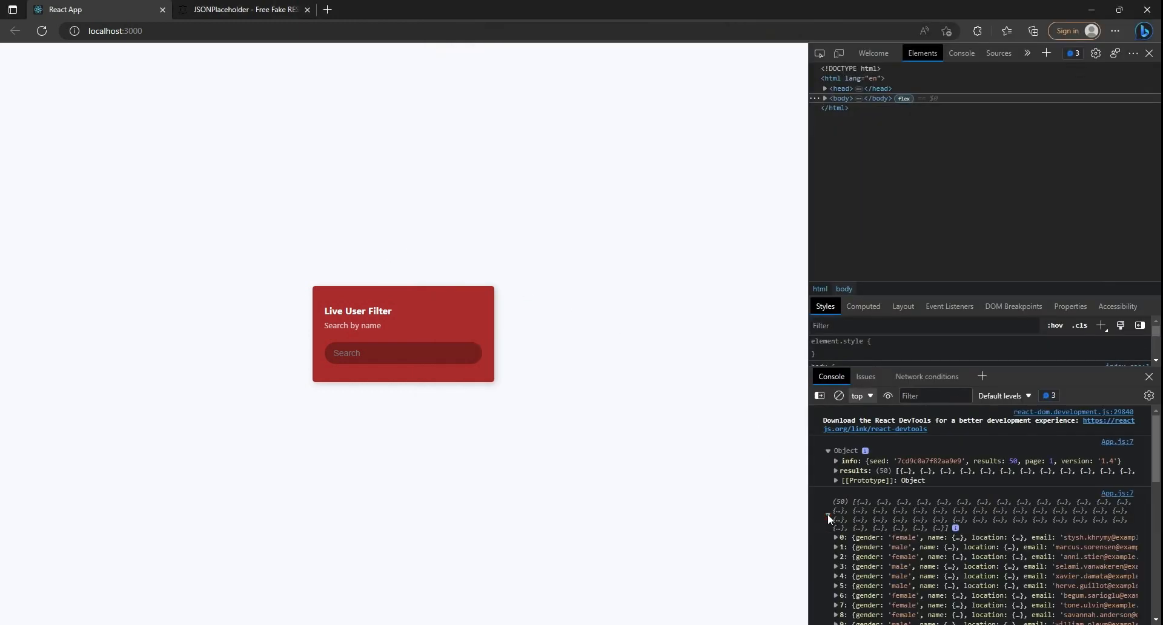
scroll("down", 3)
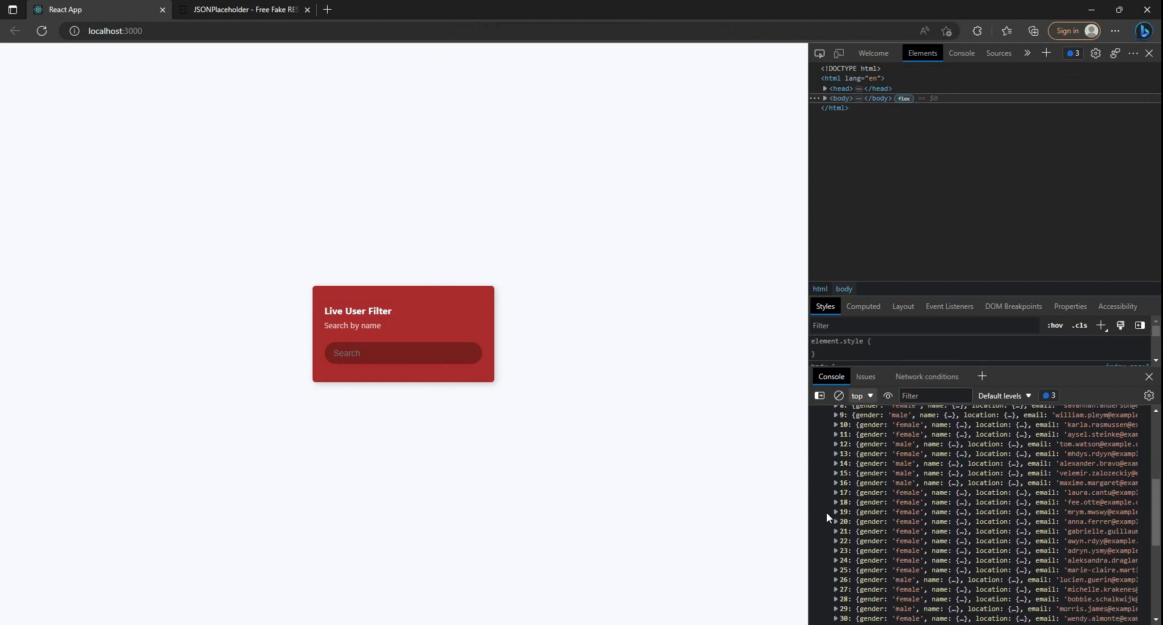
scroll("down", 3)
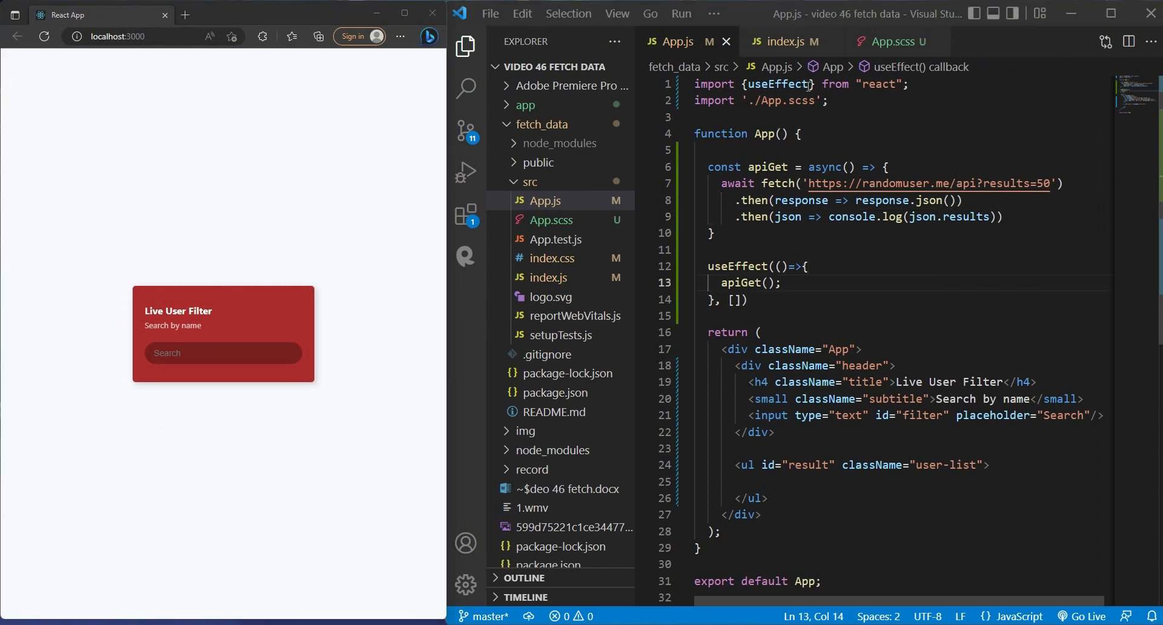
- Import useState, declare const [data, setData] = useState([]), and call setData(json.results) in the then callback
type(", useState")
left_click(903, 150)
type("const")
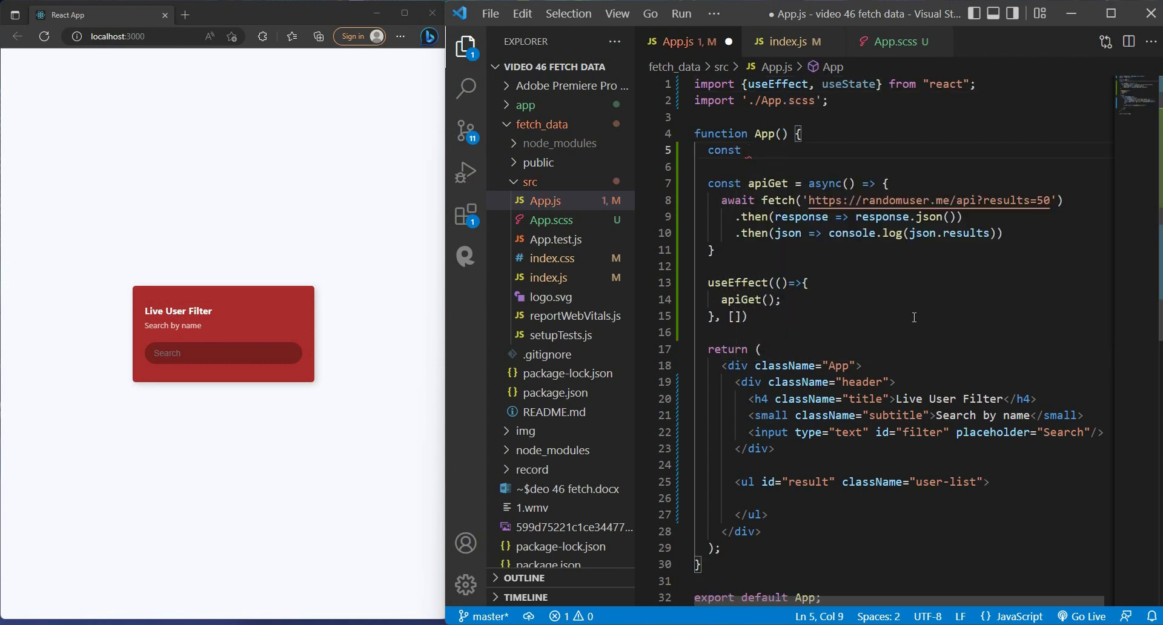
type("[data, set")
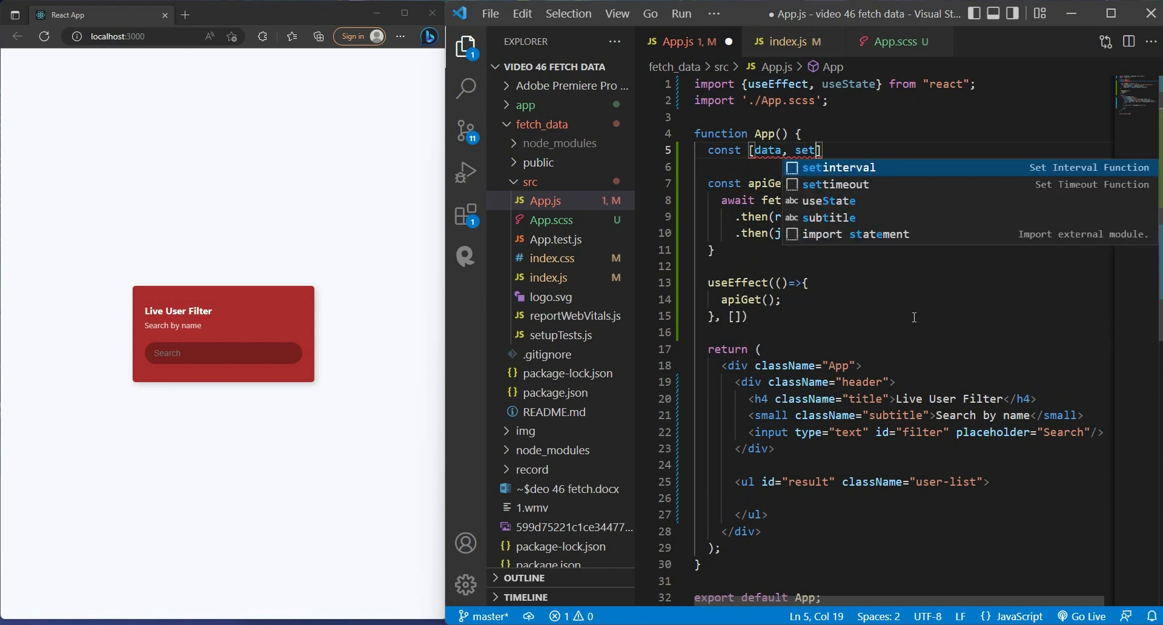
type("Data] = useState([]);")
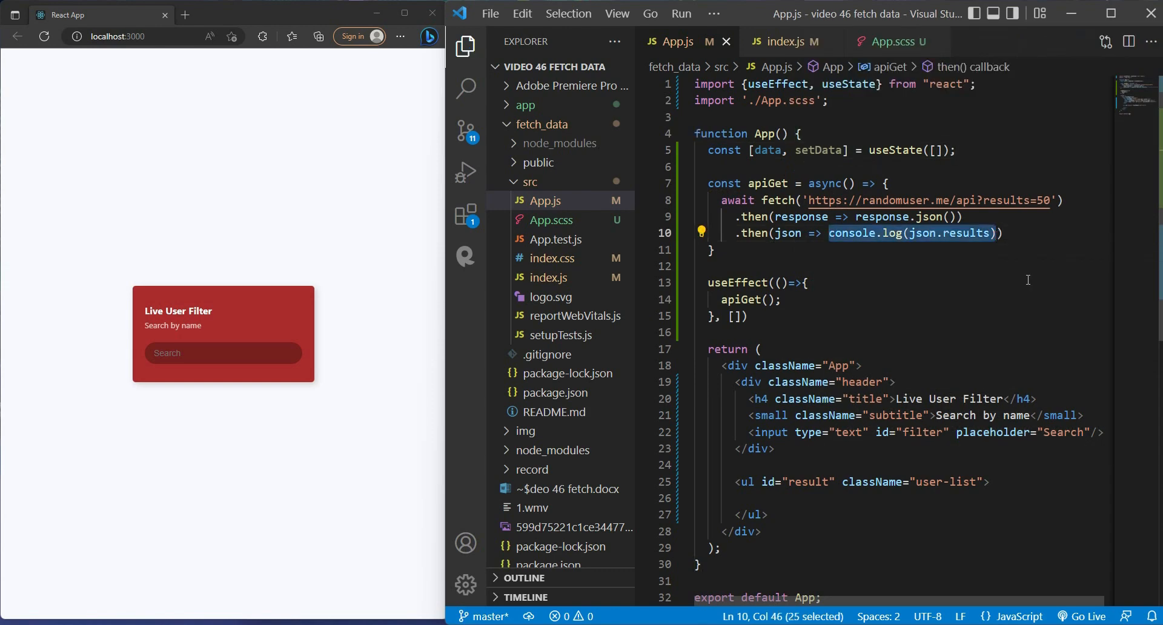
type("{")
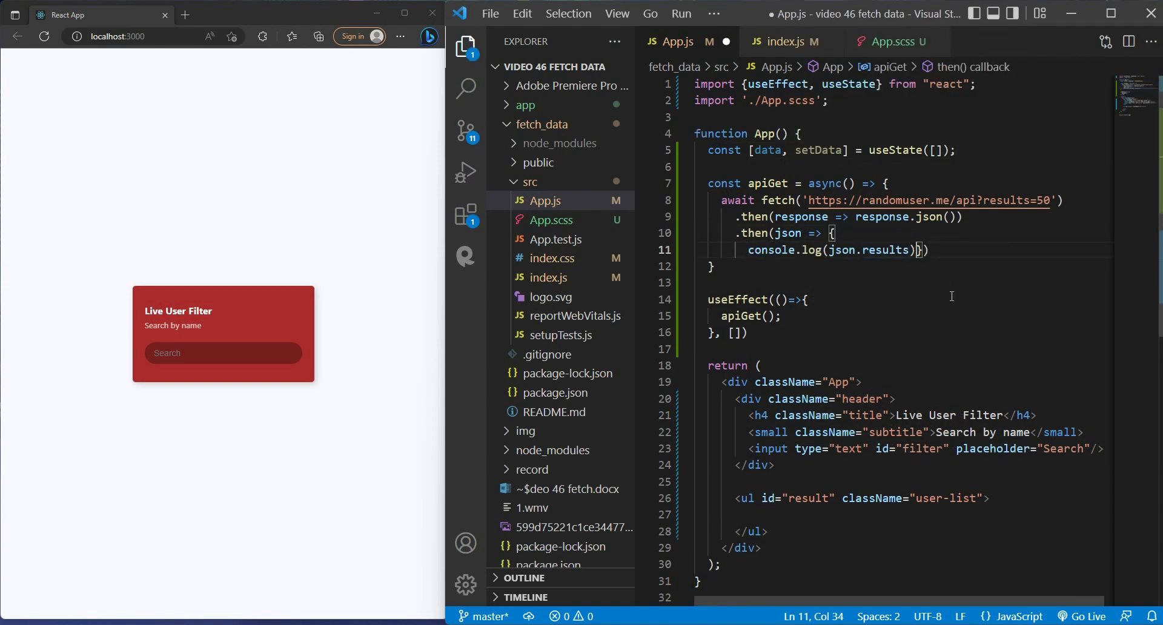
type("setData(json)")
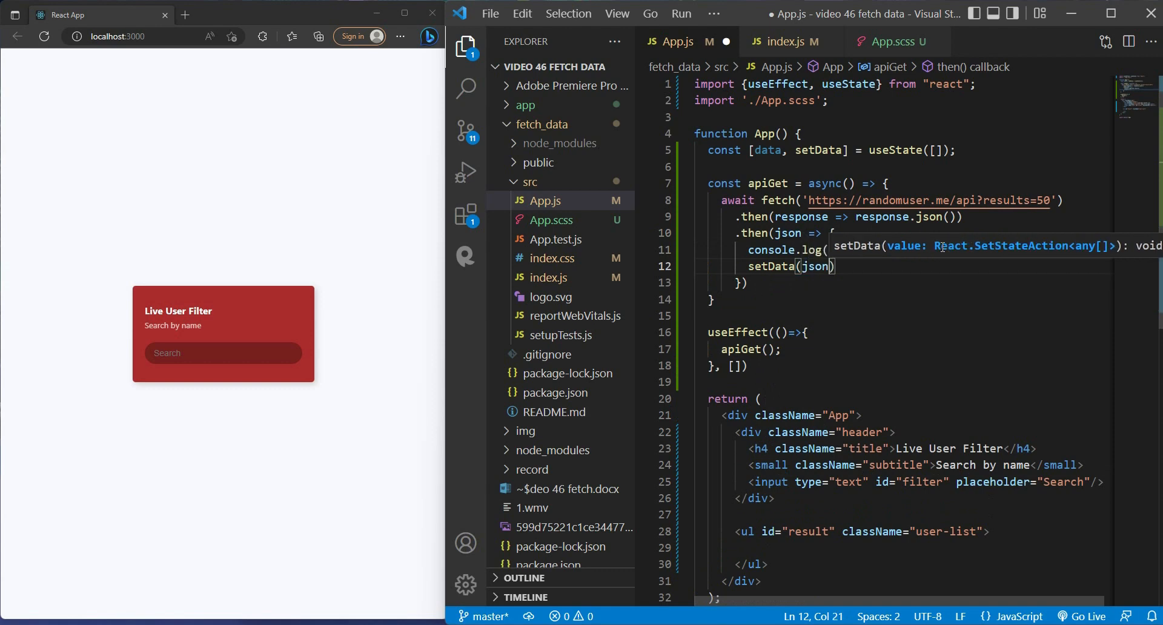
type(".results")
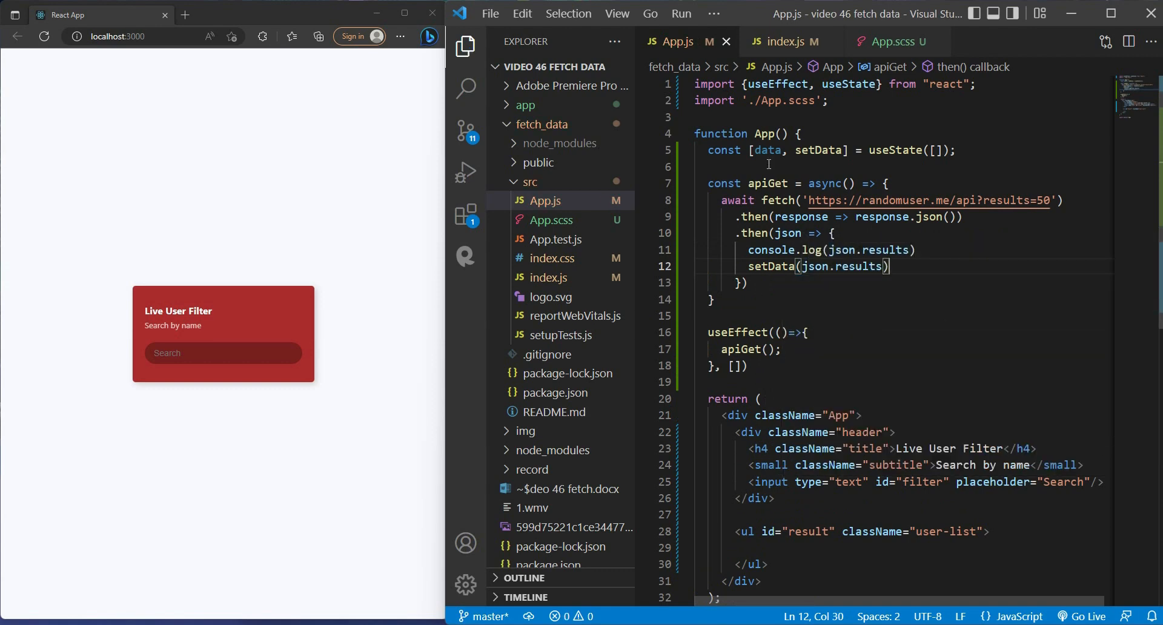
double_click(766, 150)
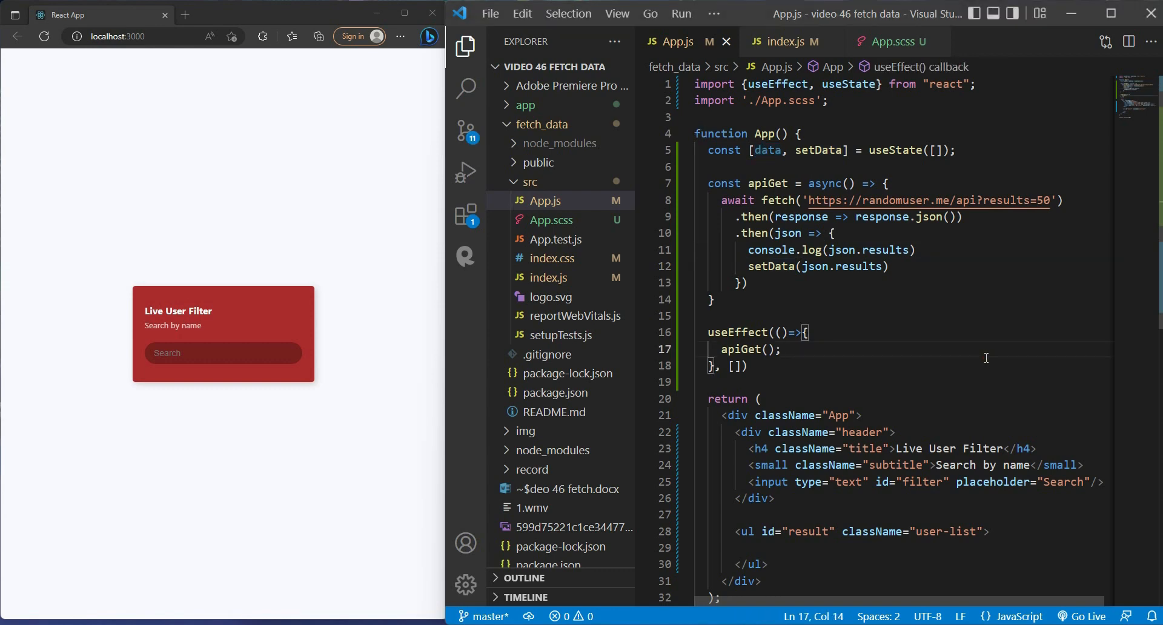
- Inside the ul, write {data.map((item, index)=>( <li></li> ))} with the li on separate lines
scroll("down", 3)
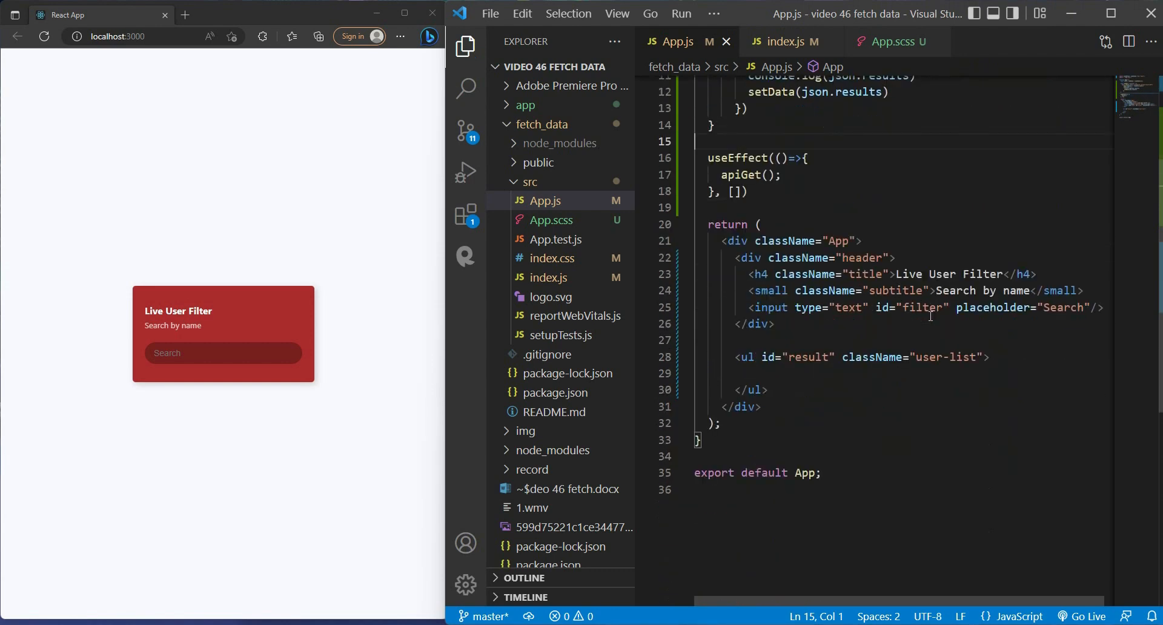
scroll("down", 3)
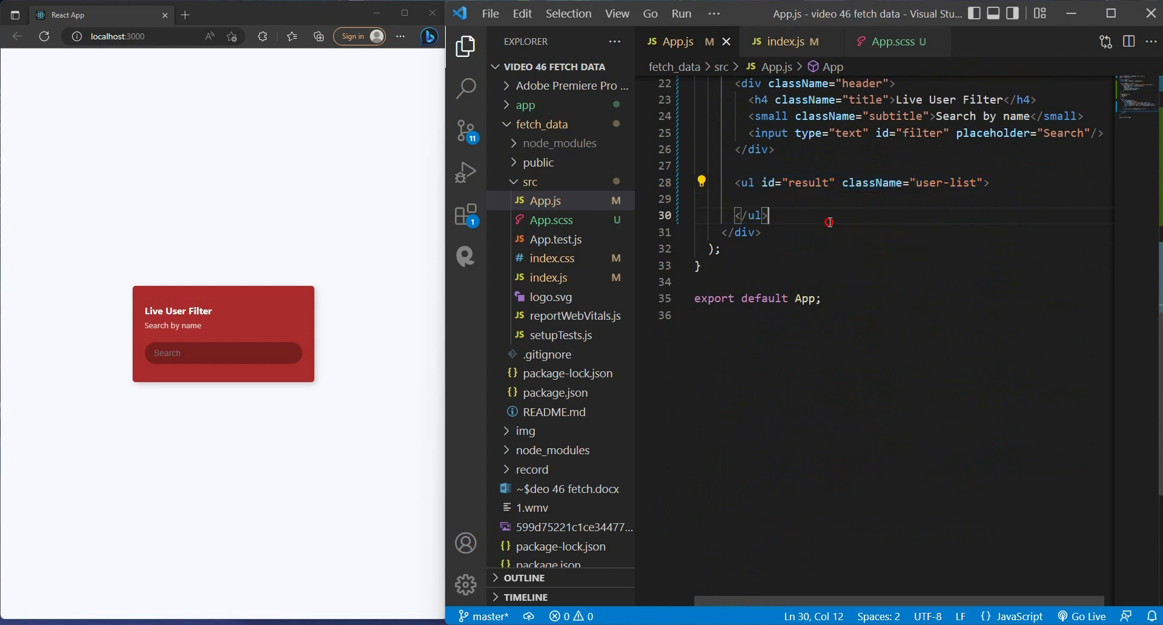
left_click_drag(841, 182, 982, 183)
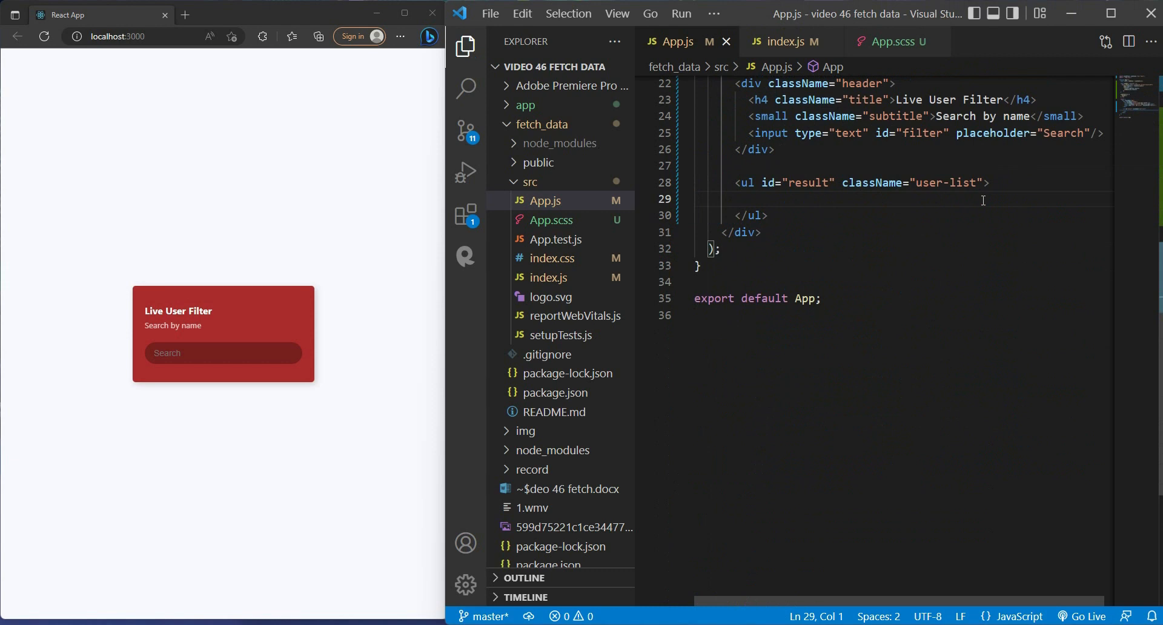
left_click(695, 199)
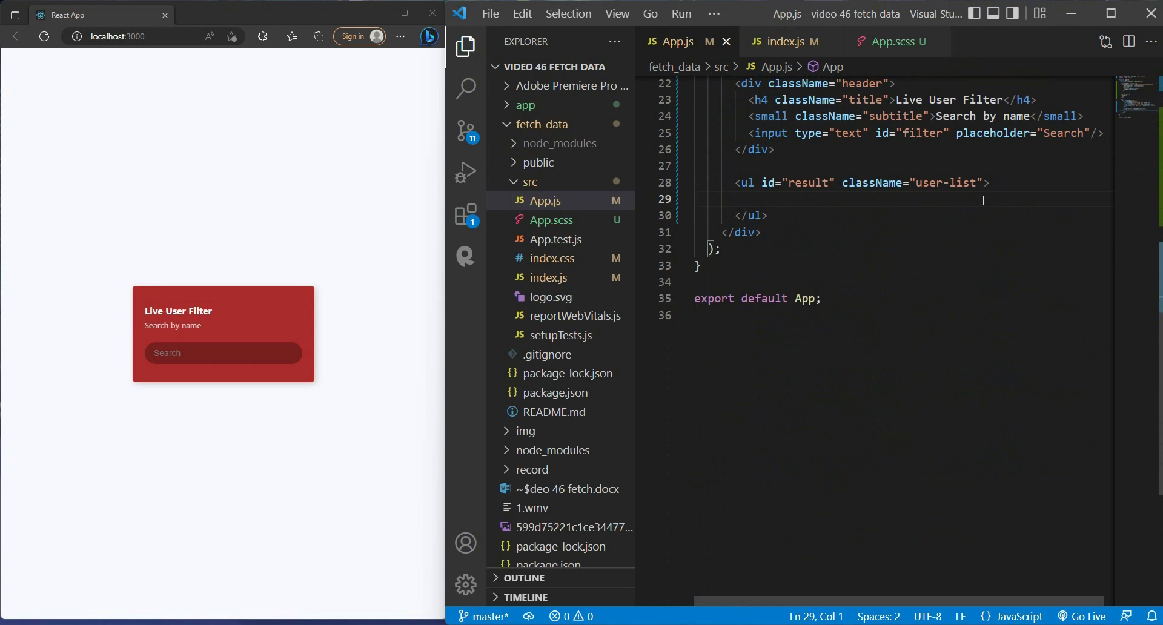
mouse_move(903, 263)
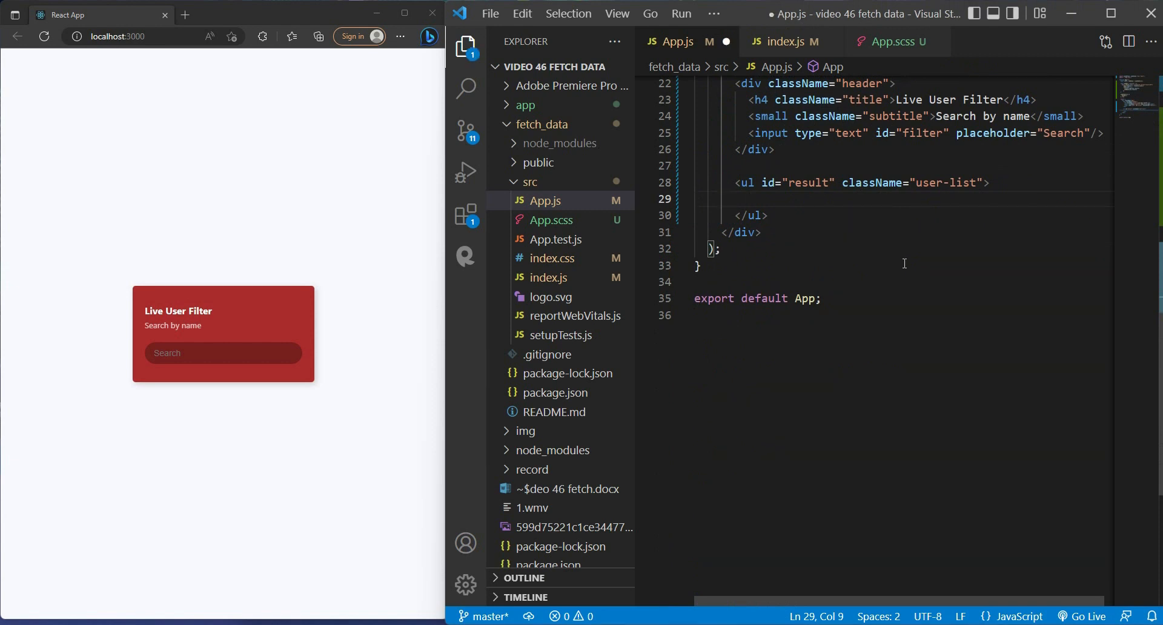
type("datr")
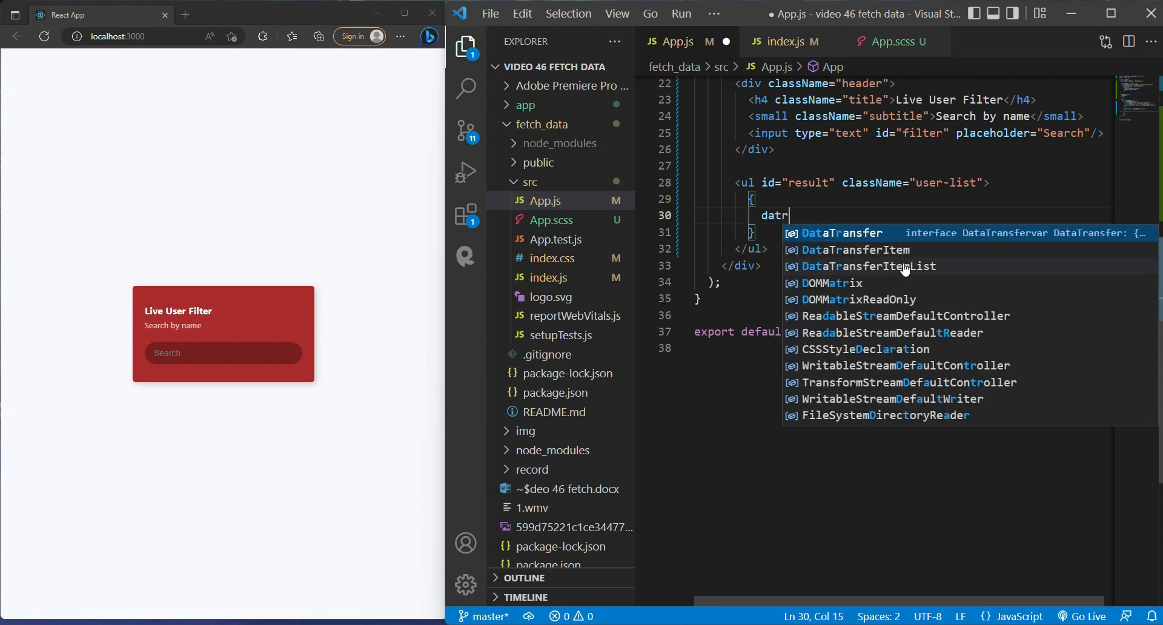
type("a.map(")
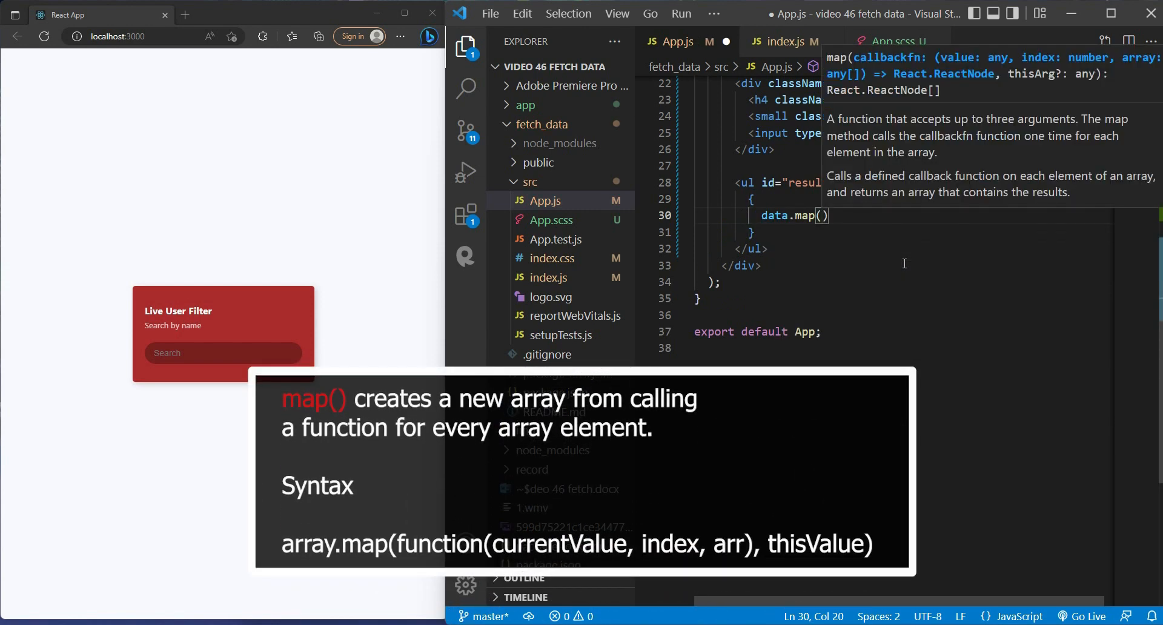
type("(")
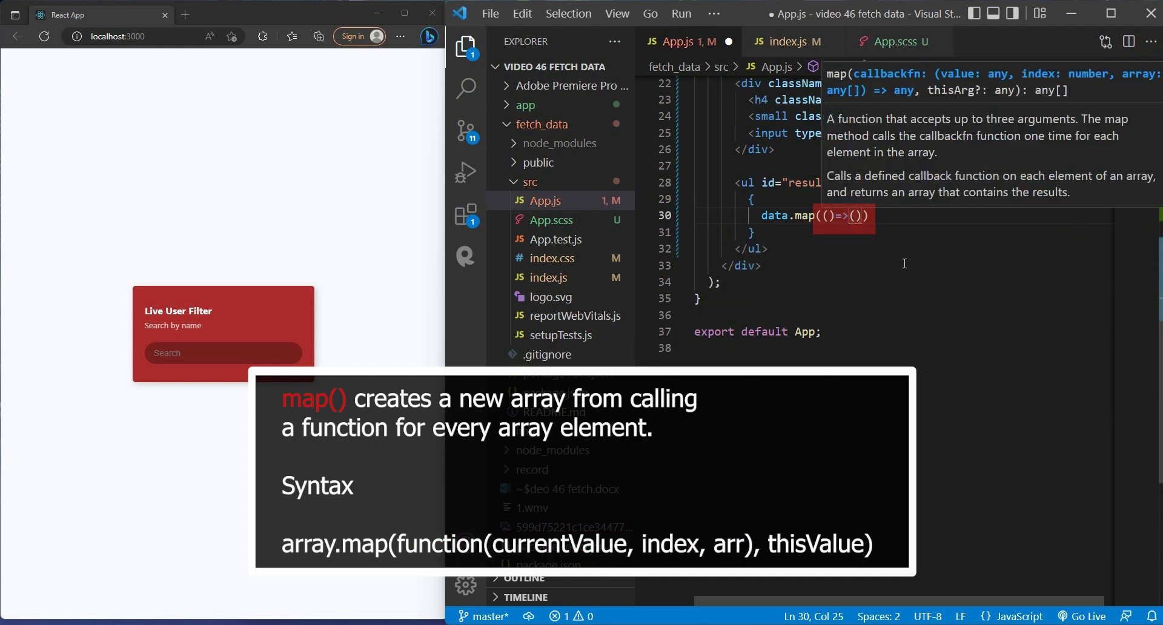
type("ite")
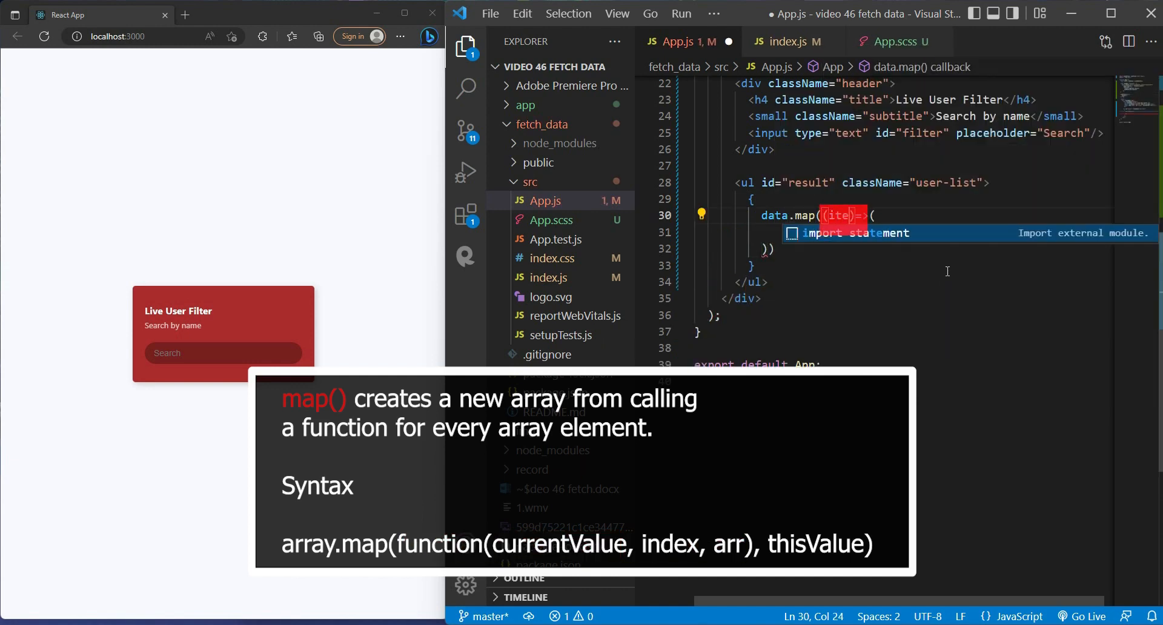
type(",")
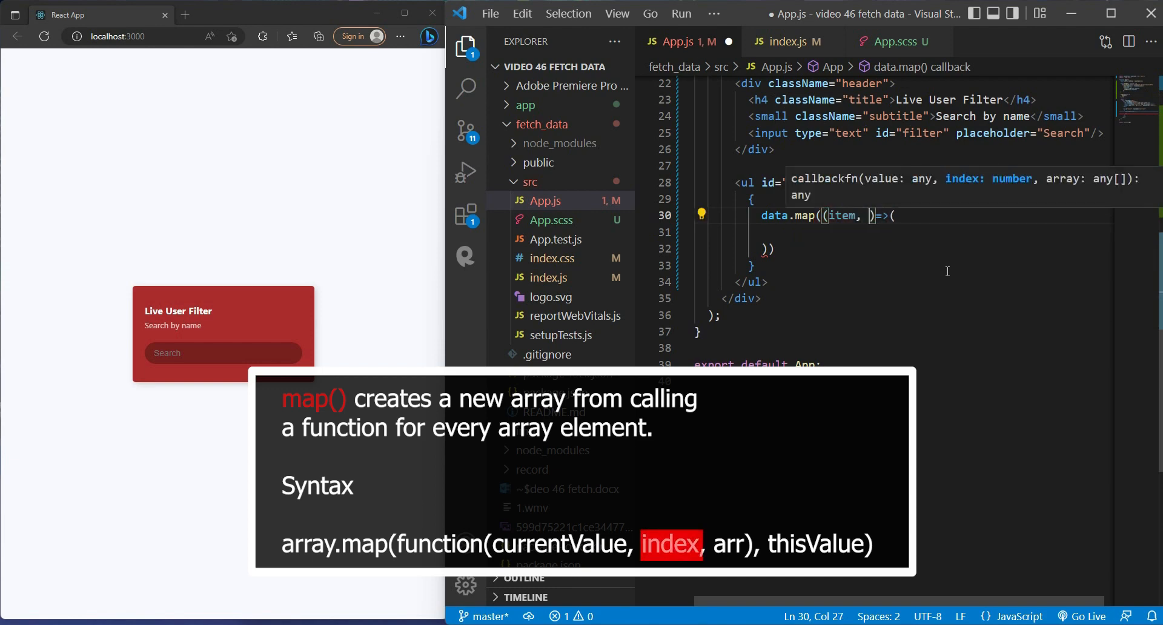
type("index")
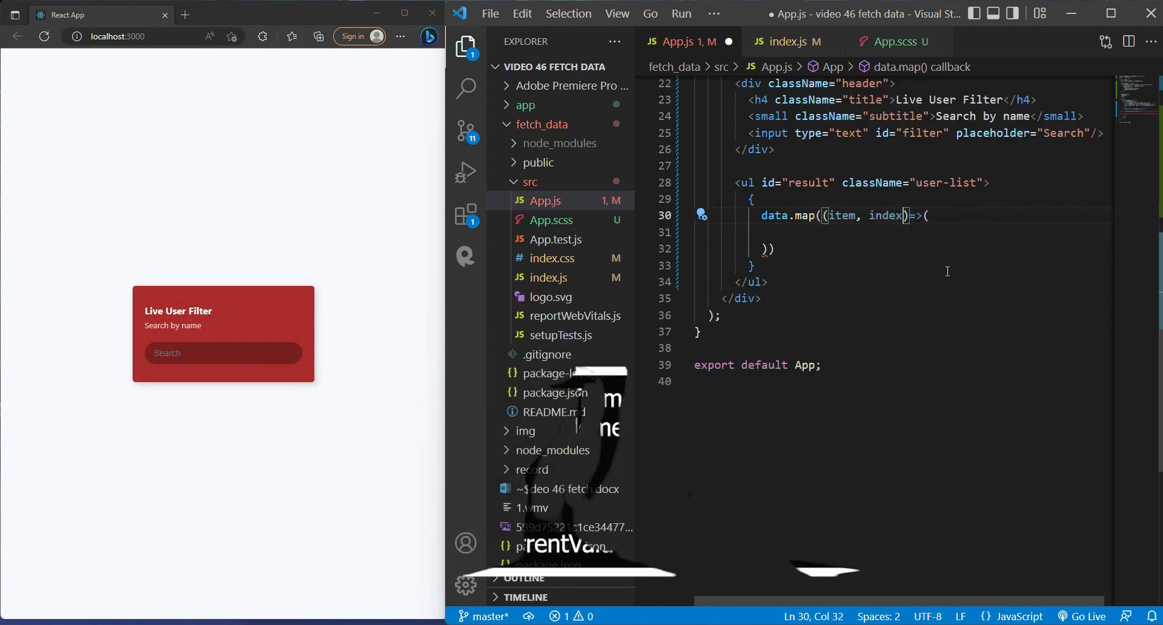
type("<li></li>")
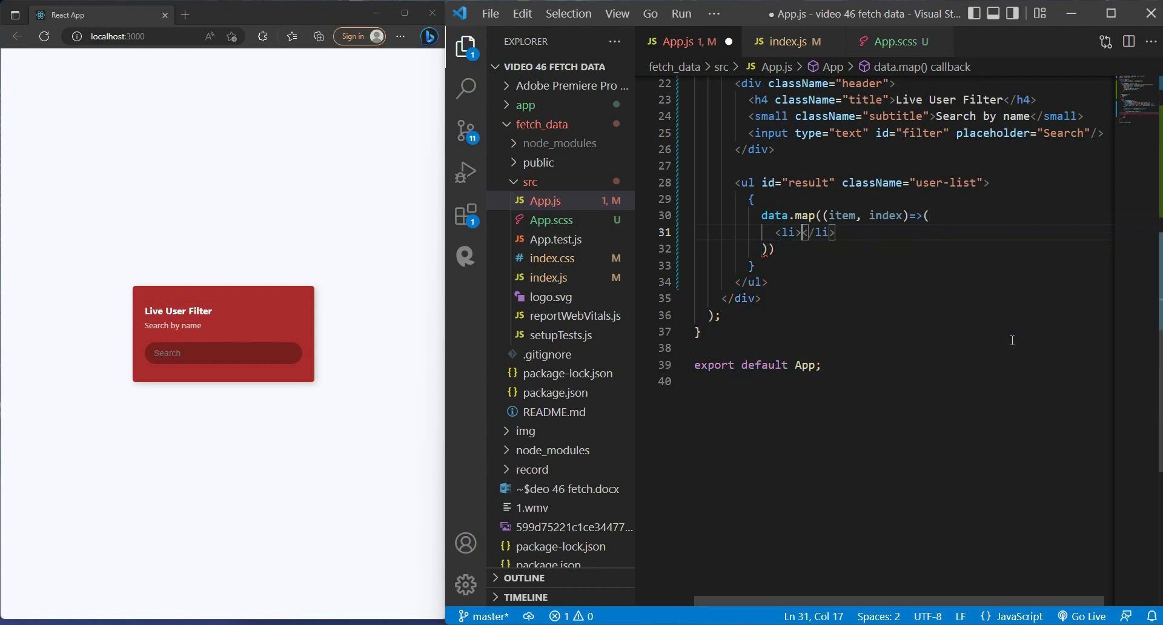
key("enter")
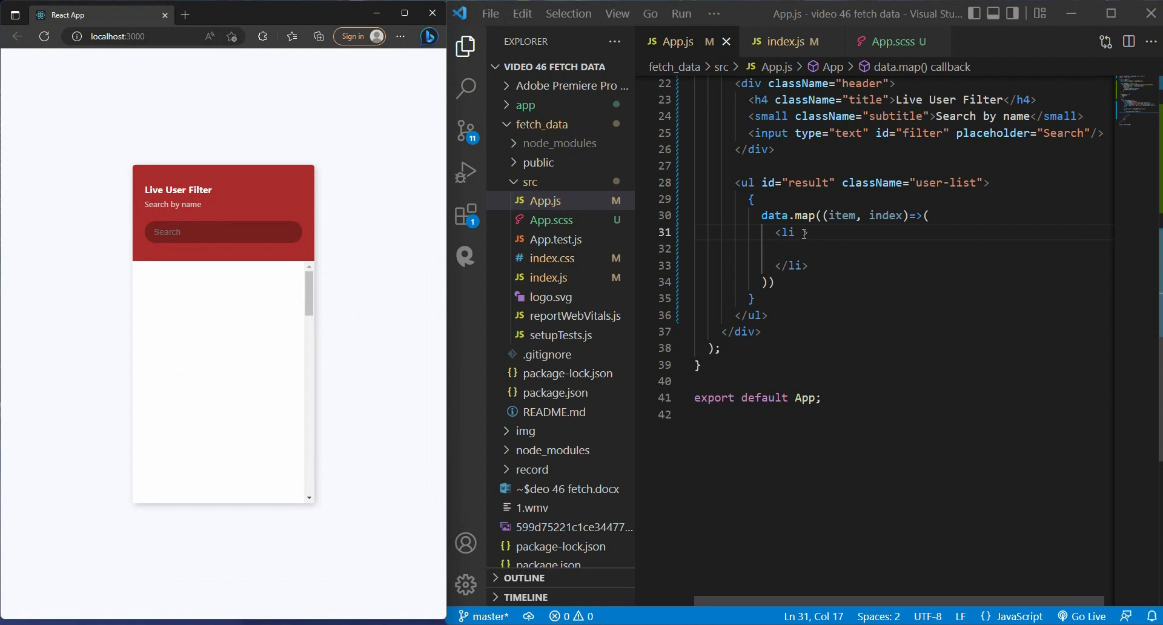
- Key each li by index, start an <img> tag, and expand the first logged user's fields in the console
type("key={ind}>")
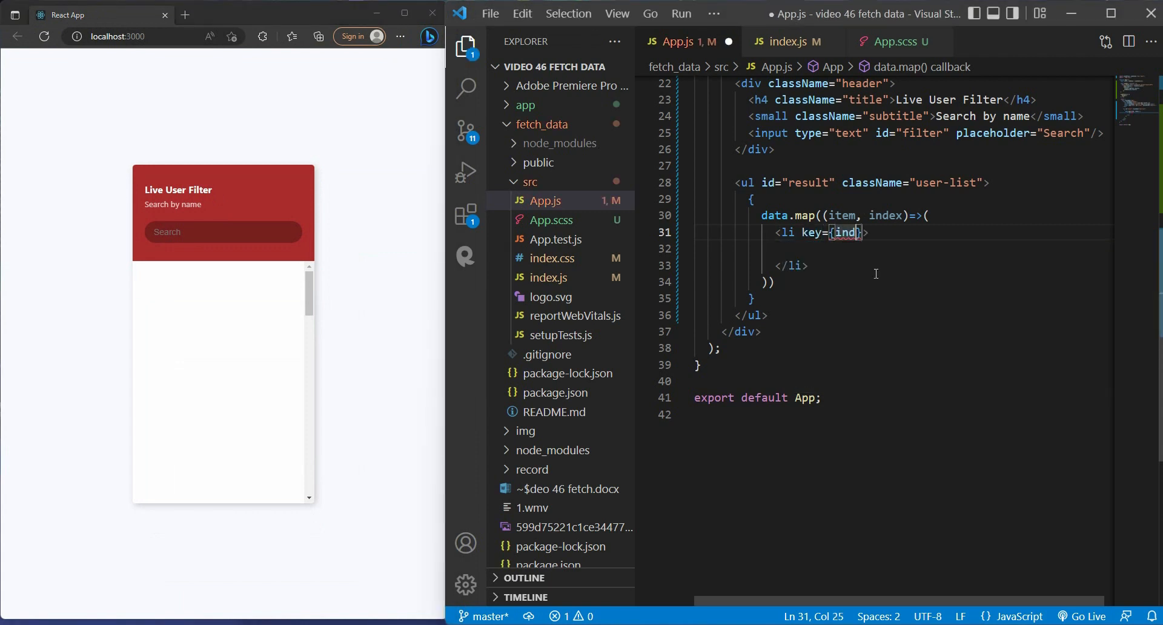
type("ex")
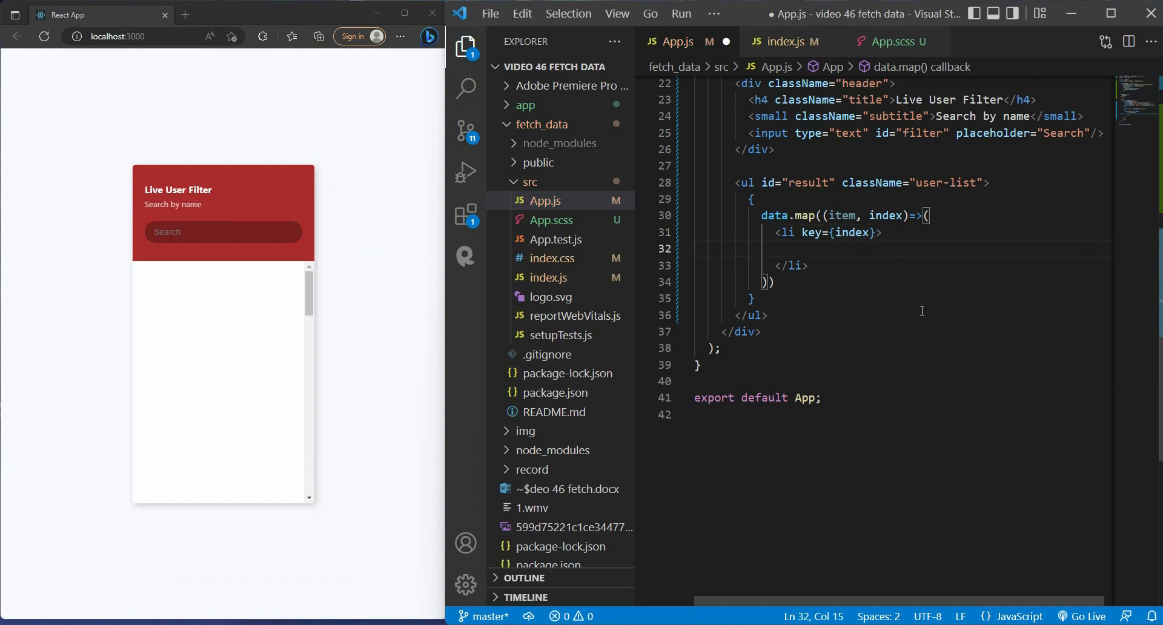
type("<img")
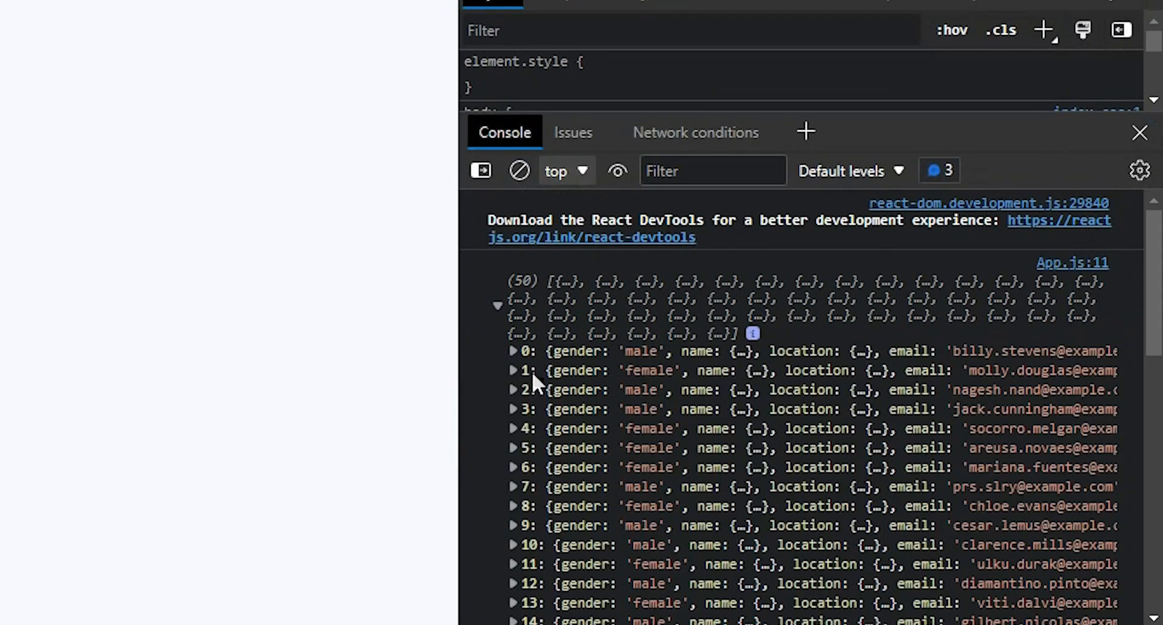
left_click(511, 352)
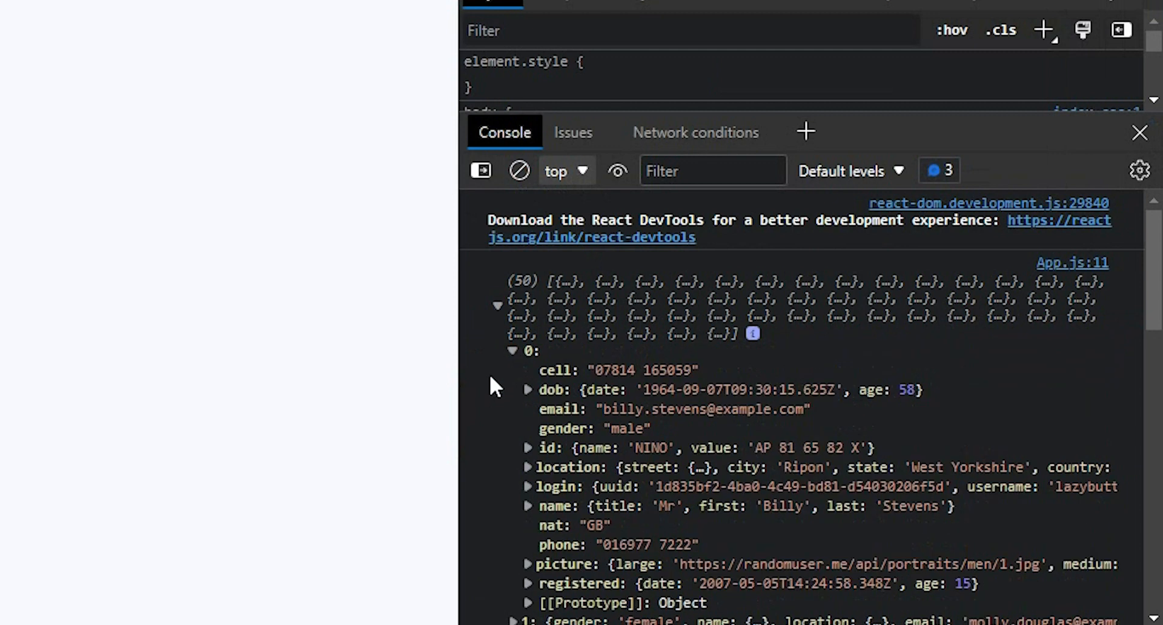
scroll("down", 3)
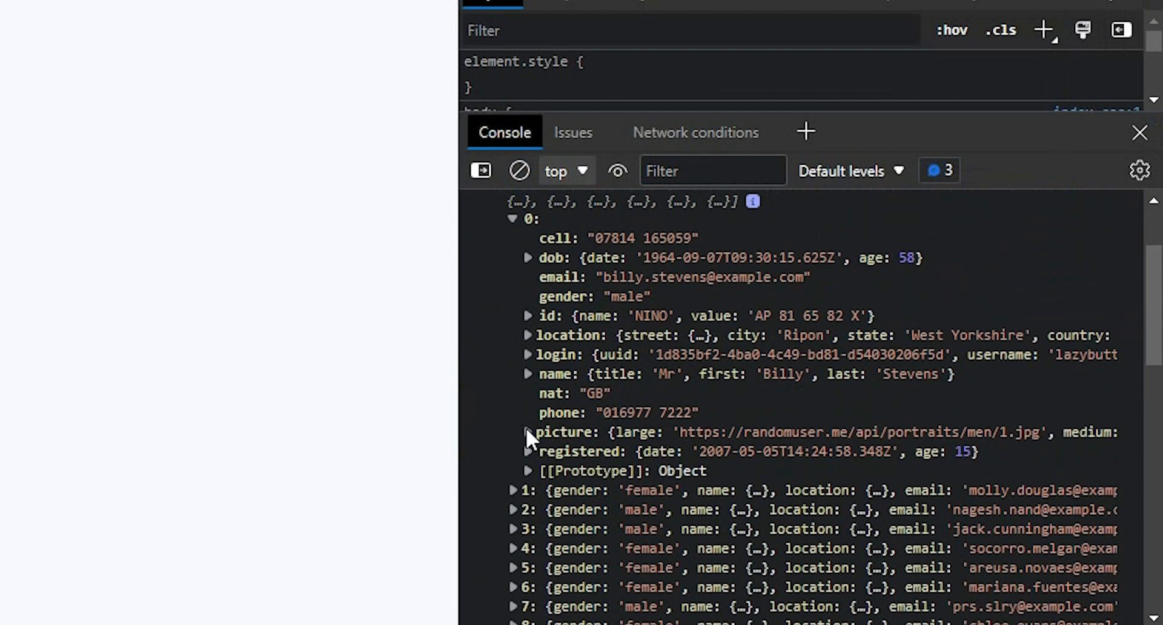
- Give each li an img from item.picture.large with alt, an h4 of first and last name, and a location p
left_click(527, 431)
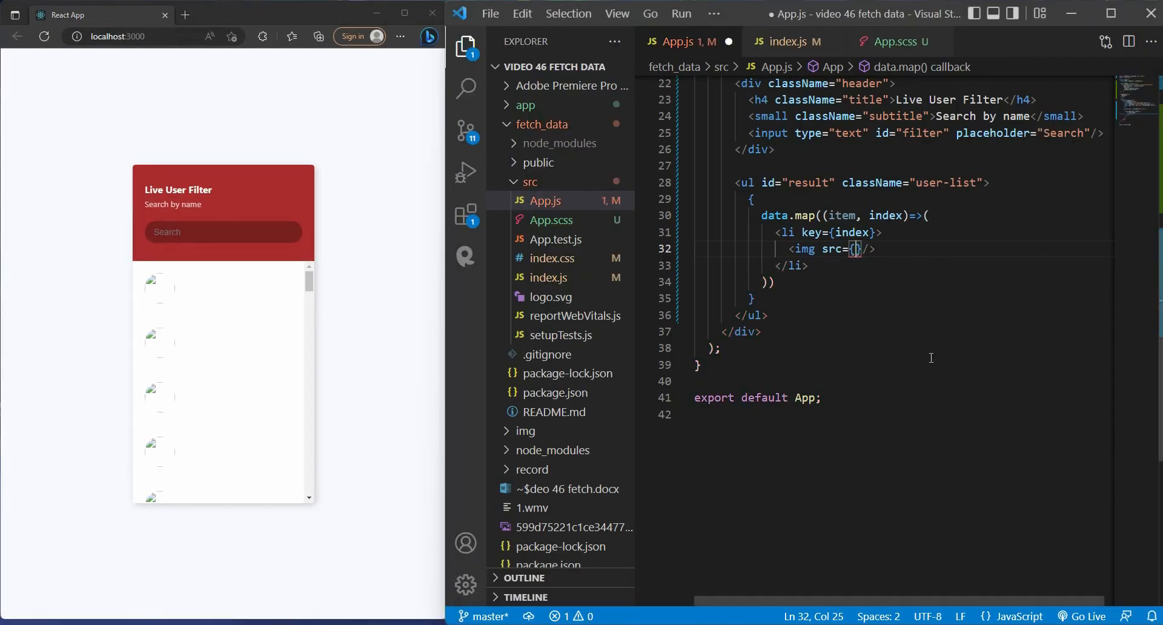
type("item.picture.large")
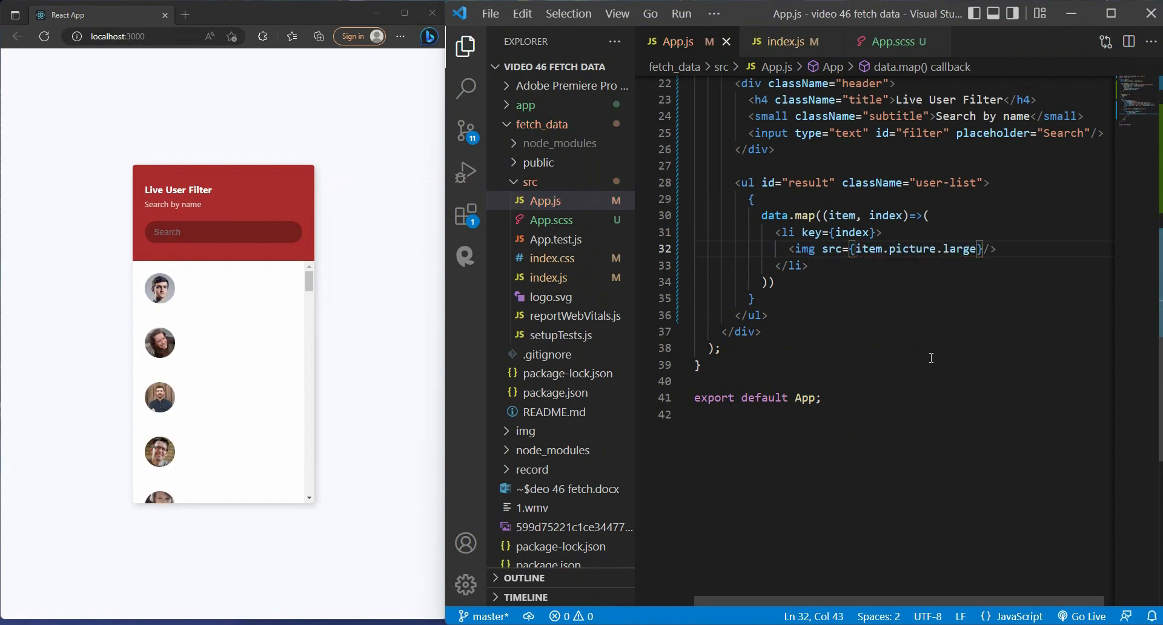
type("alt={}")
type("<h4 className=\"name\"></h4>")
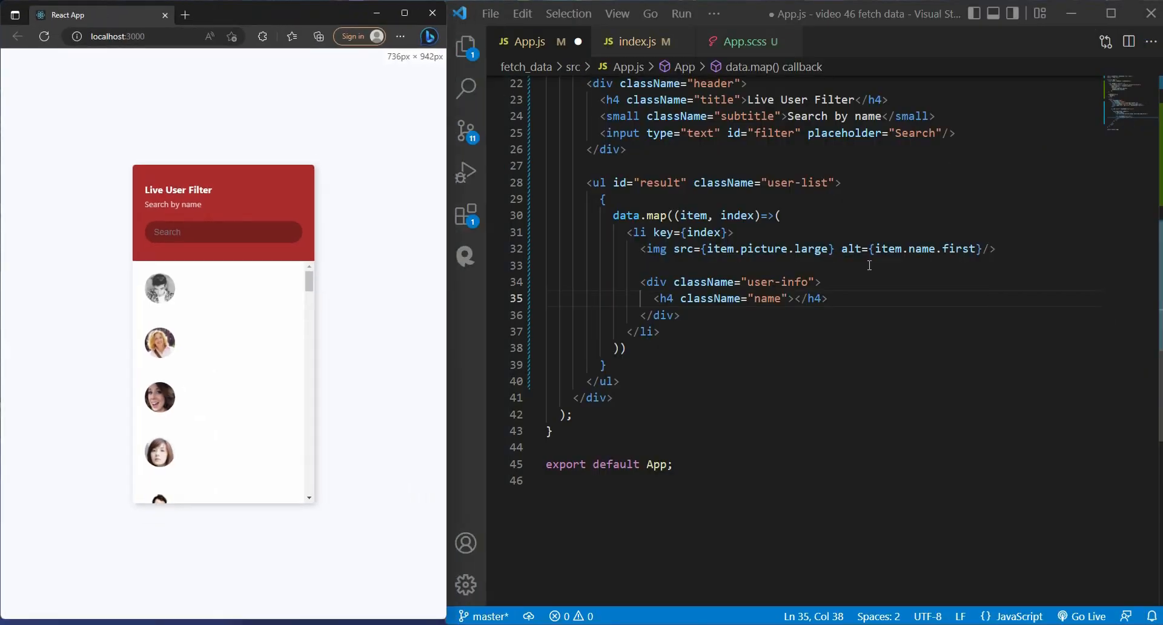
type("{item.name.first} {item.name.last}")
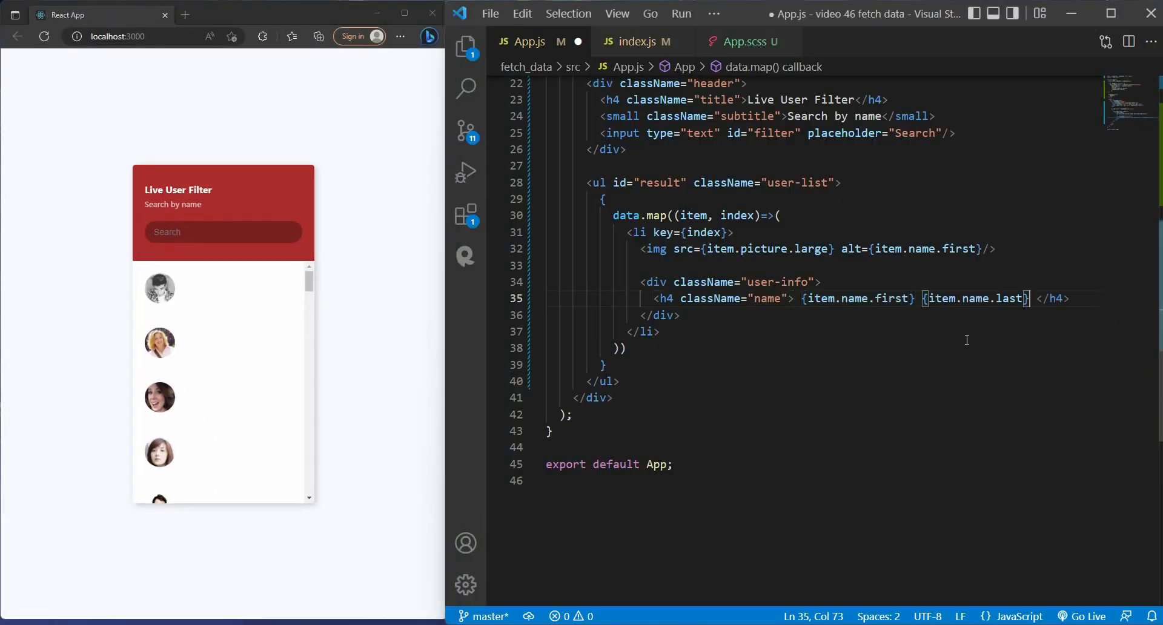
type("<p className=\"location\"></p>")
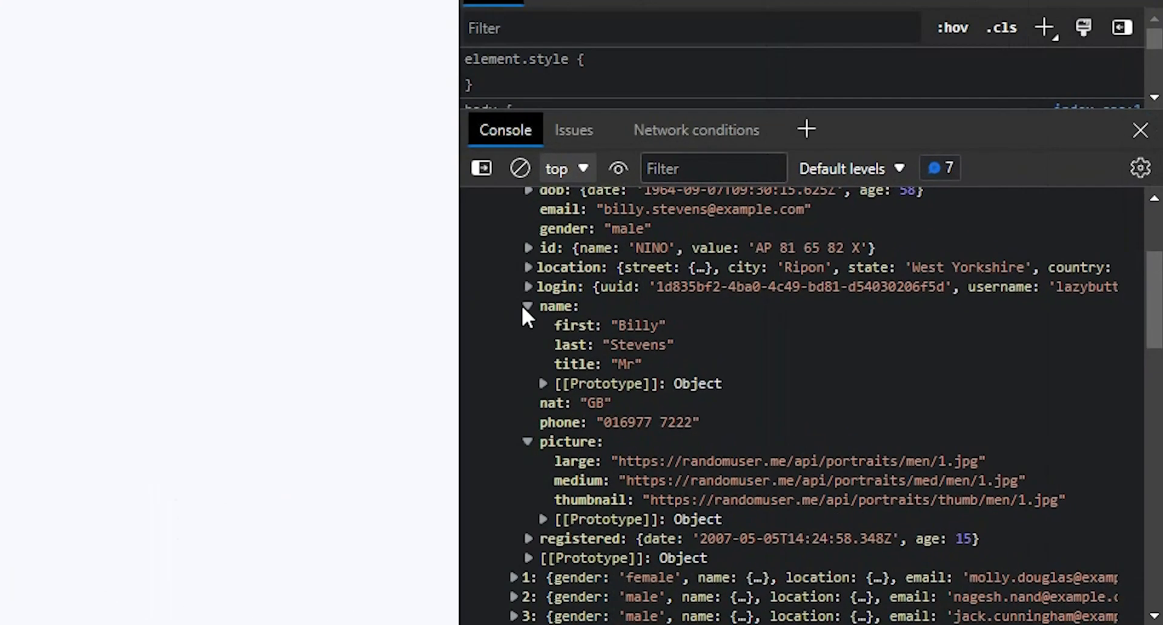
- Expand user 0's location object in the Console and select its city property
left_click(527, 267)
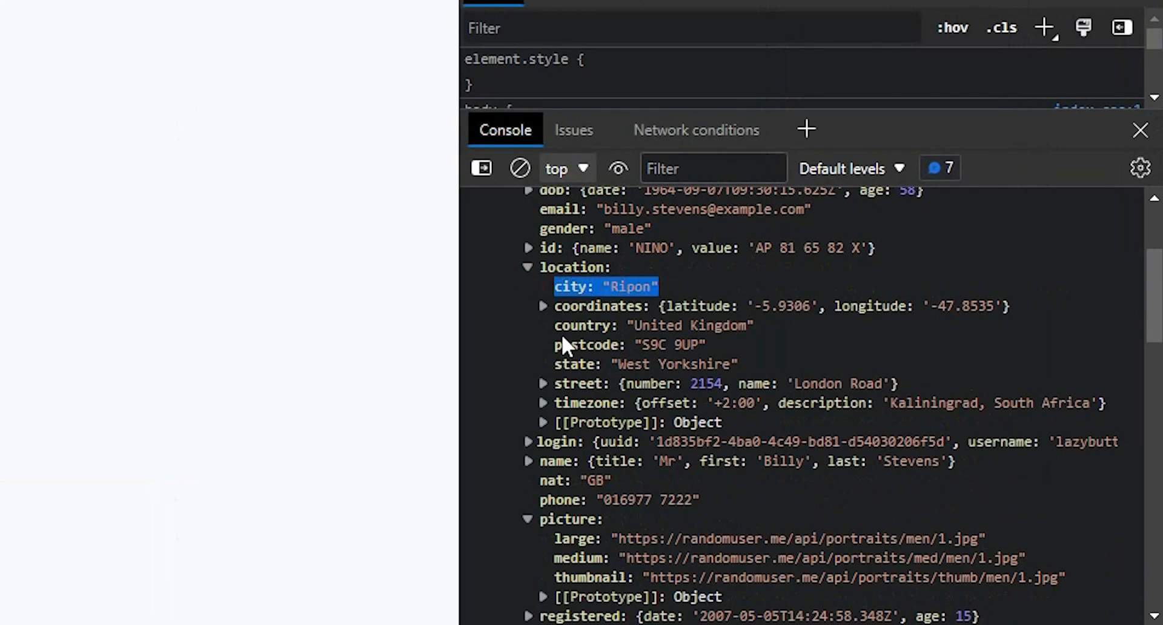
left_click(653, 326)
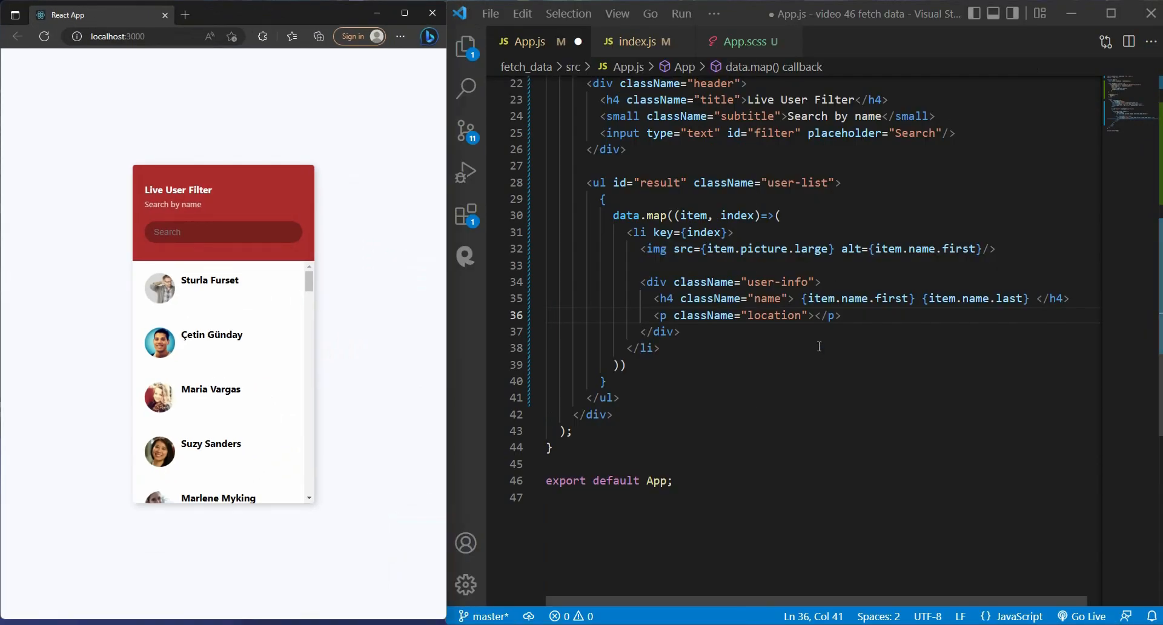
- Render {item.location.city}, {item.location.country} in the location paragraph and check the list
type("{item.location.city}, {item.location.country")
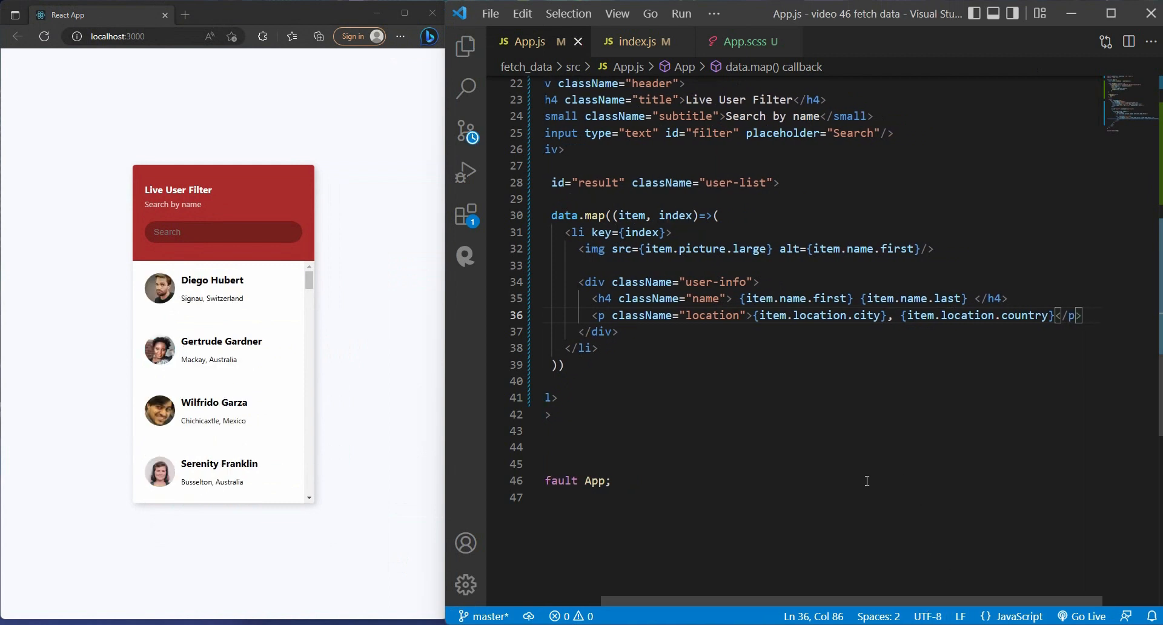
scroll("down", 3)
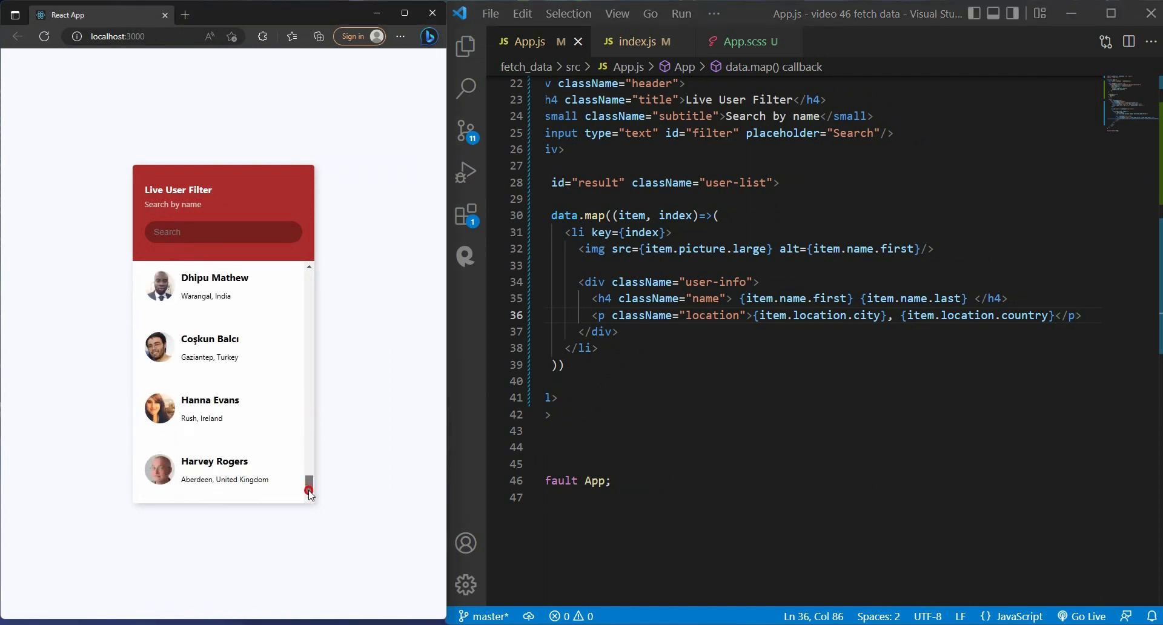
scroll("down", 3)
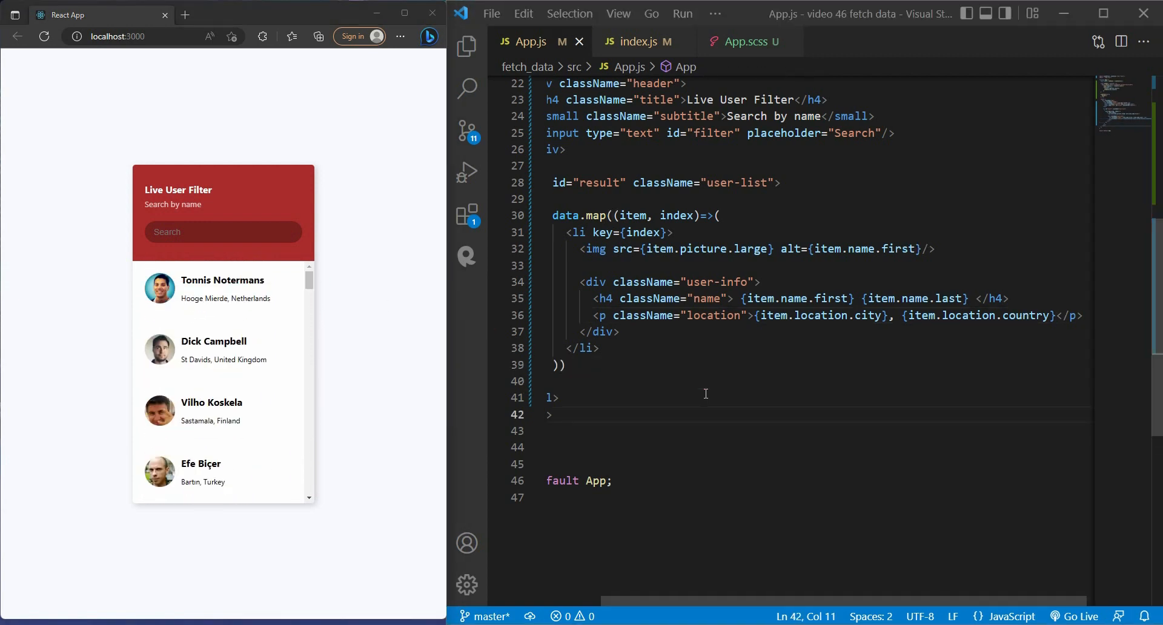
mouse_move(344, 311)
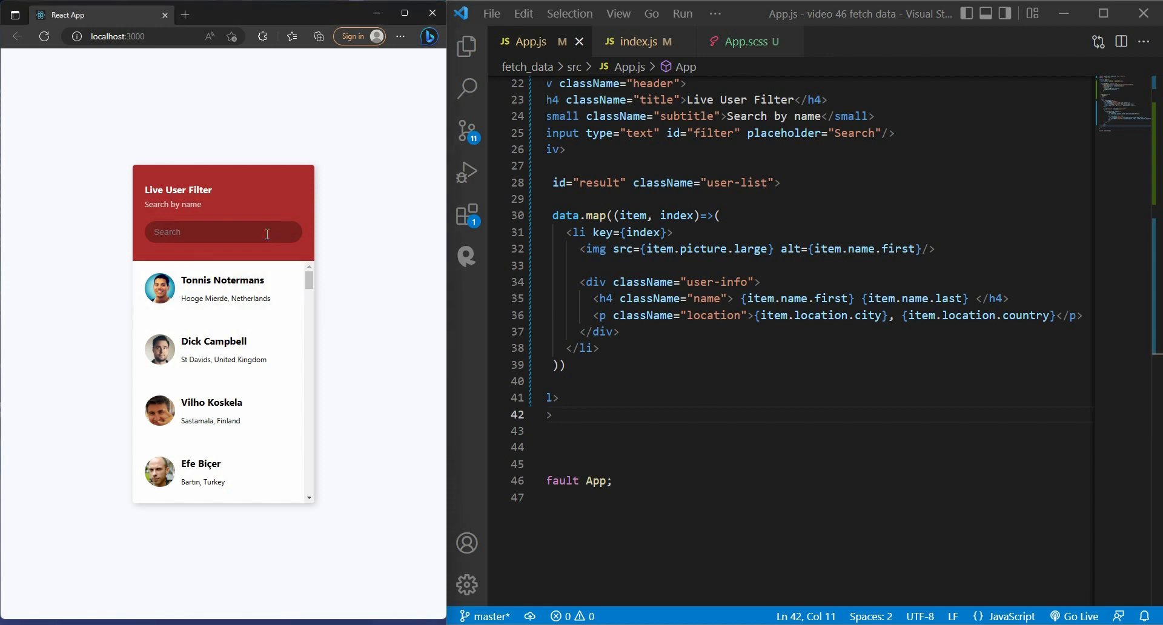
- Declare the state const [query, setQuery] = useState("") in App.js
type("Tonn")
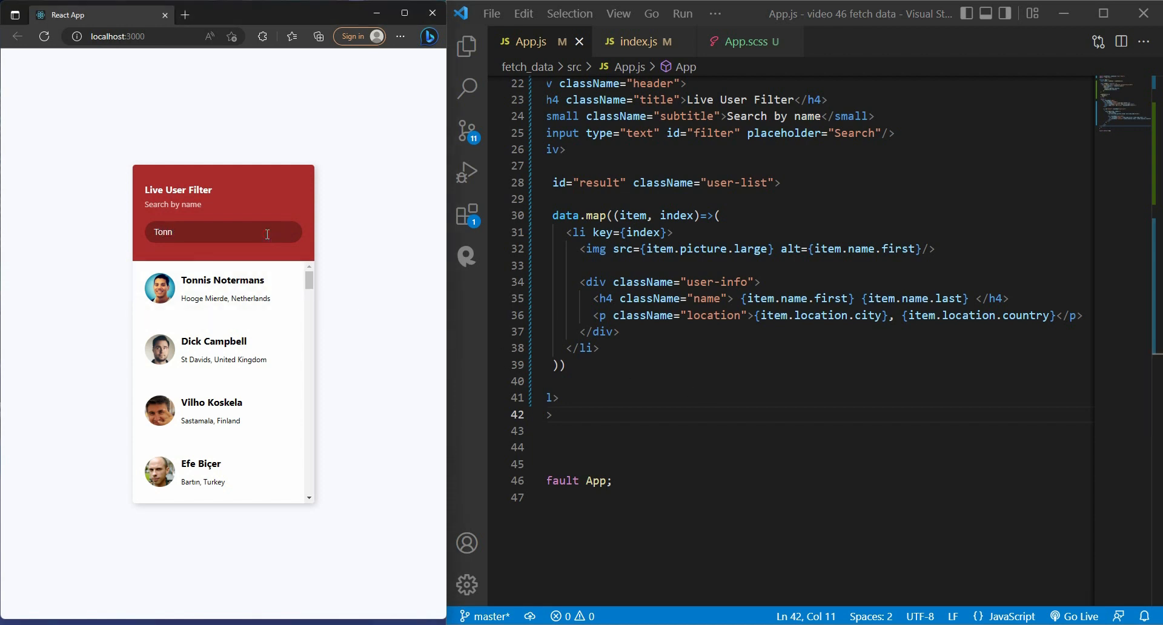
type("is")
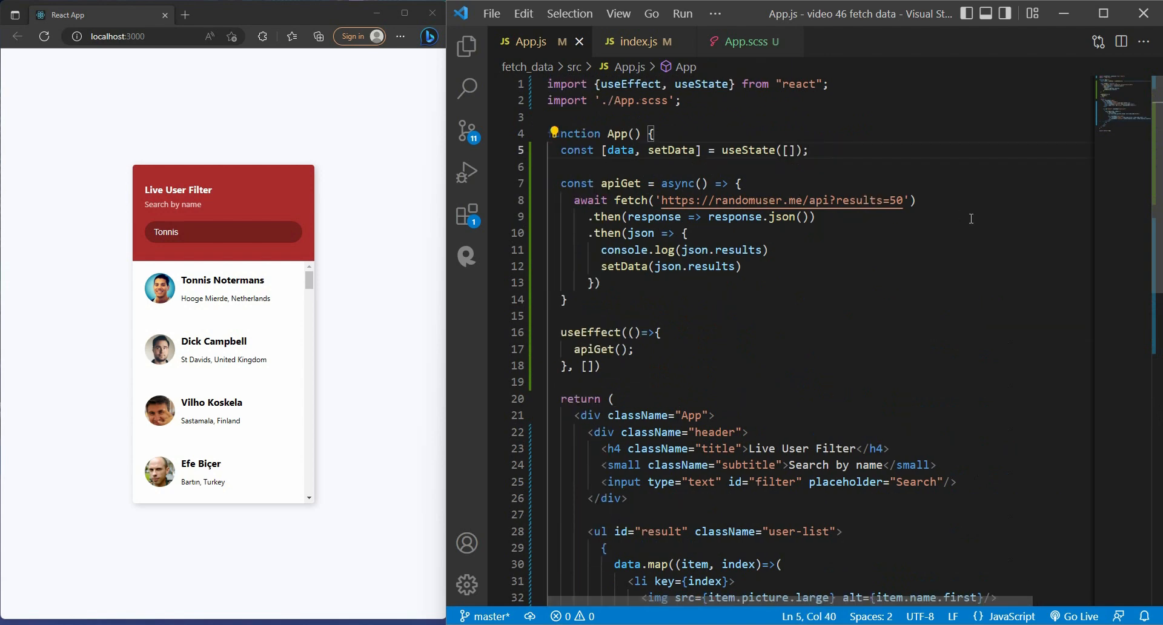
type("const [query, setQuery] = useState(\"\");")
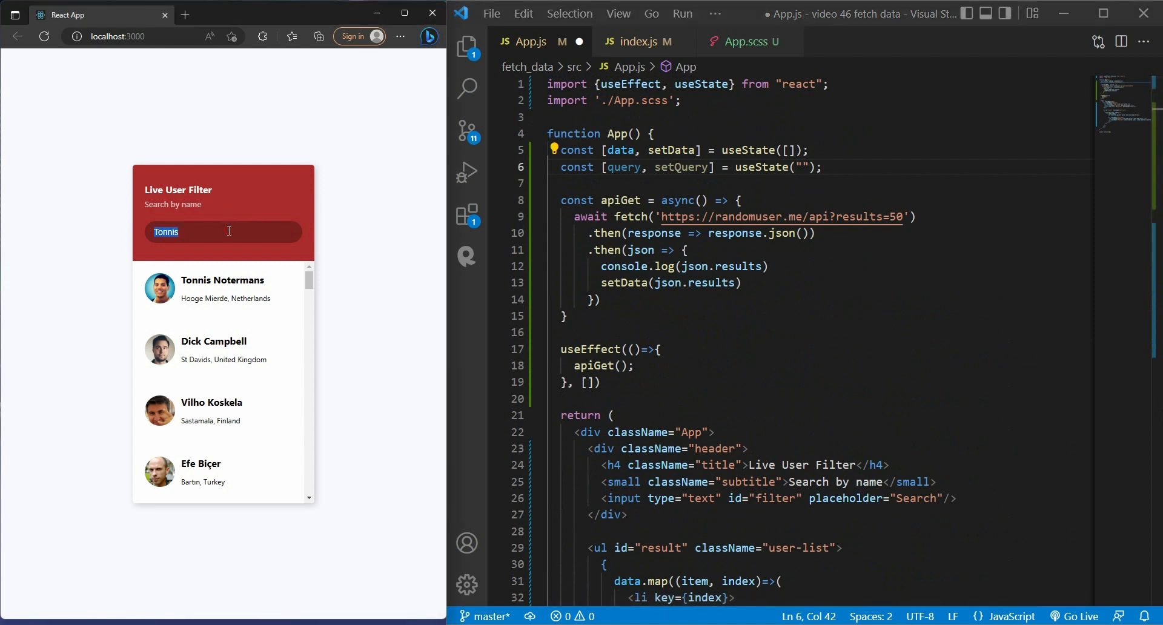
- Give the search input onChange={(e)=>{console.log(e)}} and bring up DevTools to see the logs
type("onChange")
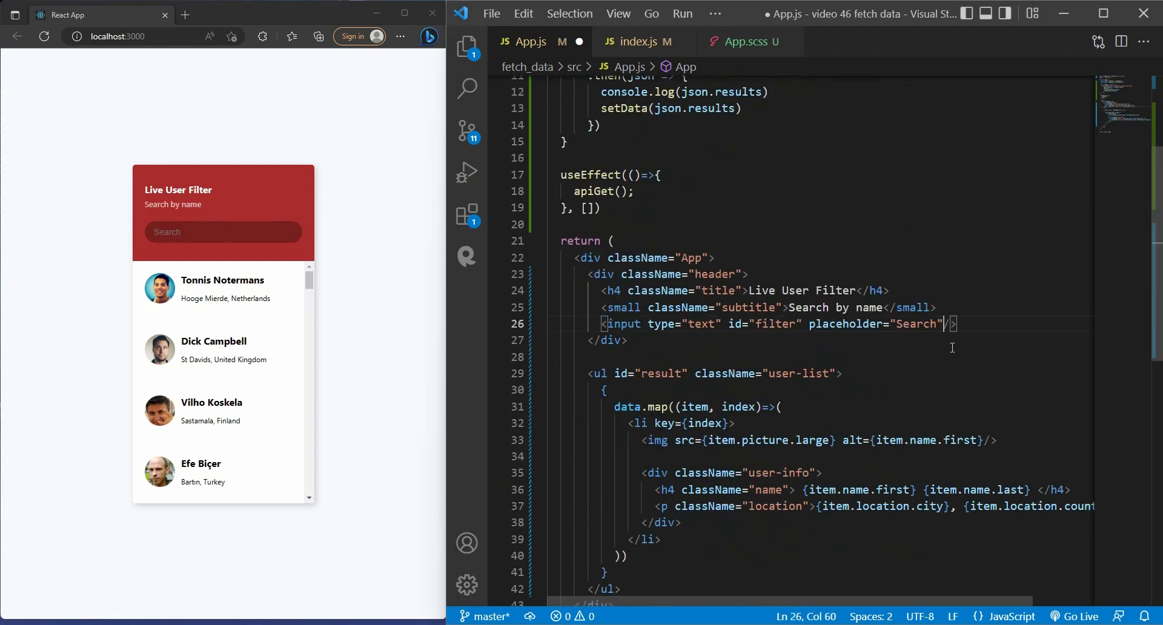
key("Enter")
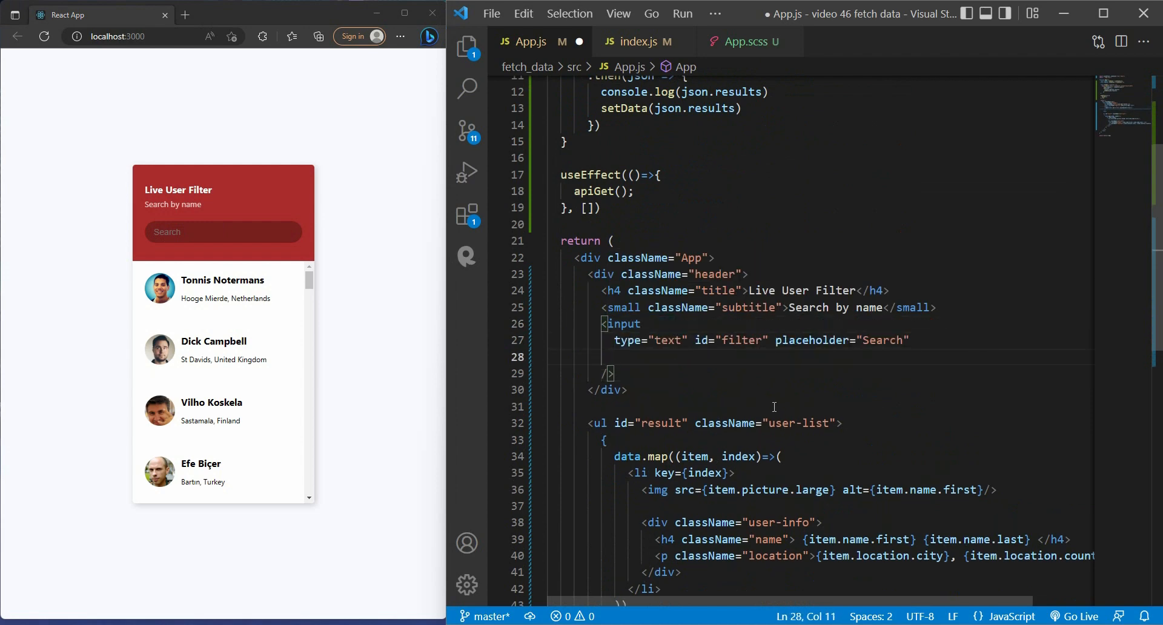
type("onChange={}")
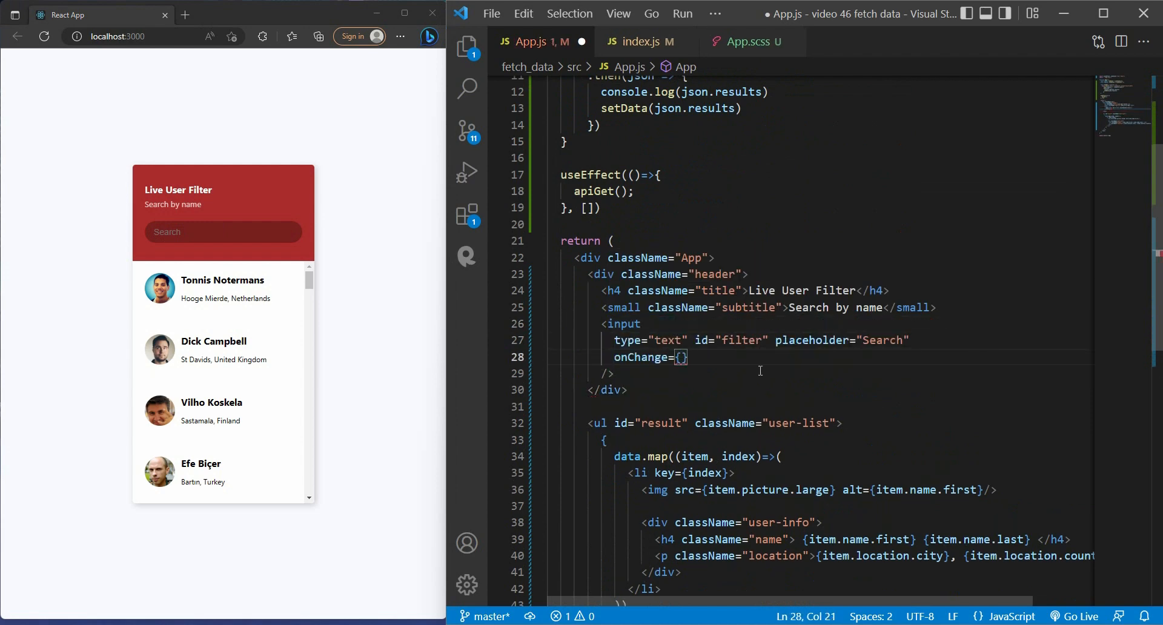
type("(e)=>")
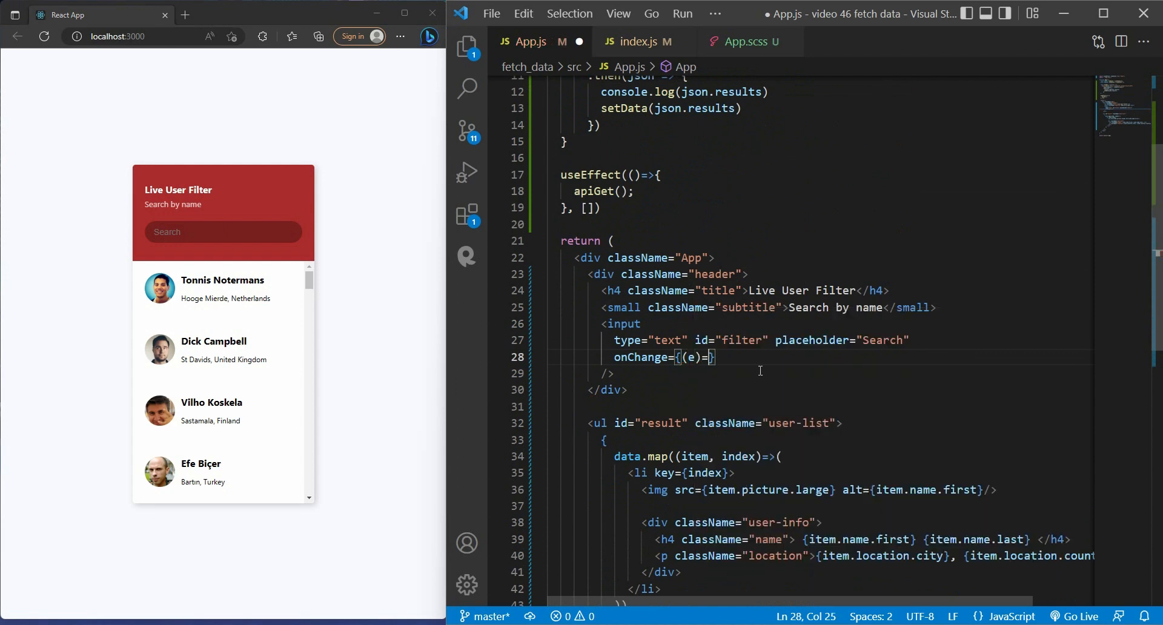
type("{}")
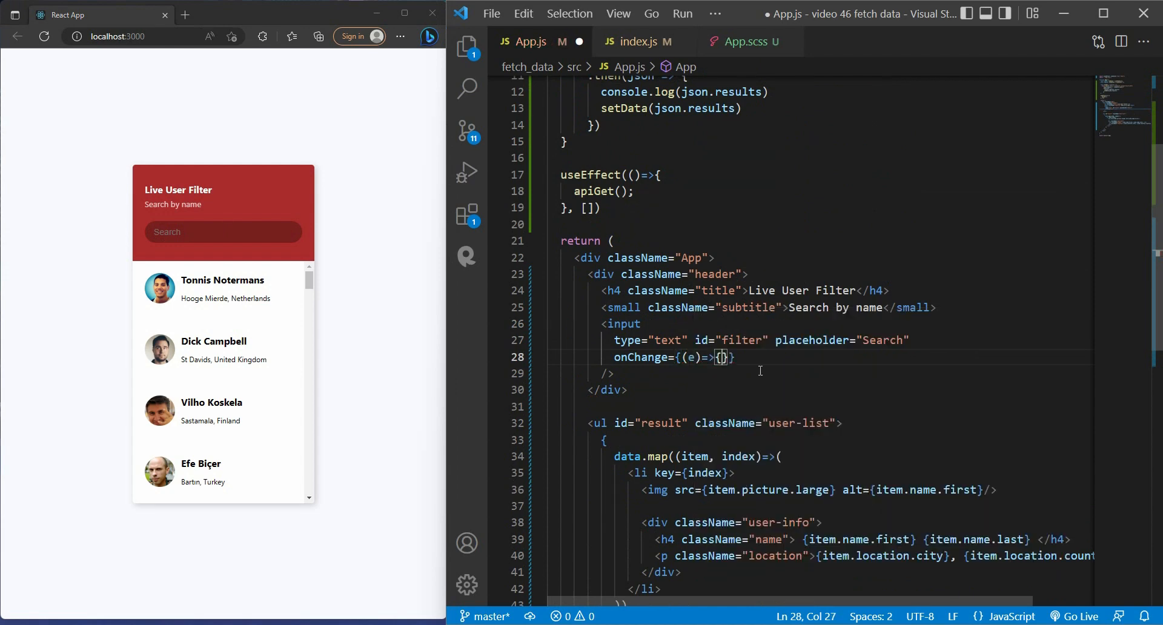
type("console.log(e")
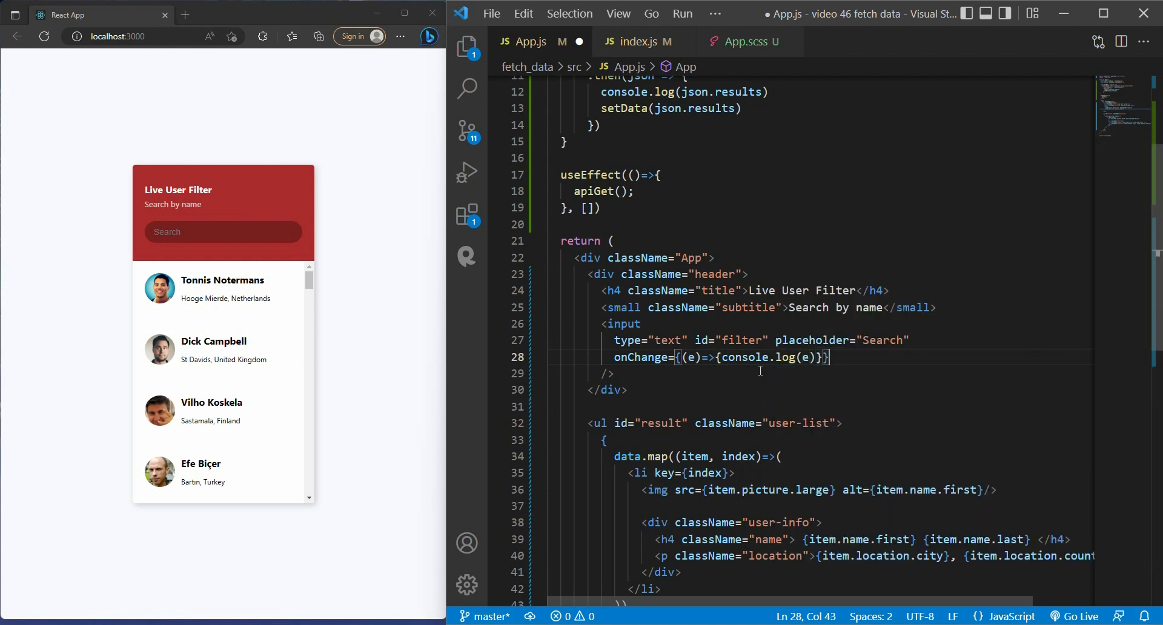
right_click(797, 307)
type("R")
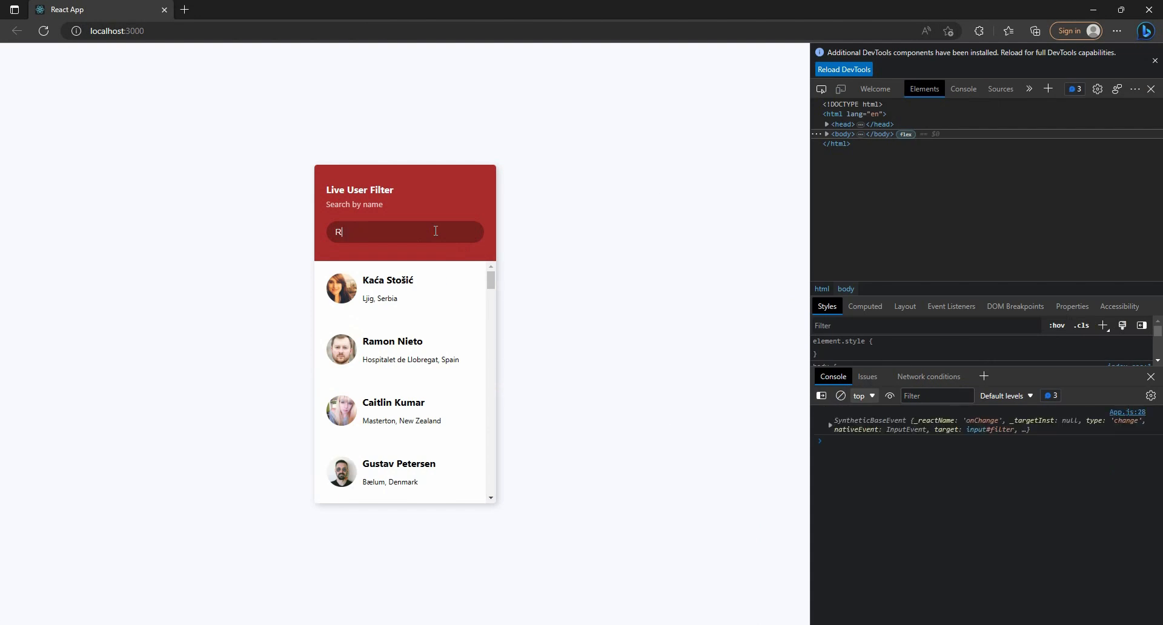
- Search 'amon' and expand the logged SyntheticBaseEvent to view its target input#filter
type("amon")
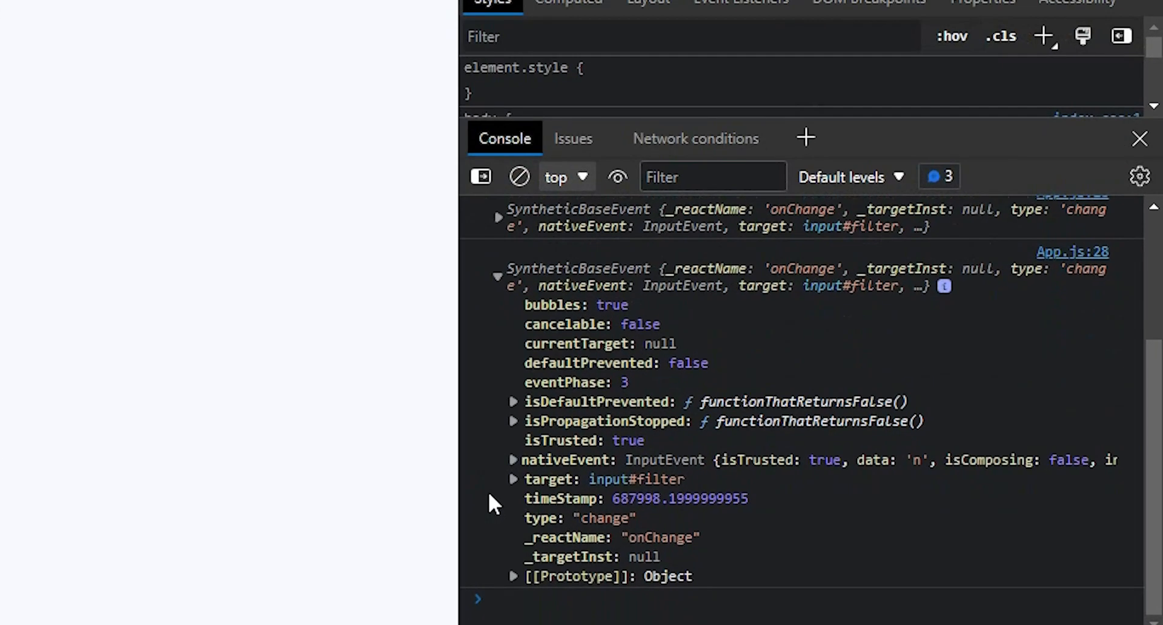
left_click(512, 478)
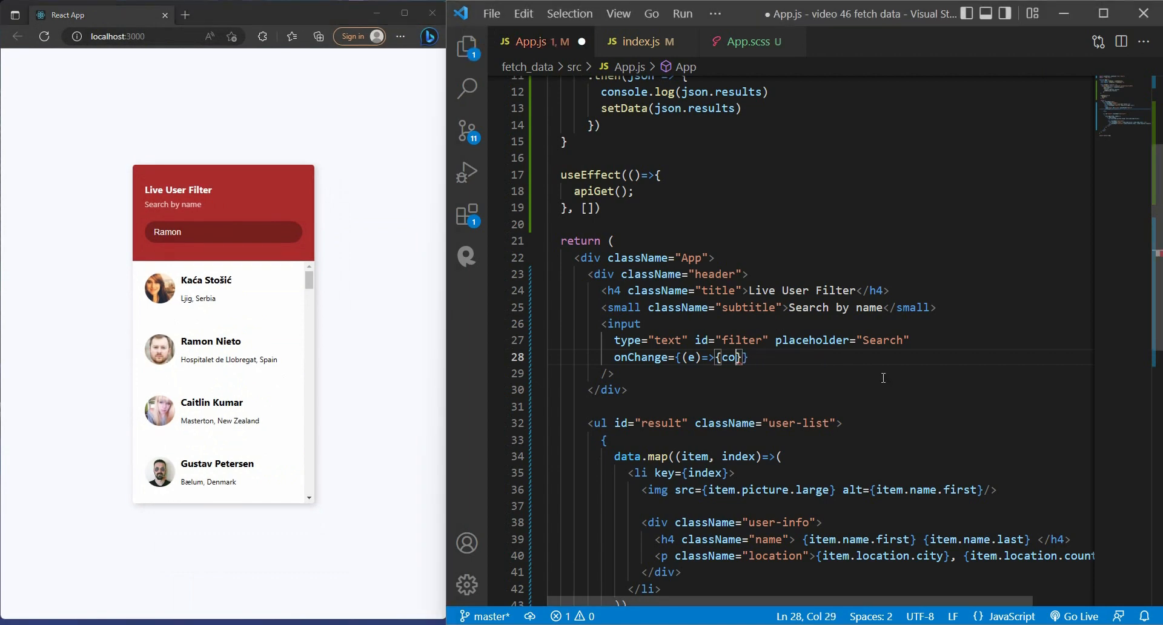
- Replace the console.log in onChange with setQuery(e.target.value)
type("setQuery(e.target.value)")
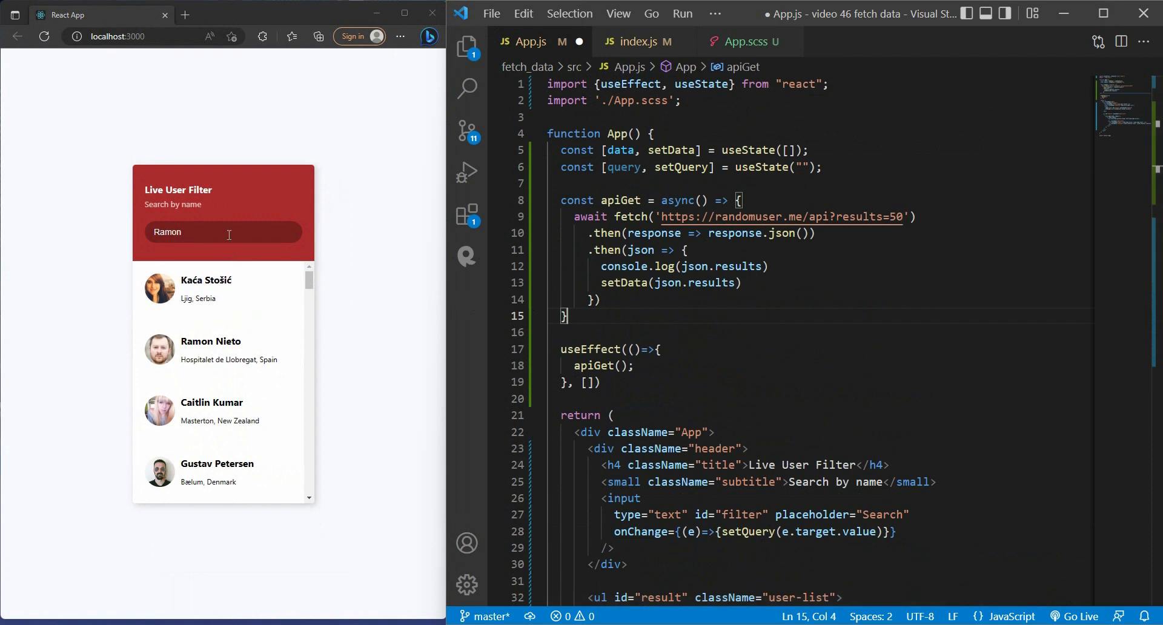
double_click(167, 233)
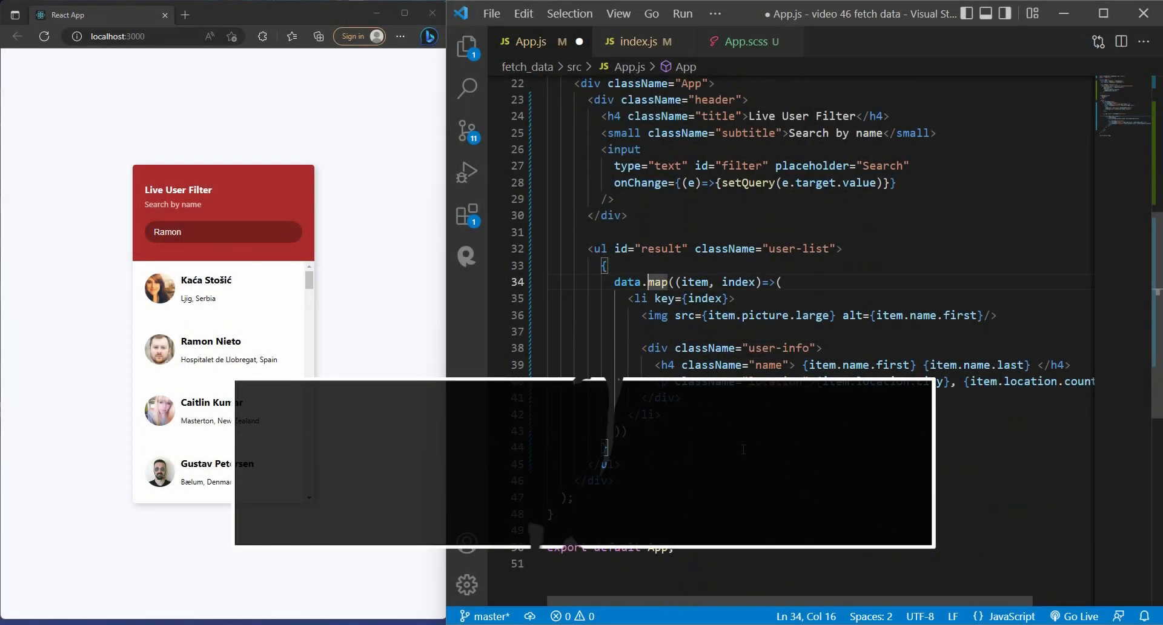
- Add .filter(item => (item.name.first + " " + item.name.last).includes(query)) before .map and test with 'Alber'
type("filter")
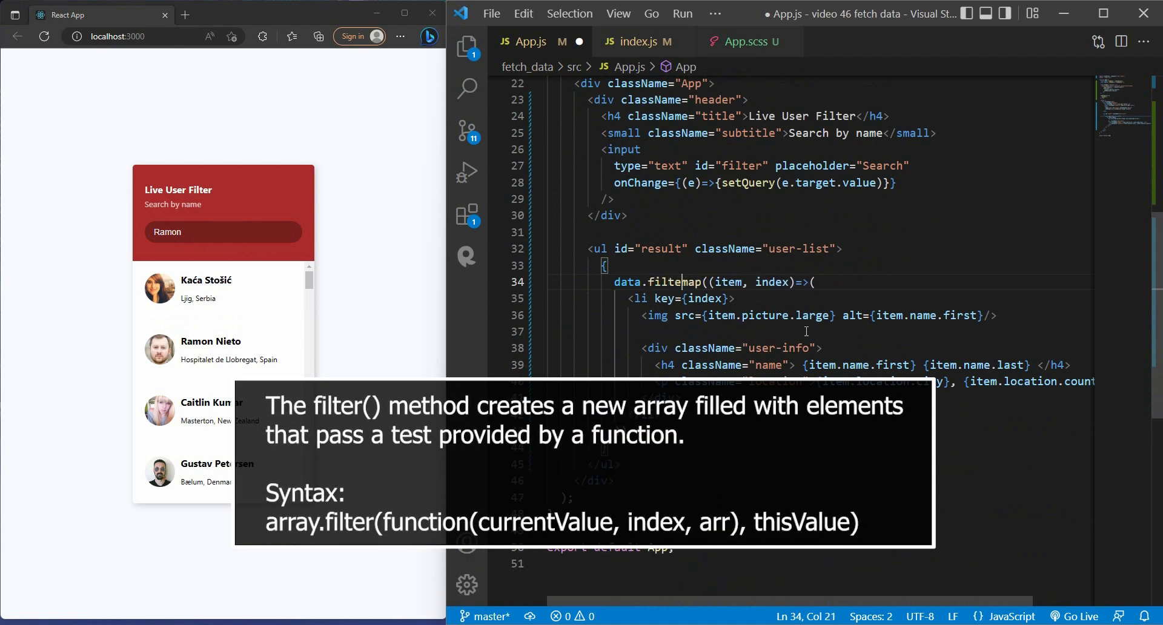
type("()")
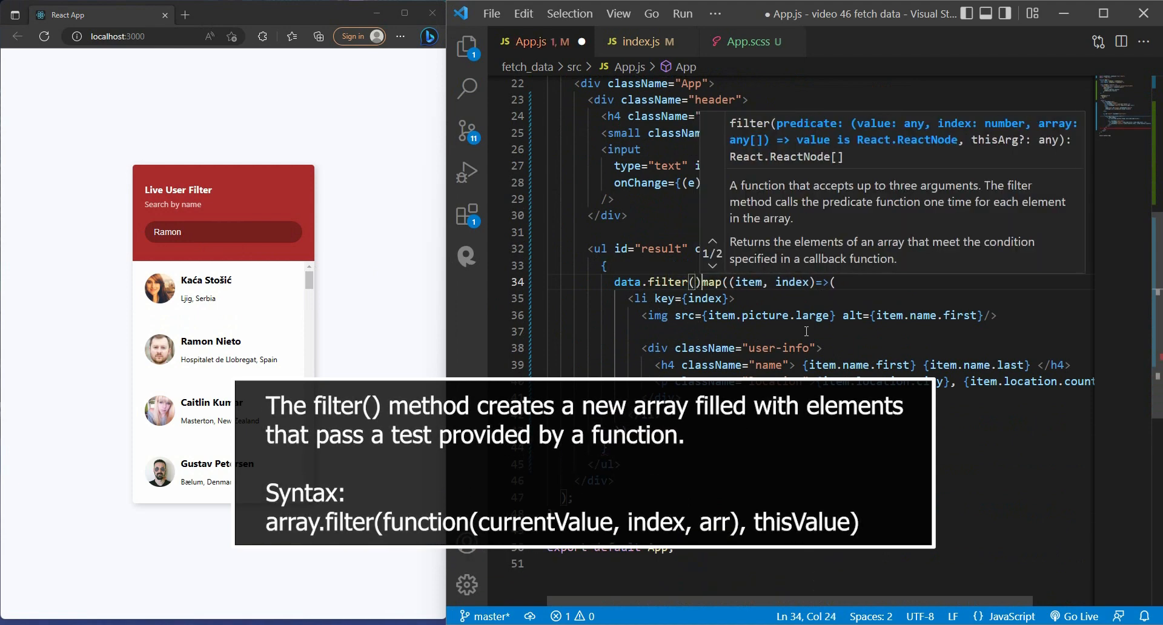
type(".")
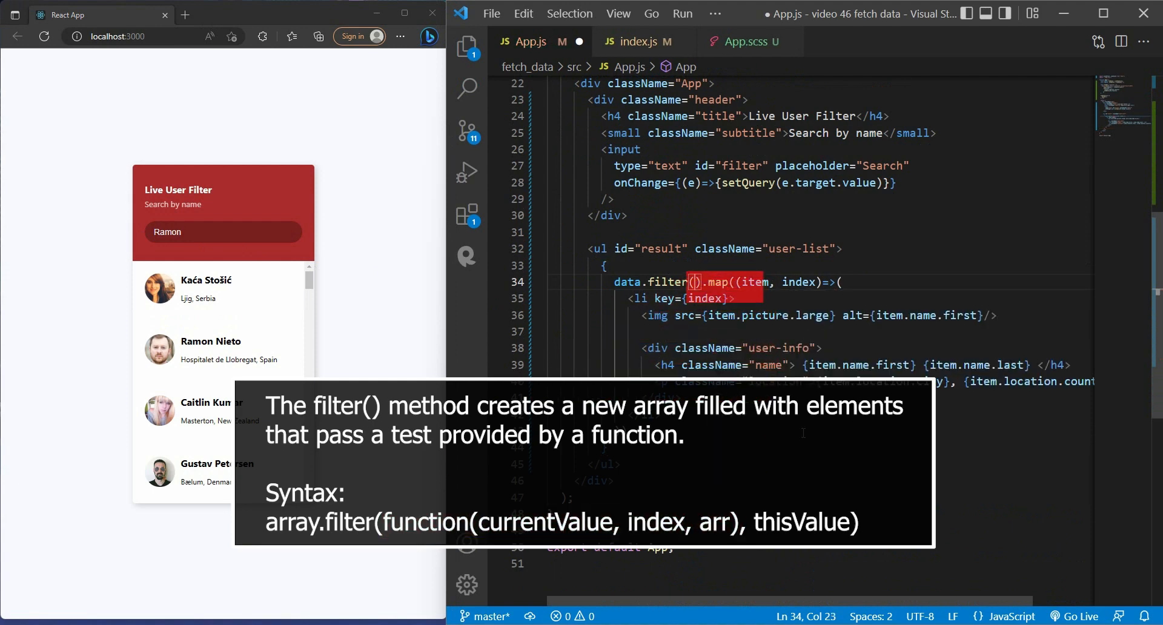
type("item => (")
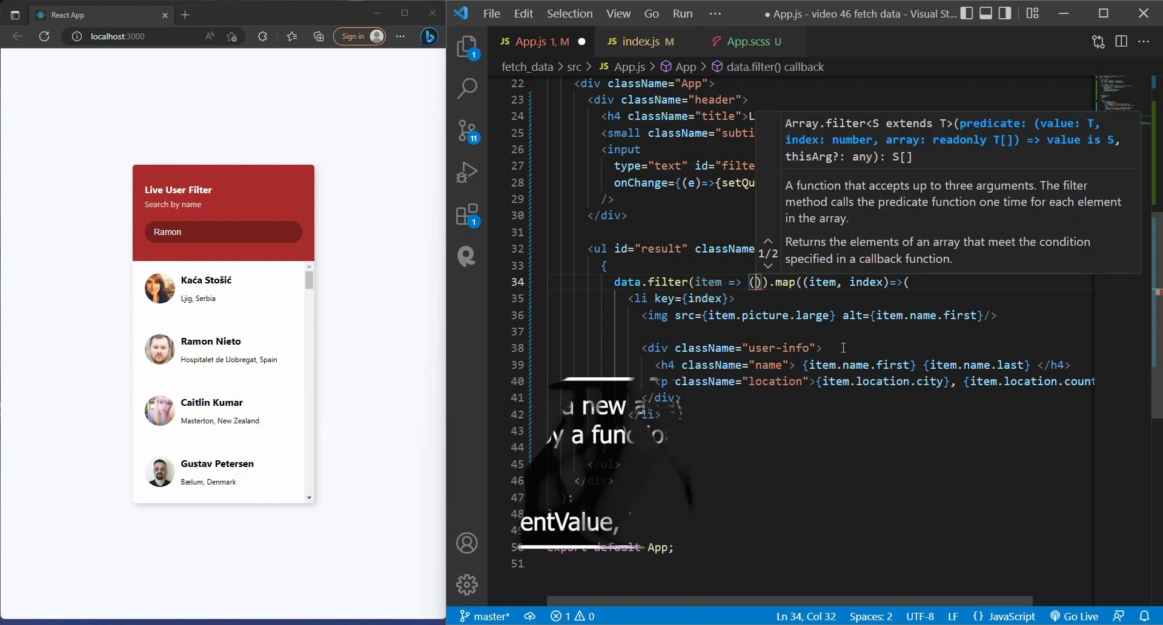
type("item.name.first + \" \" + item.name.last")
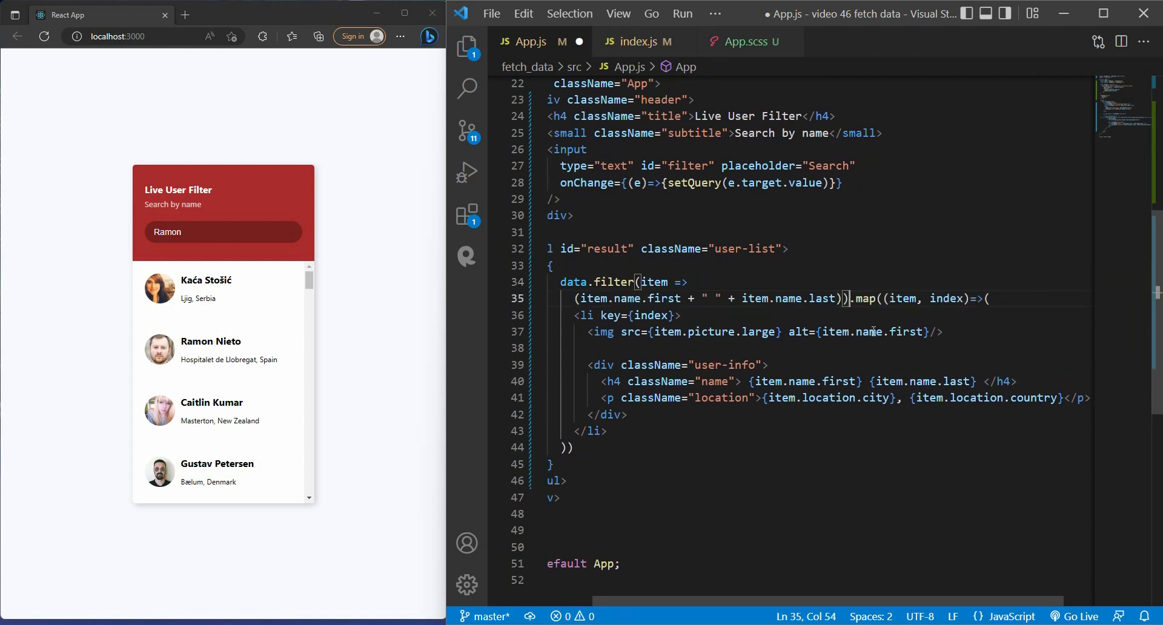
type(".includes(query)")
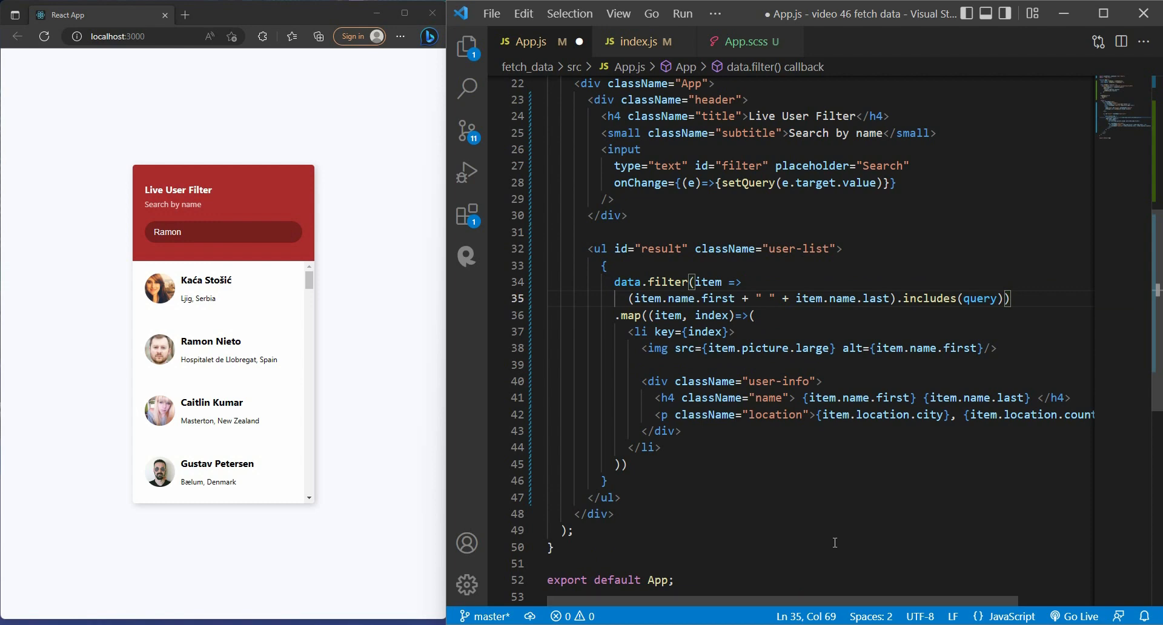
type("Alber")
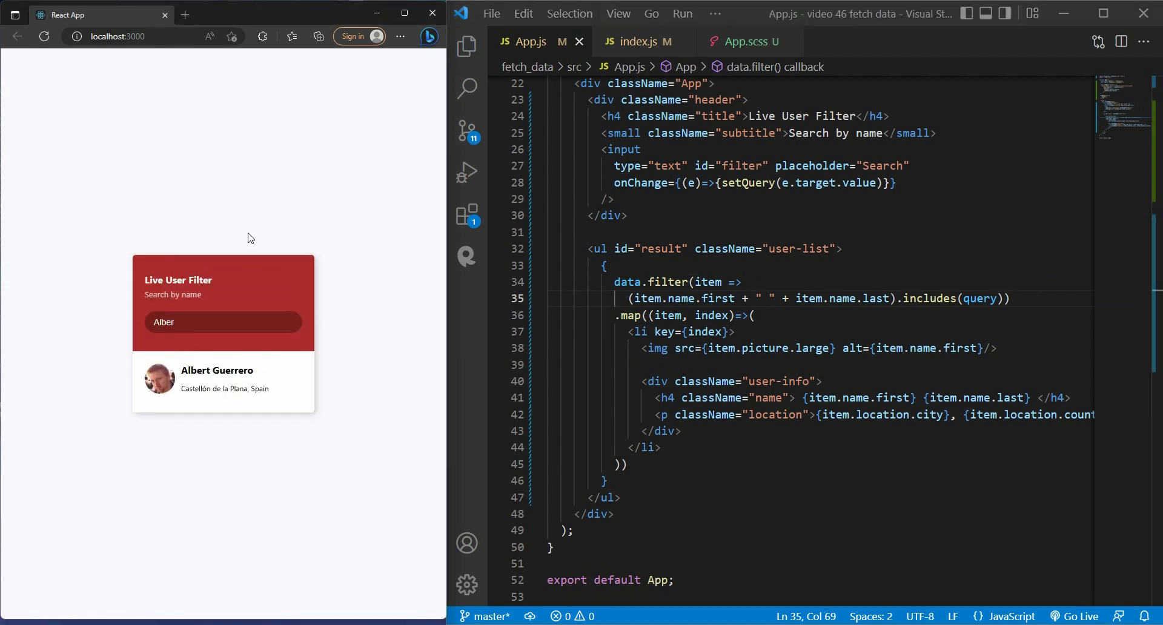
type("Gue")
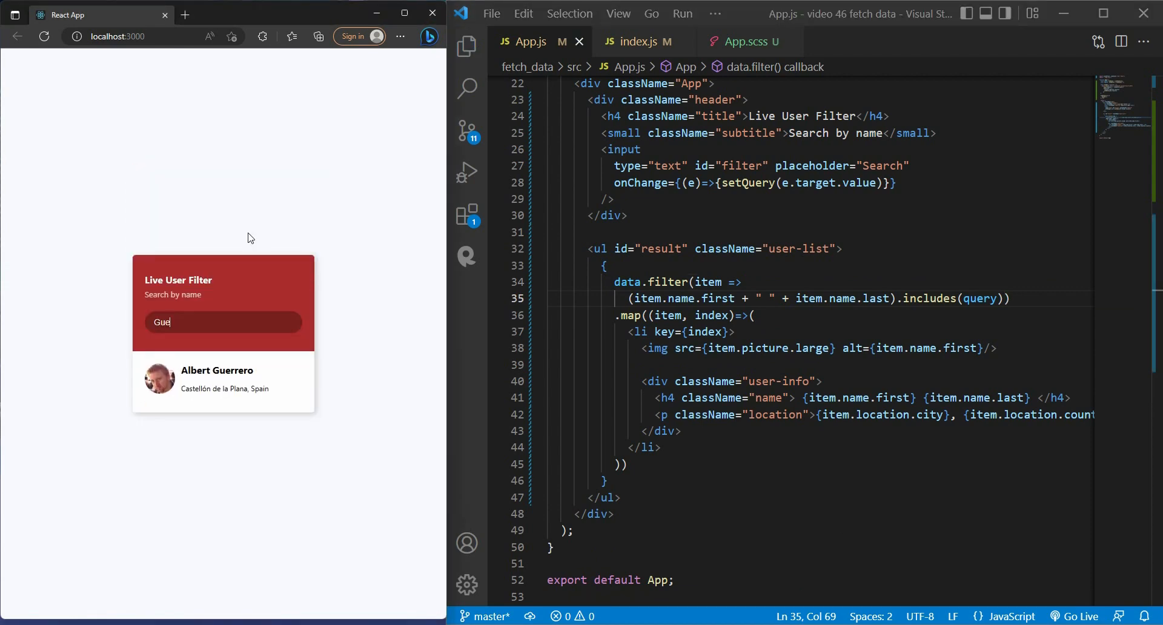
type("rrero")
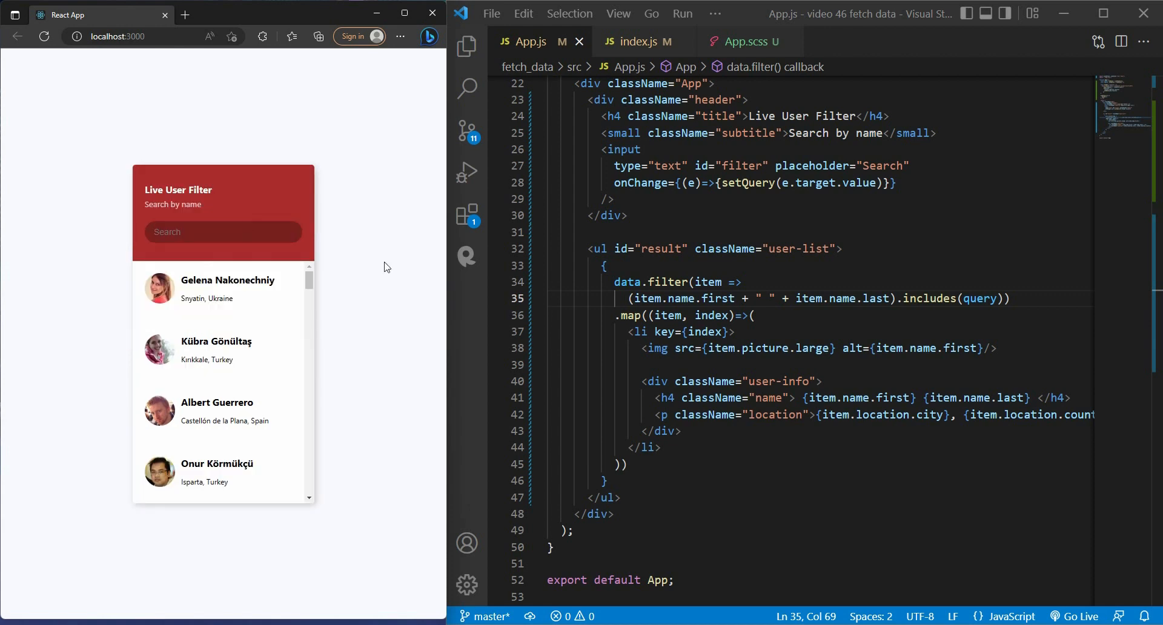
type("albert")
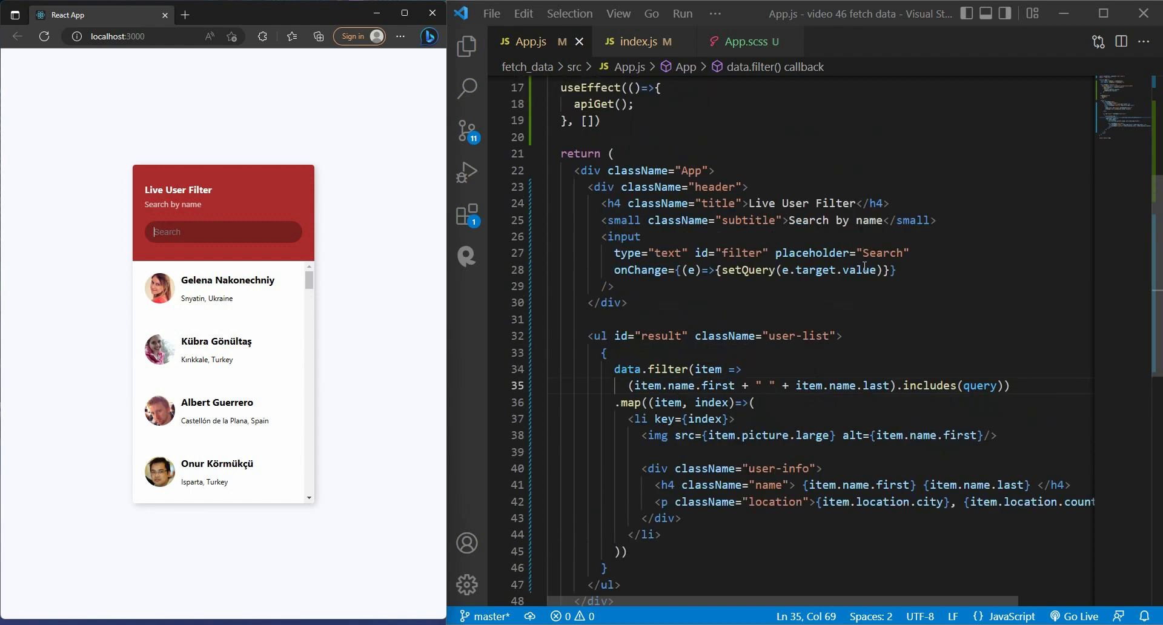
type(".toLowerCase()")
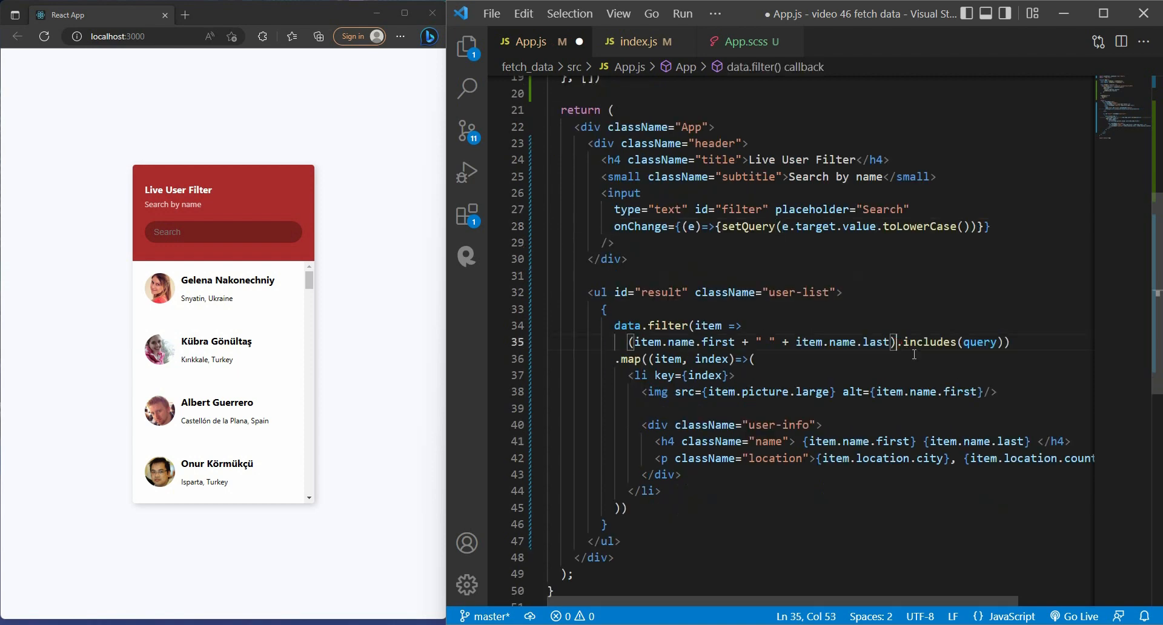
- Append .toLowerCase() to the query and full name, then search 'martin'
type(".toLowerCase().")
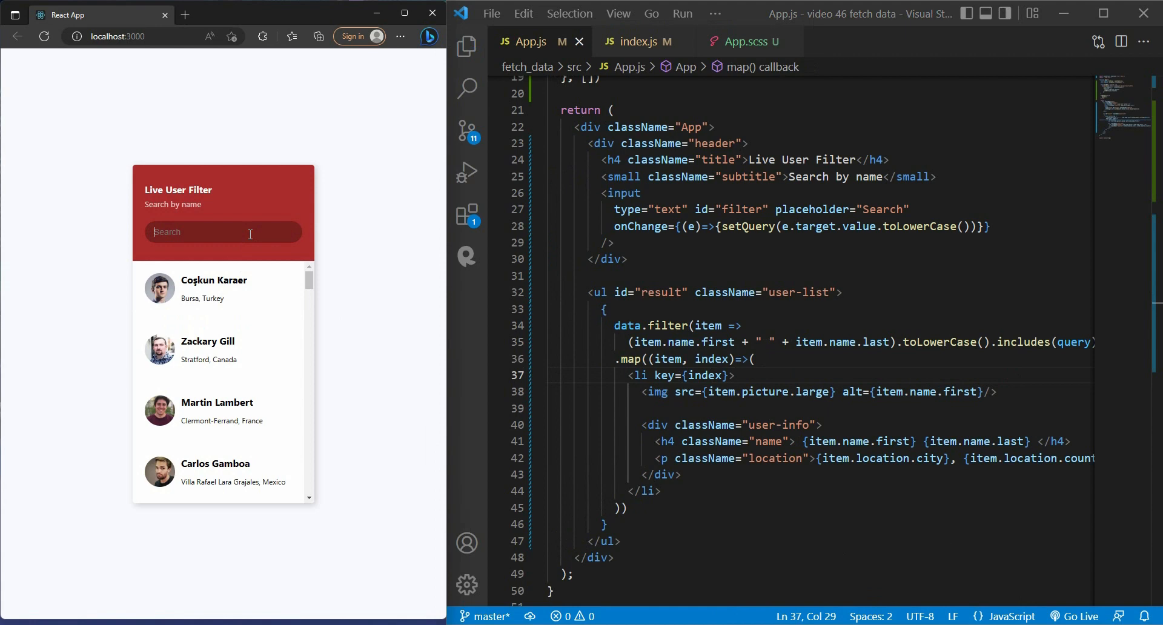
type("martin")
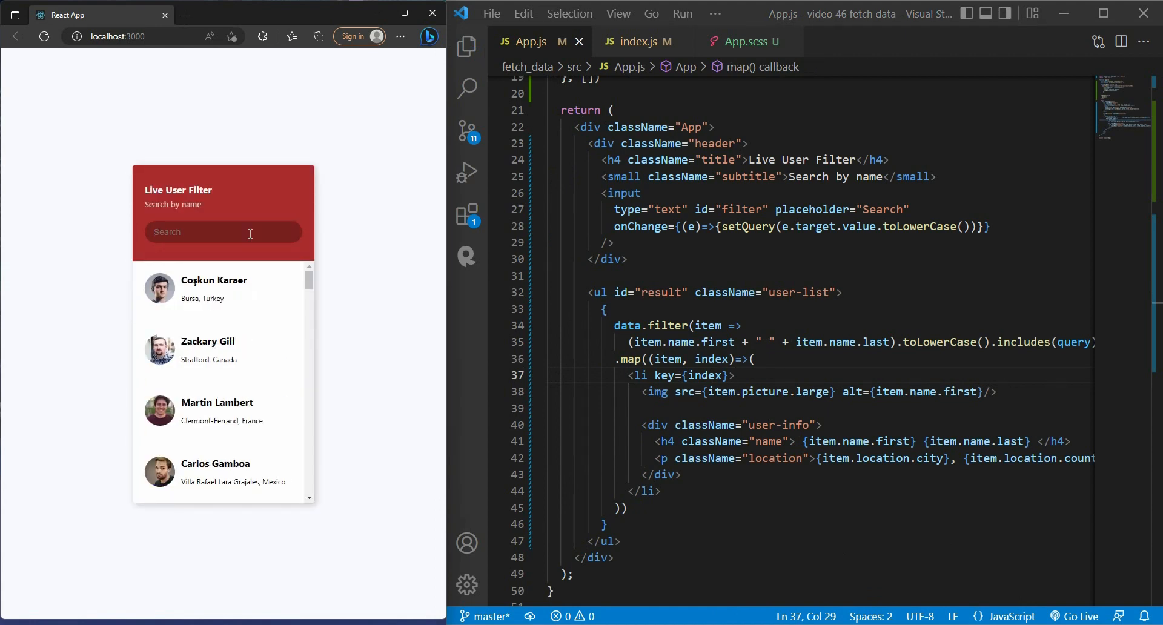
type("huge")
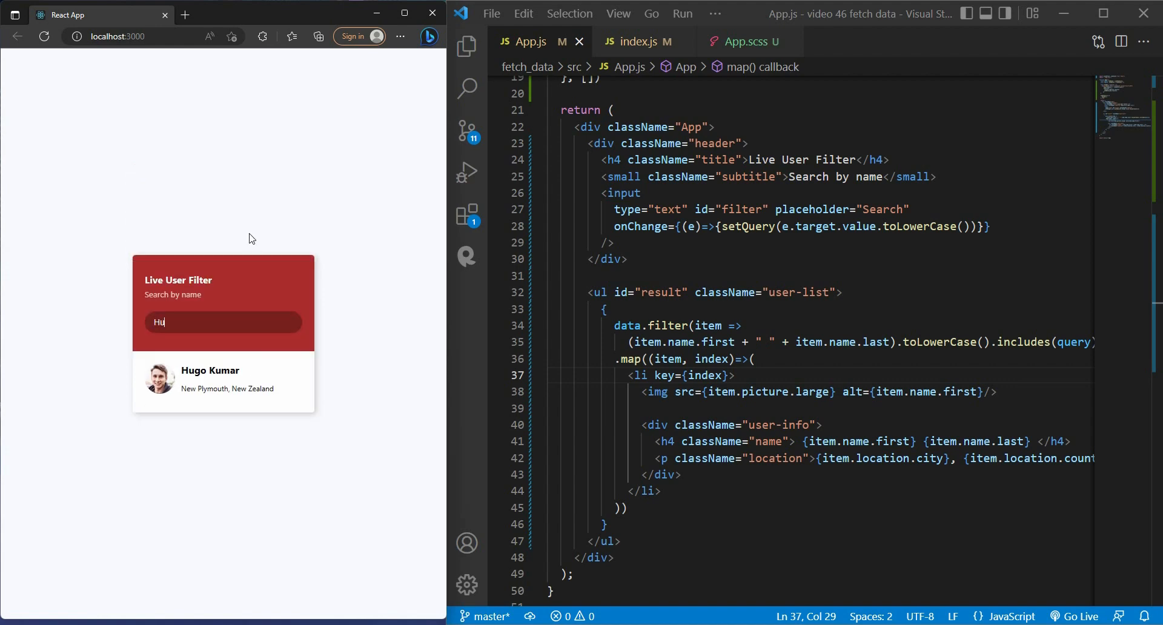
type("g")
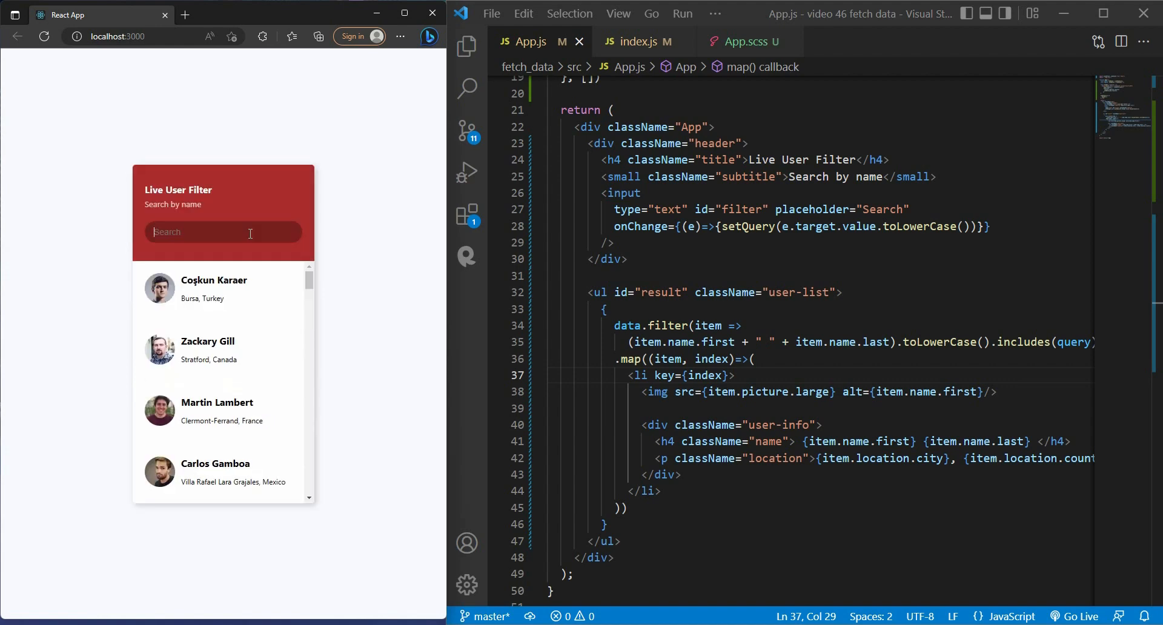
type("c")
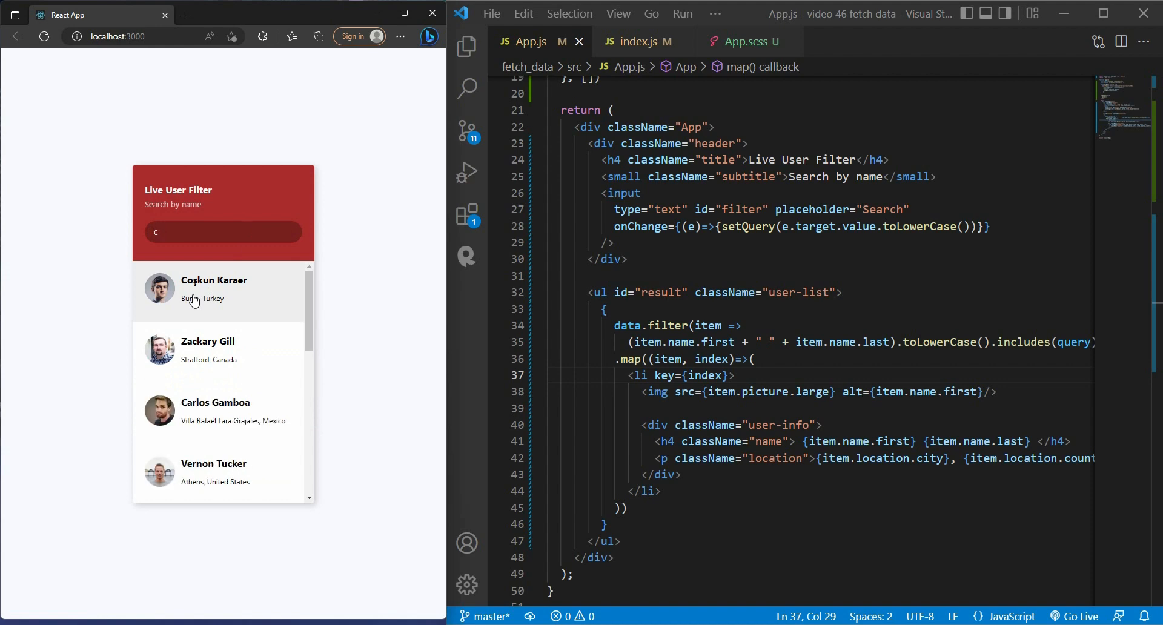
type("arlo")
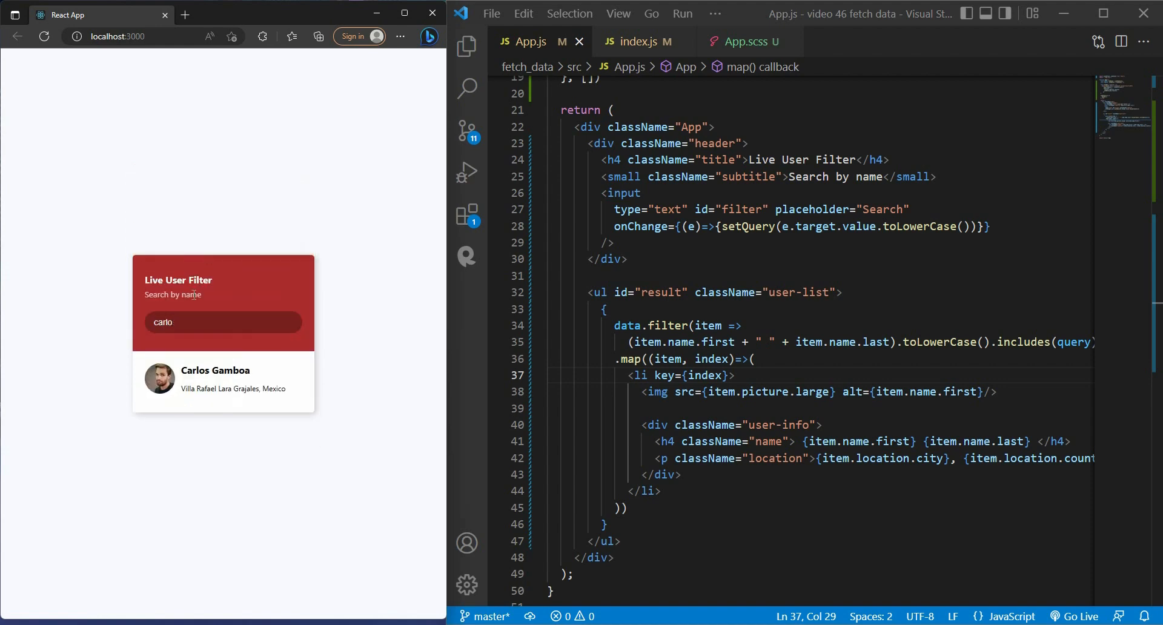
type("ca")
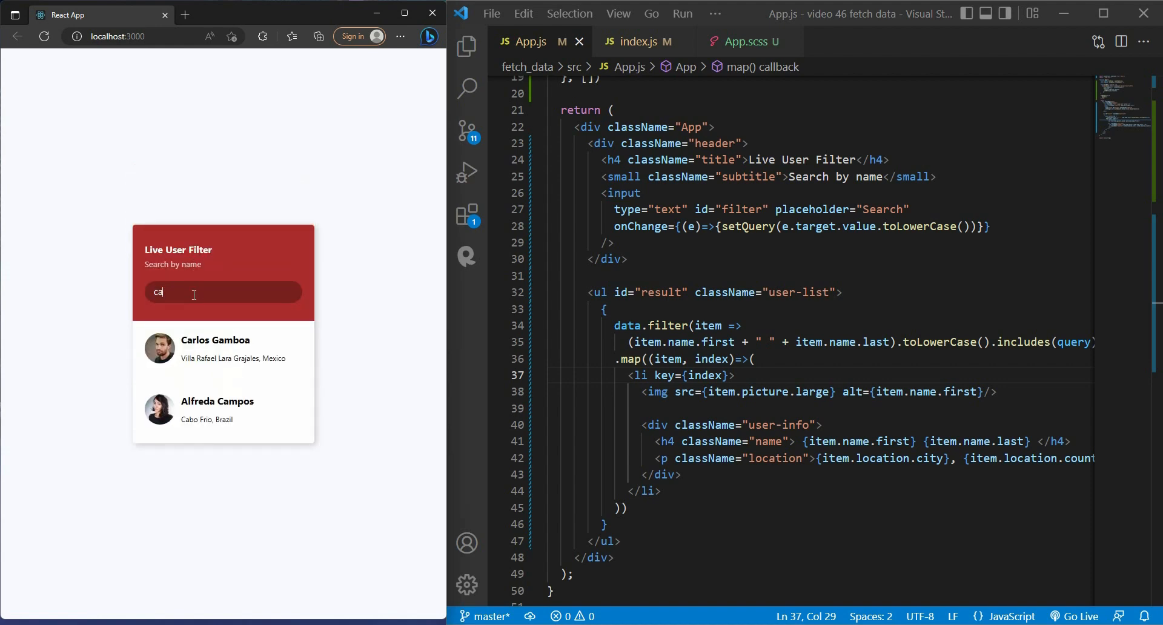